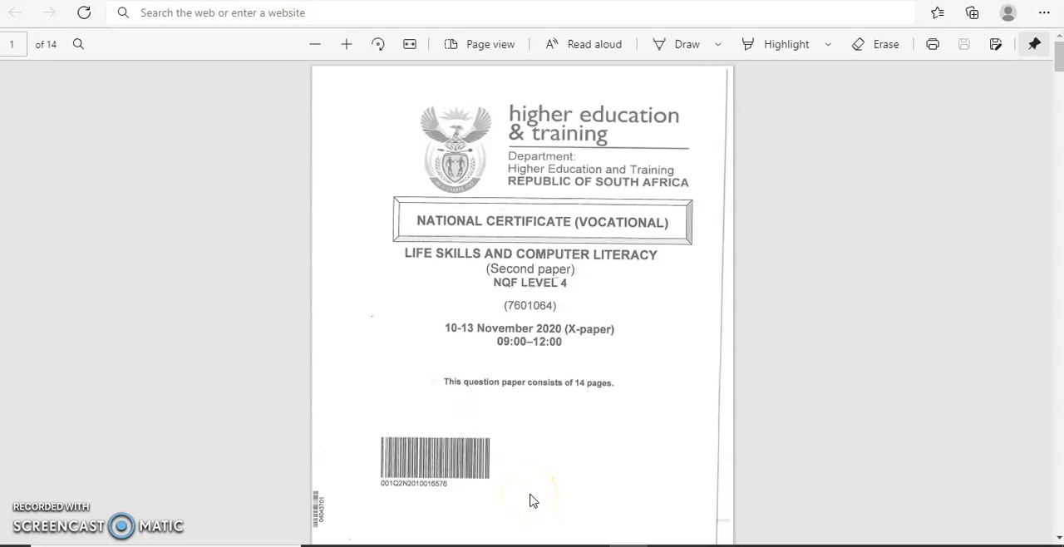
mouse_move(678, 113)
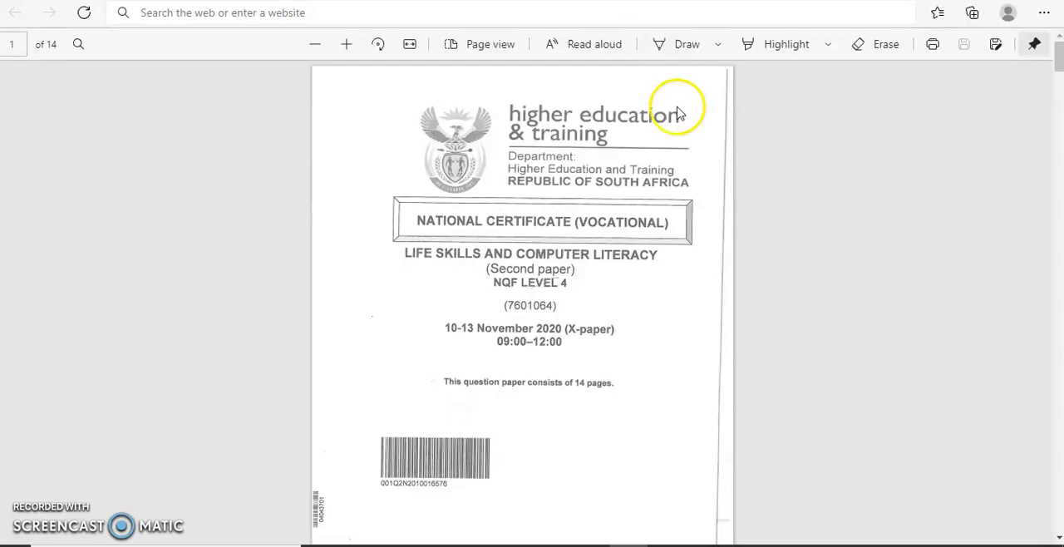
mouse_move(791, 416)
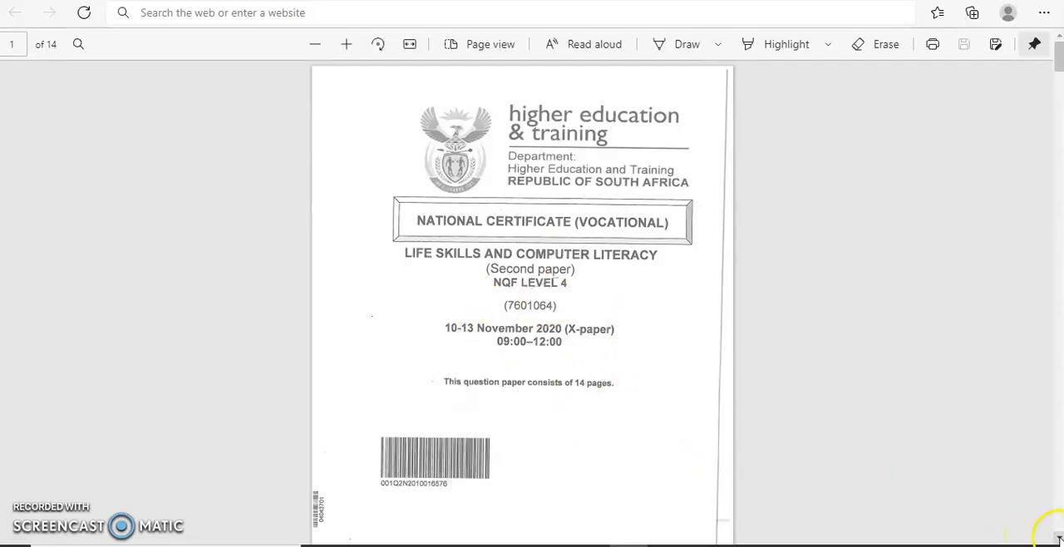
- Scroll past the page 2 exam instructions to page 3, where Section A Question 1 begins
scroll(down, 3)
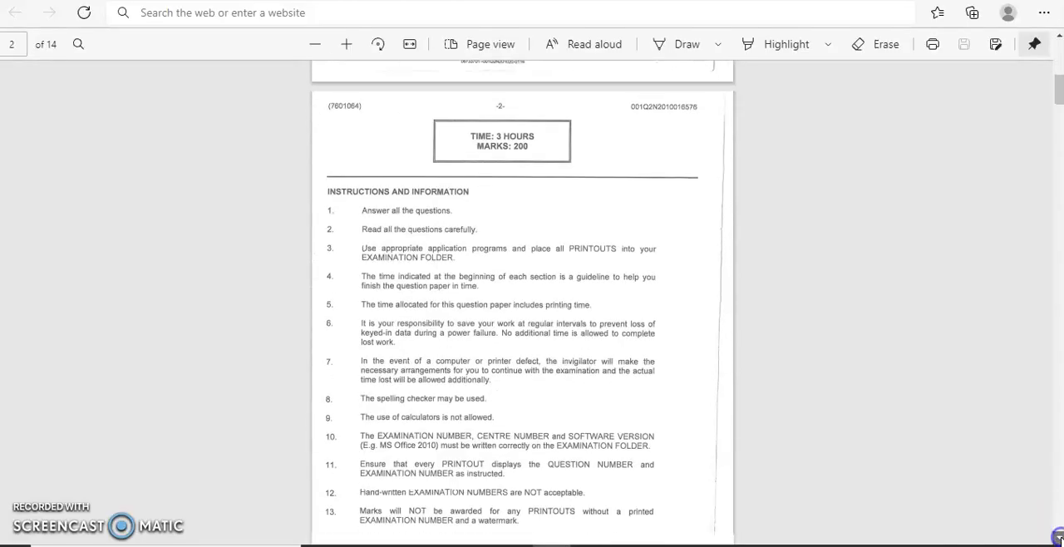
scroll(down, 3)
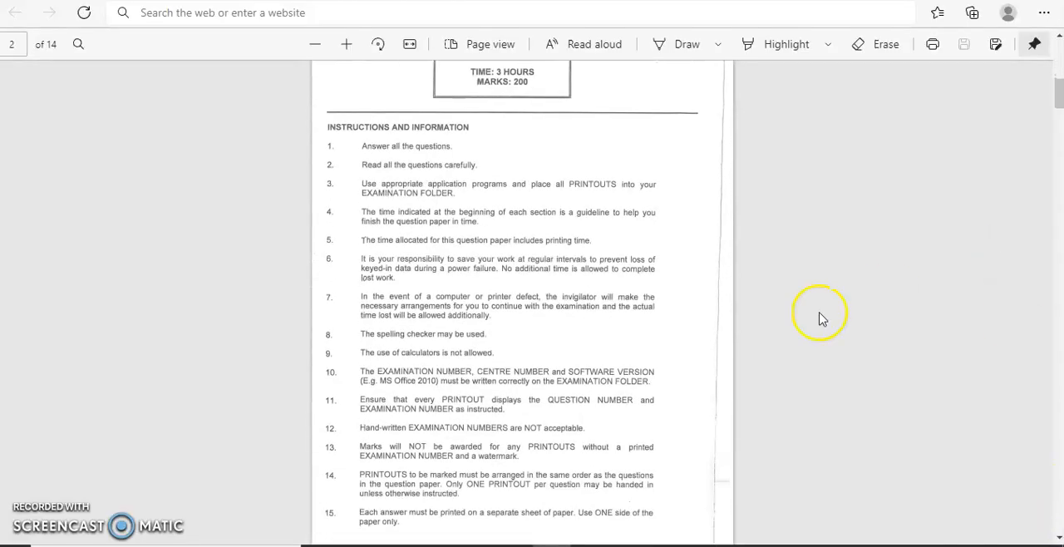
mouse_move(817, 398)
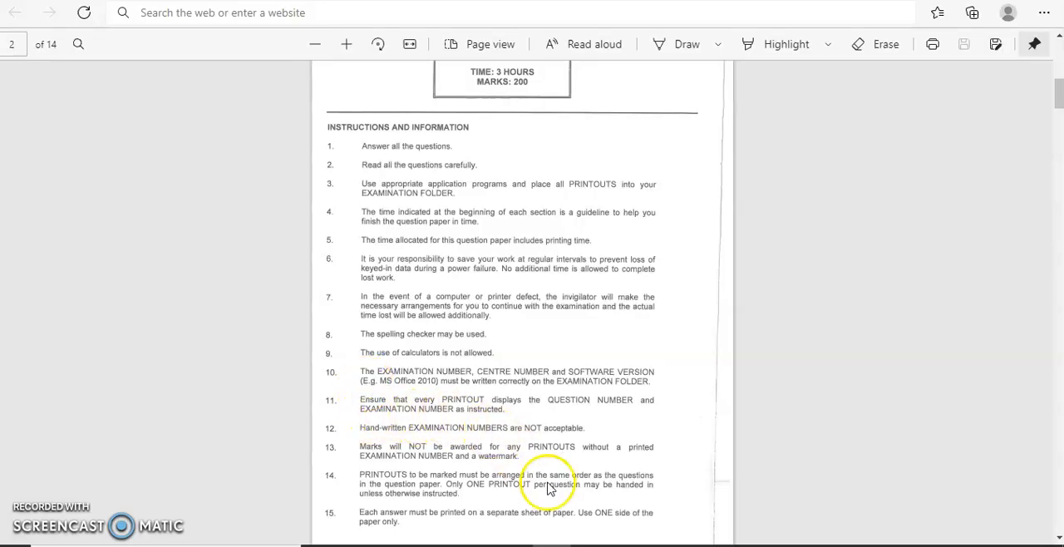
mouse_move(1021, 499)
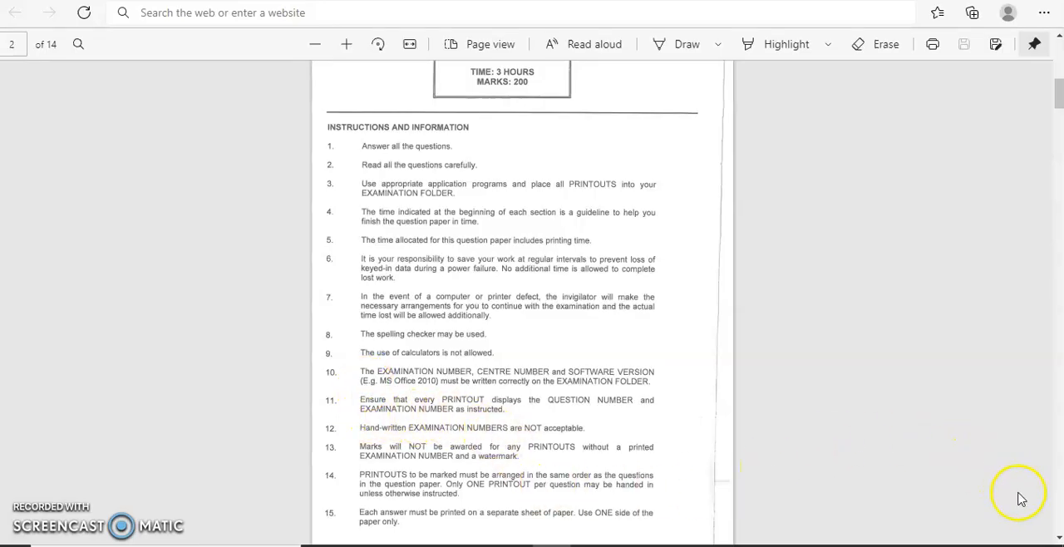
scroll(down, 3)
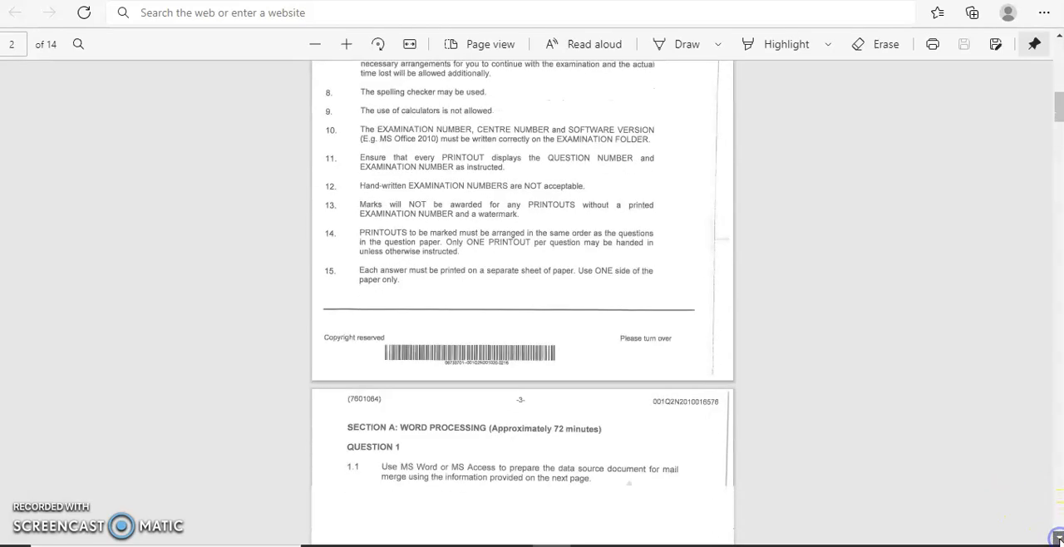
scroll(down, 3)
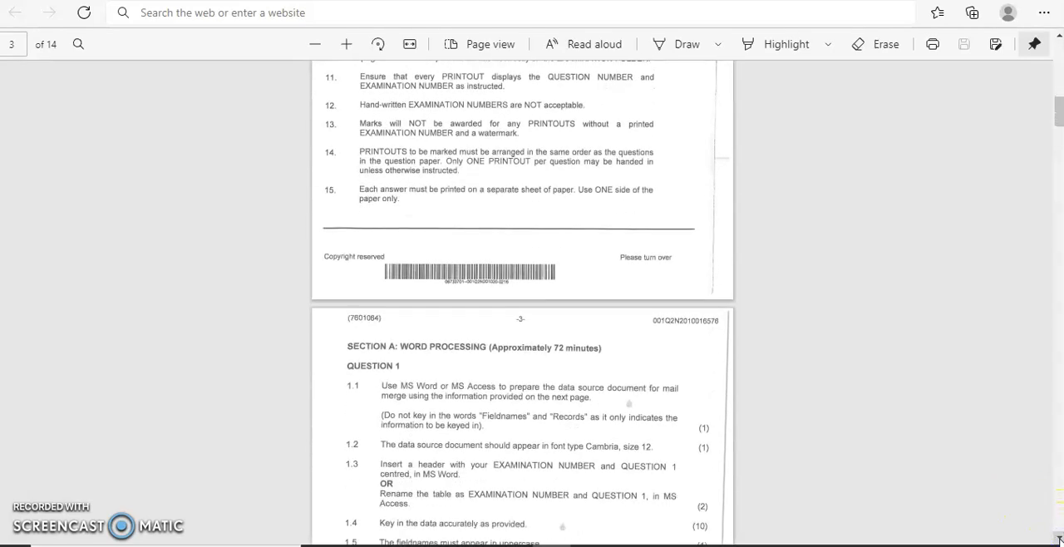
- Scroll through Question 1's items 1.1 to 1.10 down to page 4's sideways data table
scroll(down, 3)
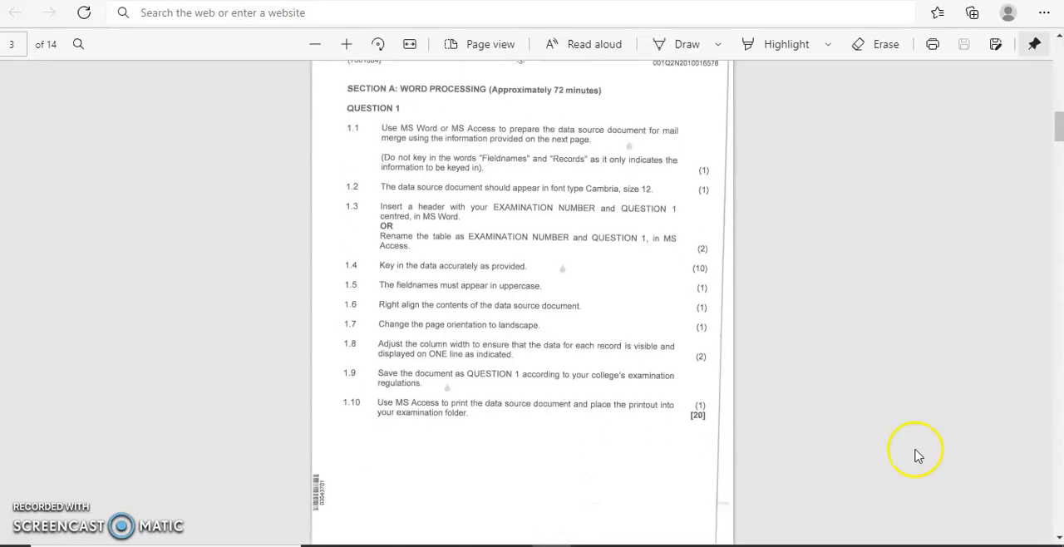
mouse_move(573, 100)
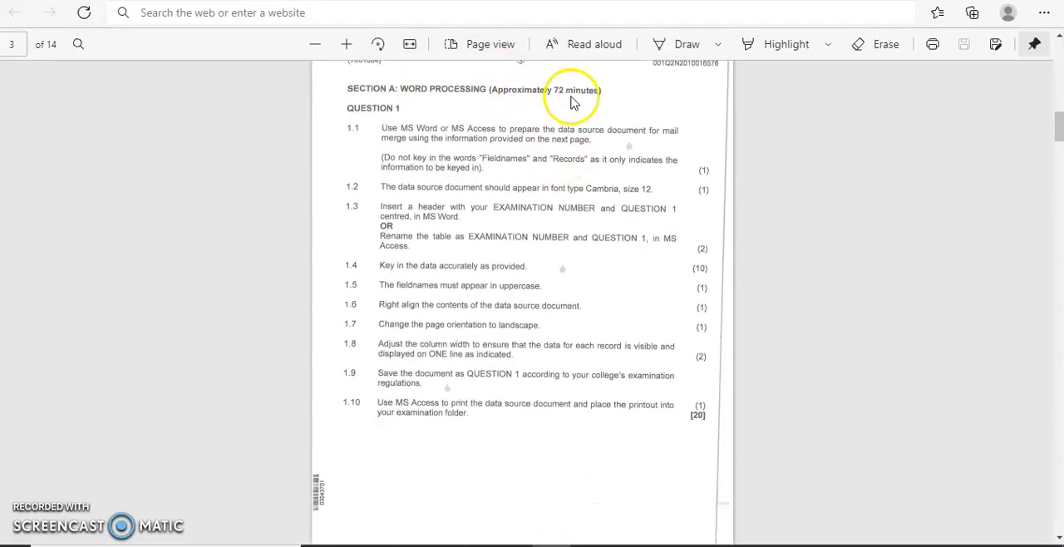
mouse_move(391, 137)
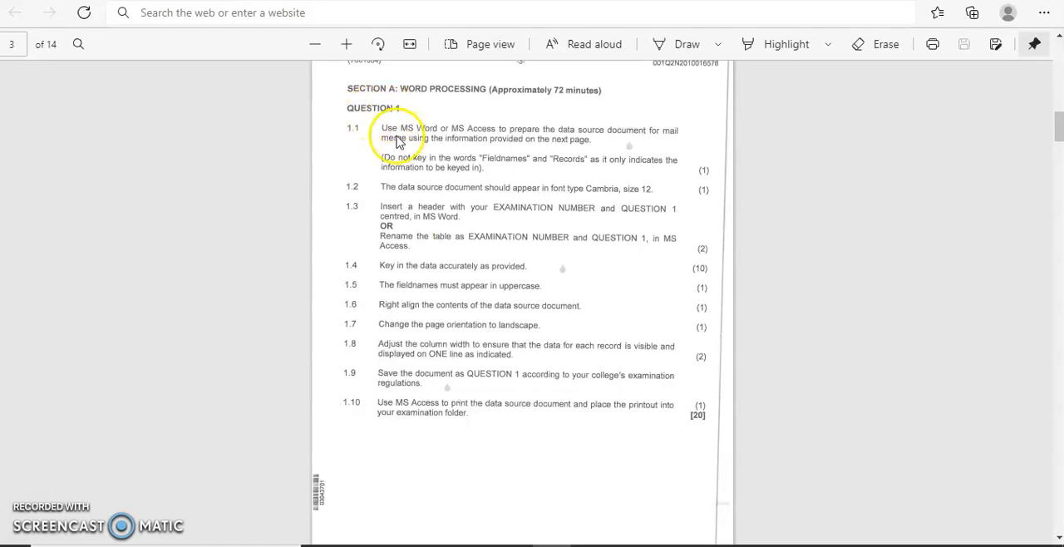
mouse_move(526, 143)
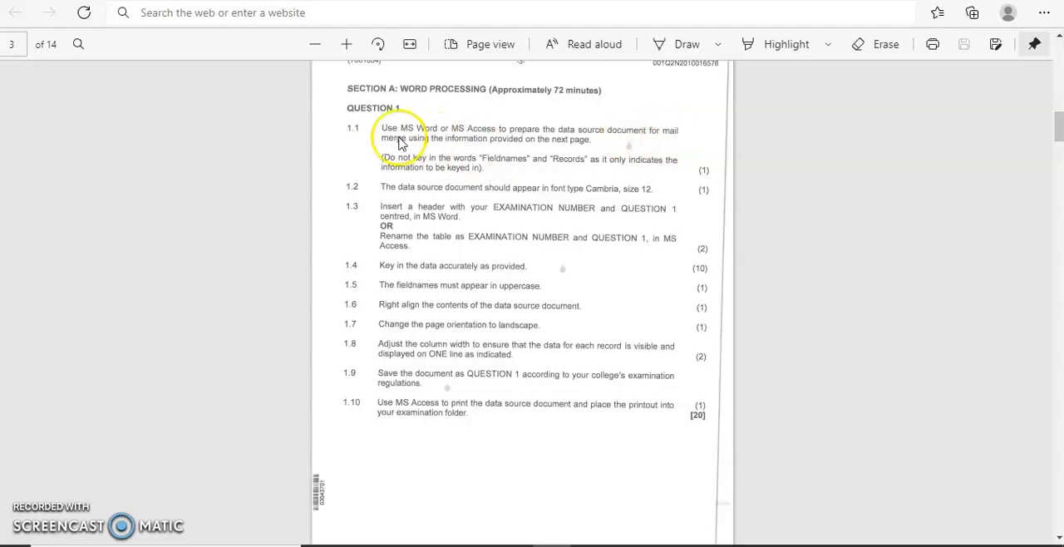
mouse_move(582, 140)
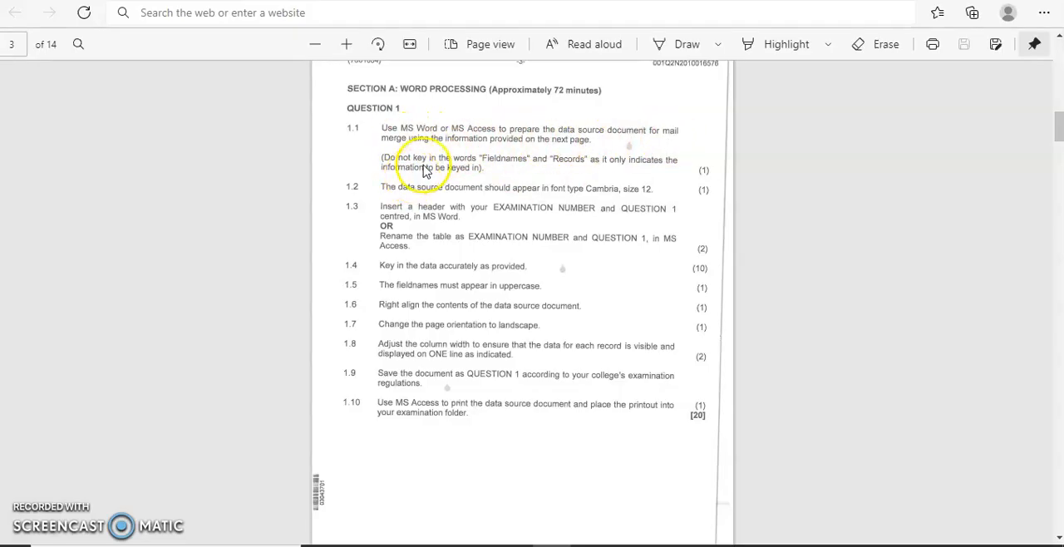
mouse_move(487, 171)
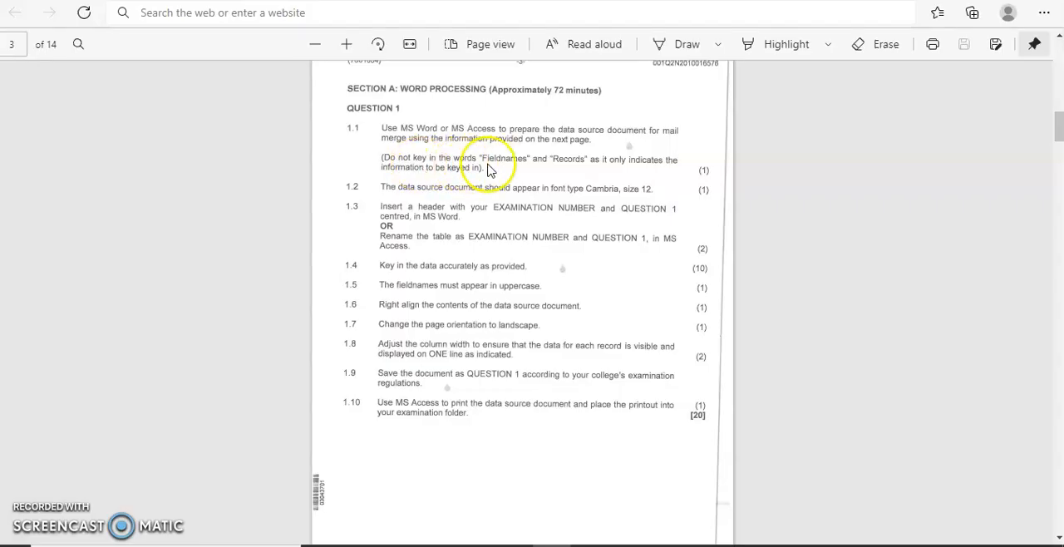
mouse_move(626, 171)
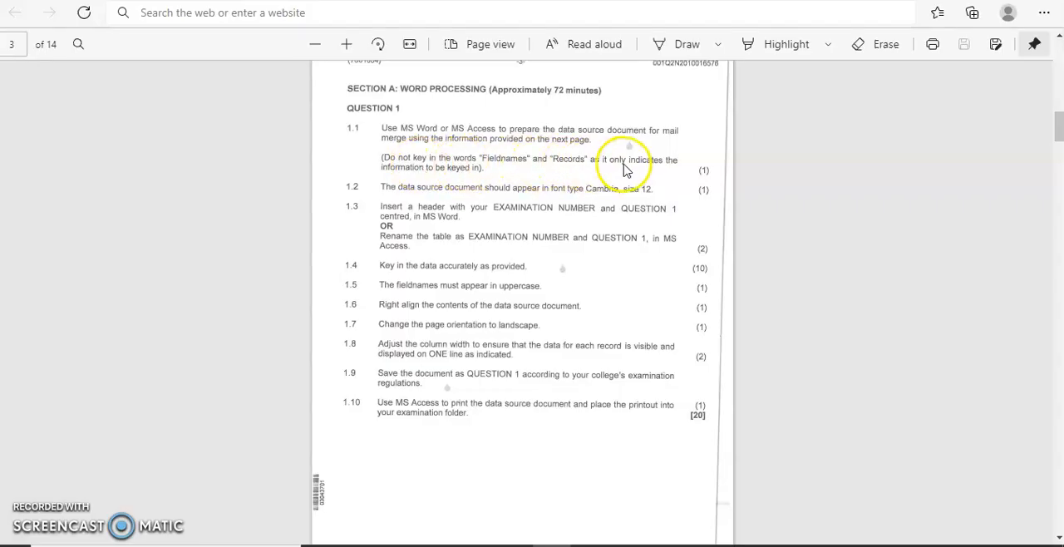
mouse_move(549, 252)
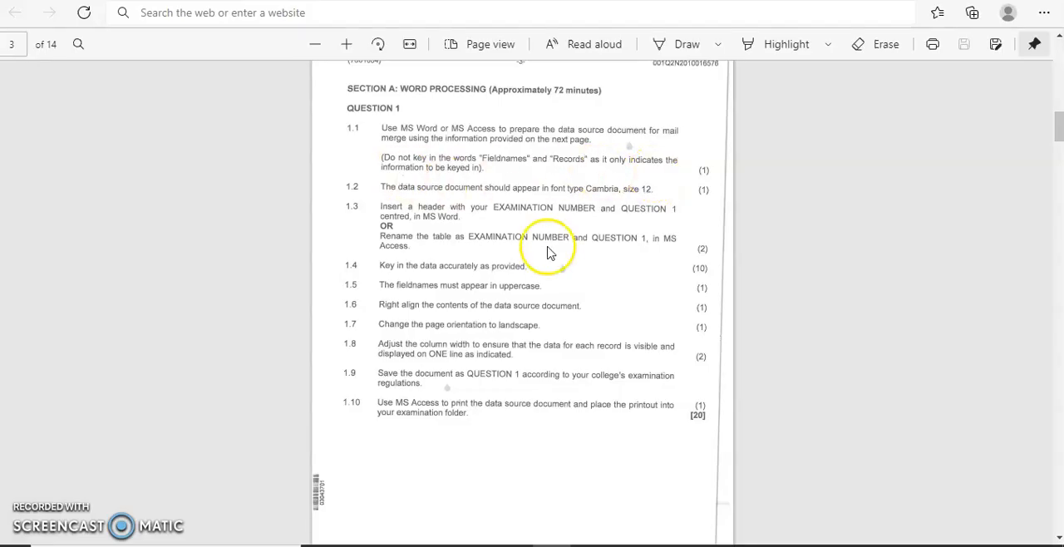
scroll(down, 3)
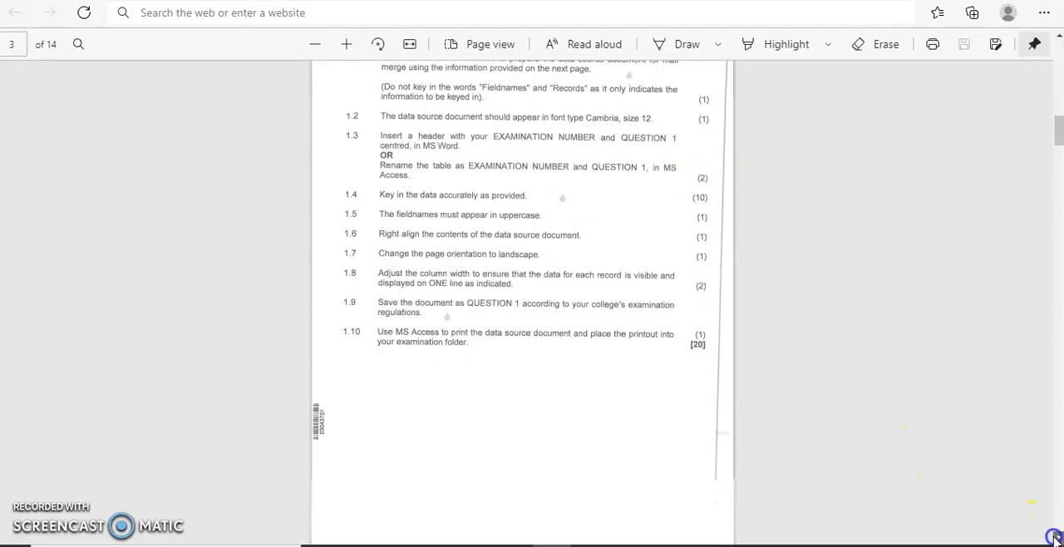
scroll(down, 3)
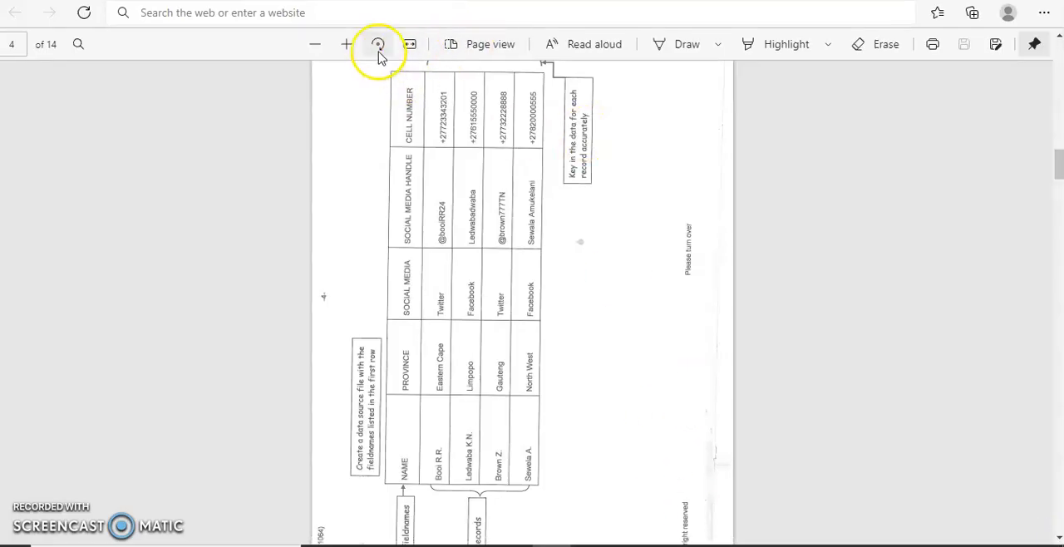
- Rotate page 4's records table upright, then switch to Word 2013's start screen
click(377, 44)
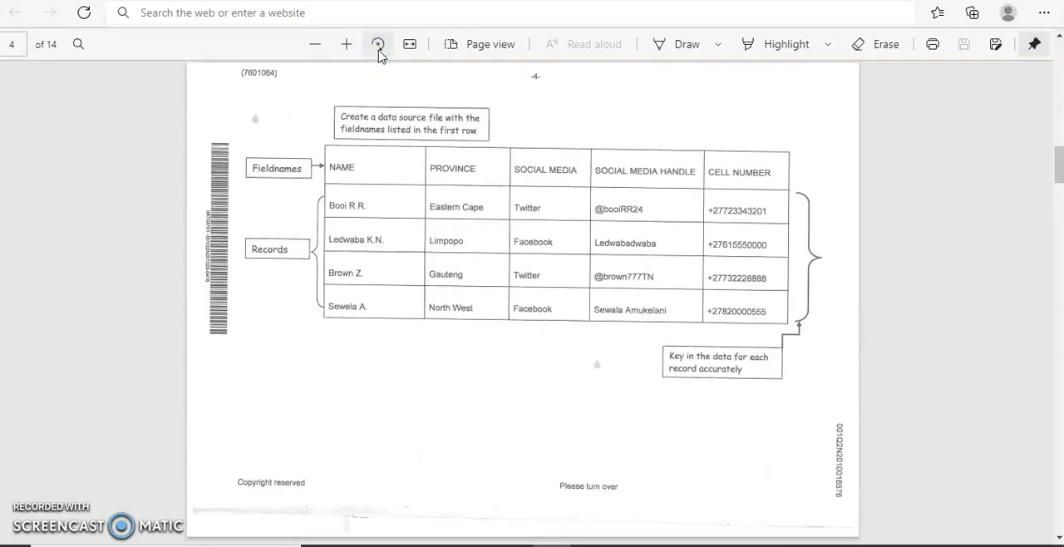
mouse_move(948, 435)
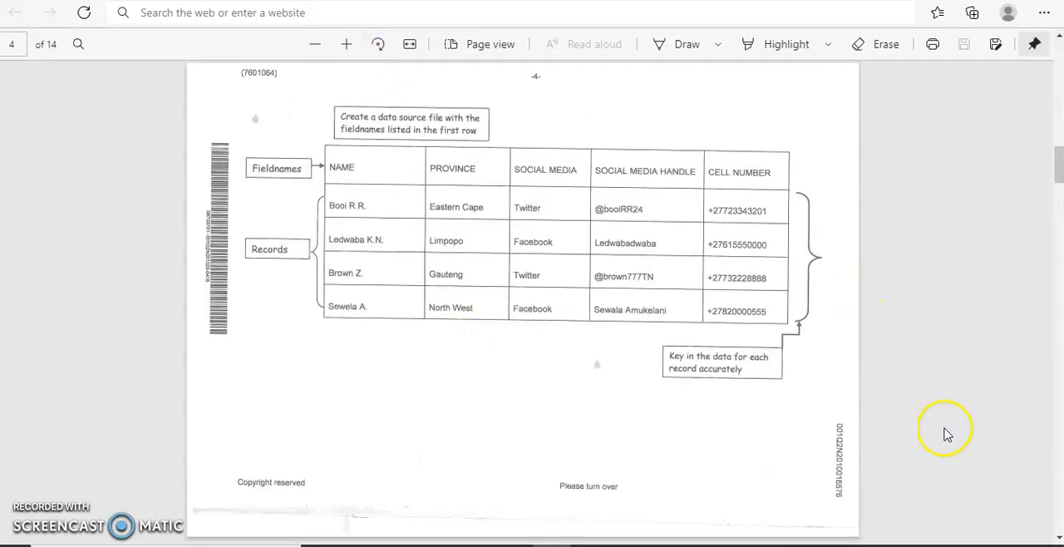
scroll(down, 3)
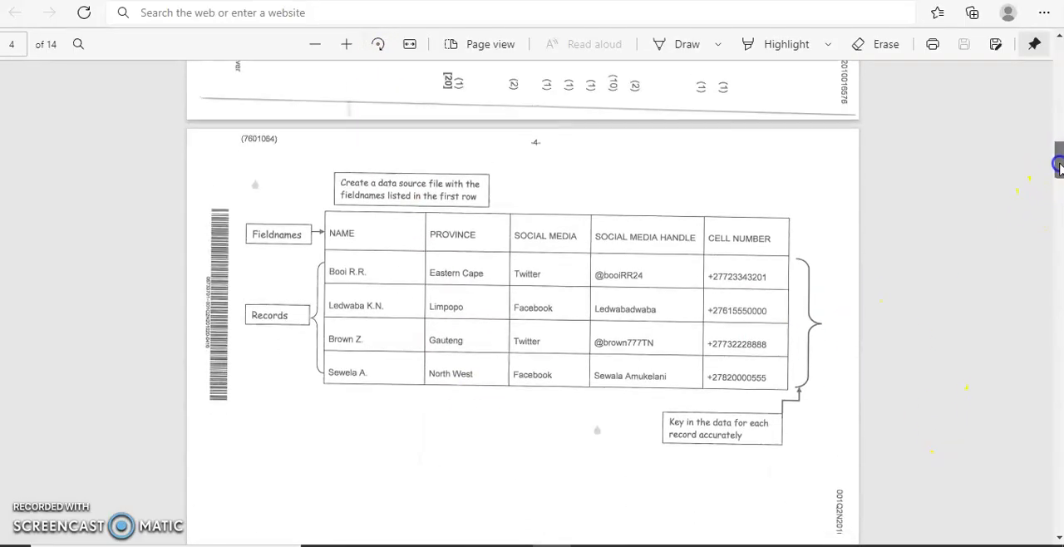
scroll(down, 3)
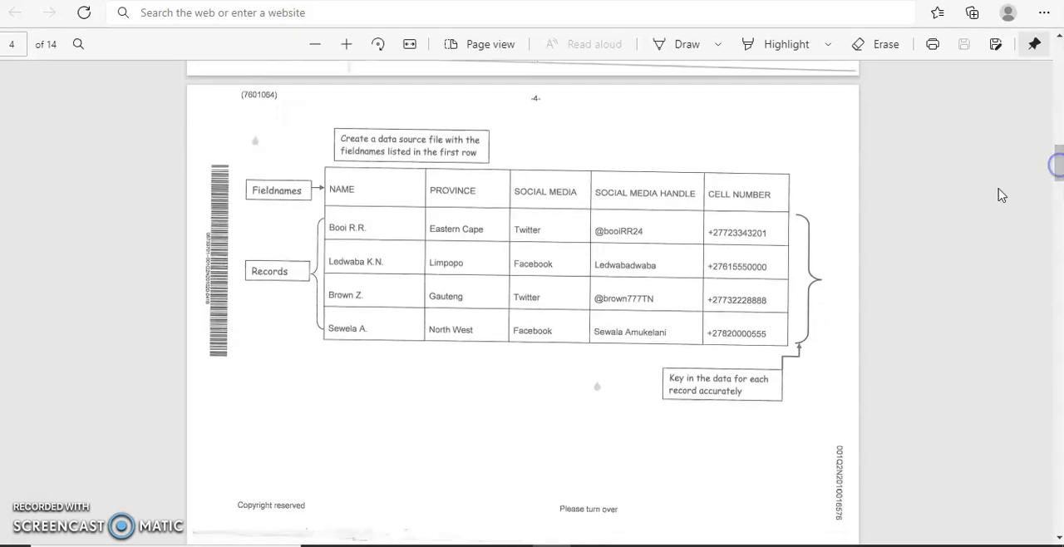
click(466, 389)
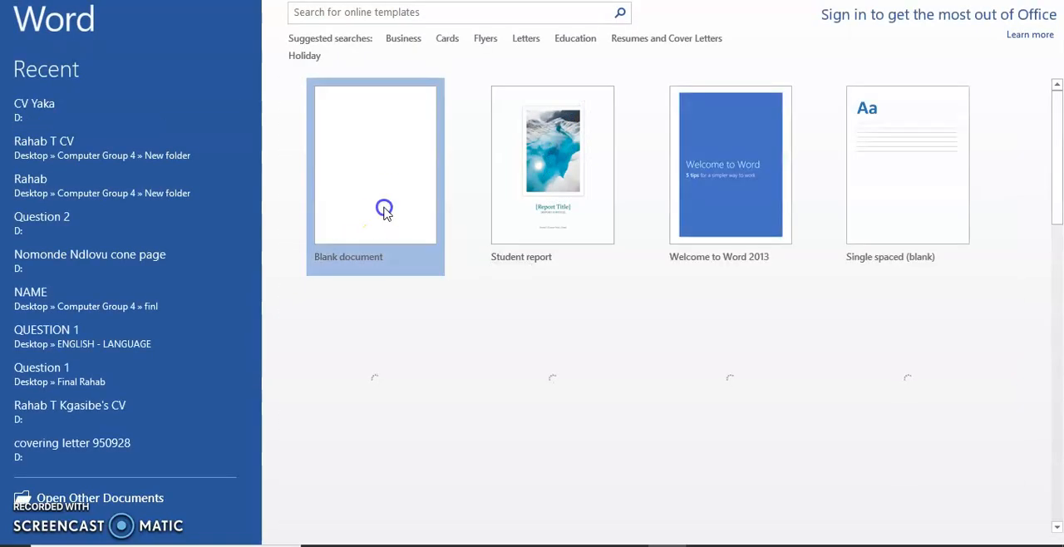
- Create a new blank document, dismiss the Office activation notice, and click onto the page
click(375, 163)
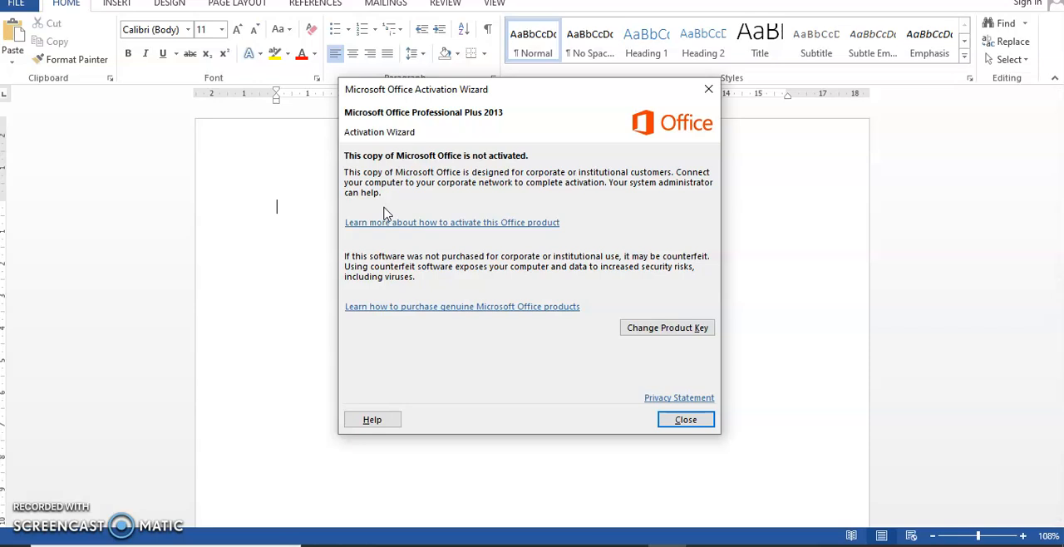
click(685, 418)
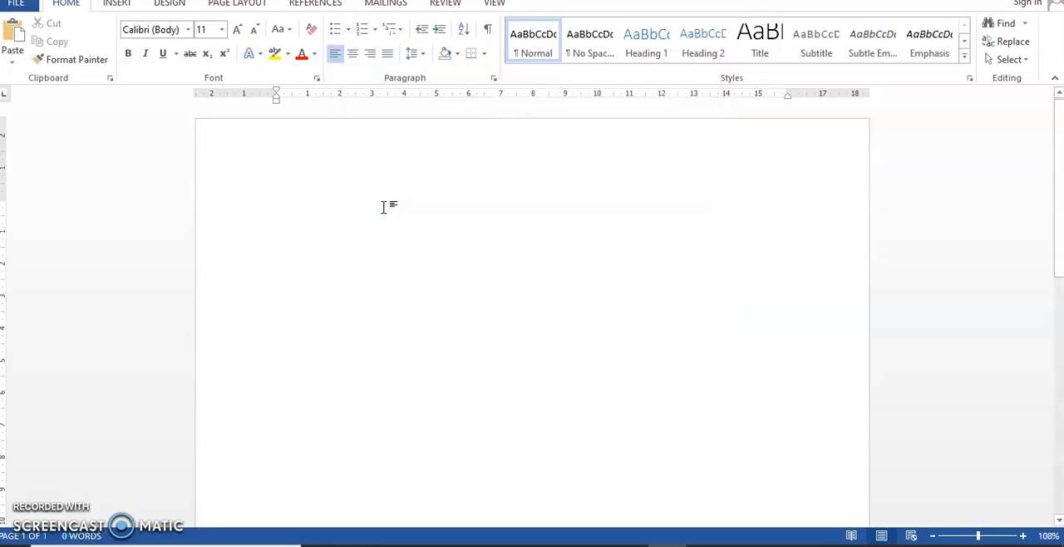
click(277, 206)
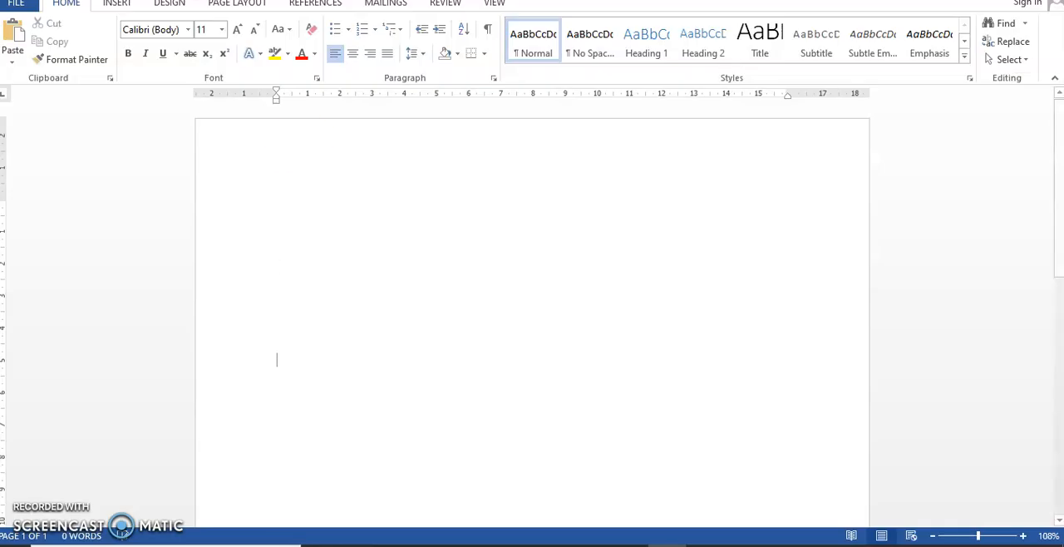
mouse_move(489, 31)
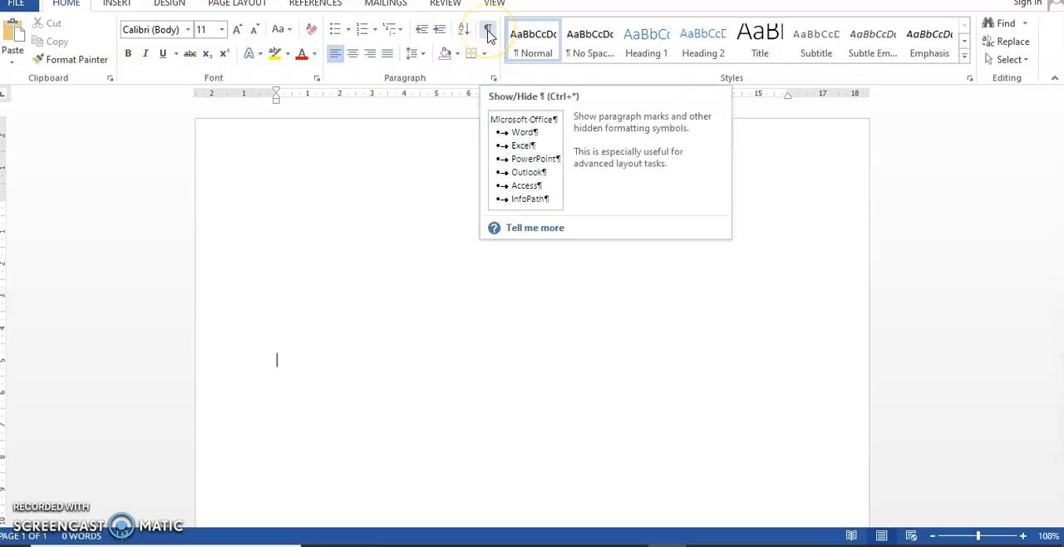
- Turn formatting marks on with Show/Hide ¶, then switch them off again
click(488, 30)
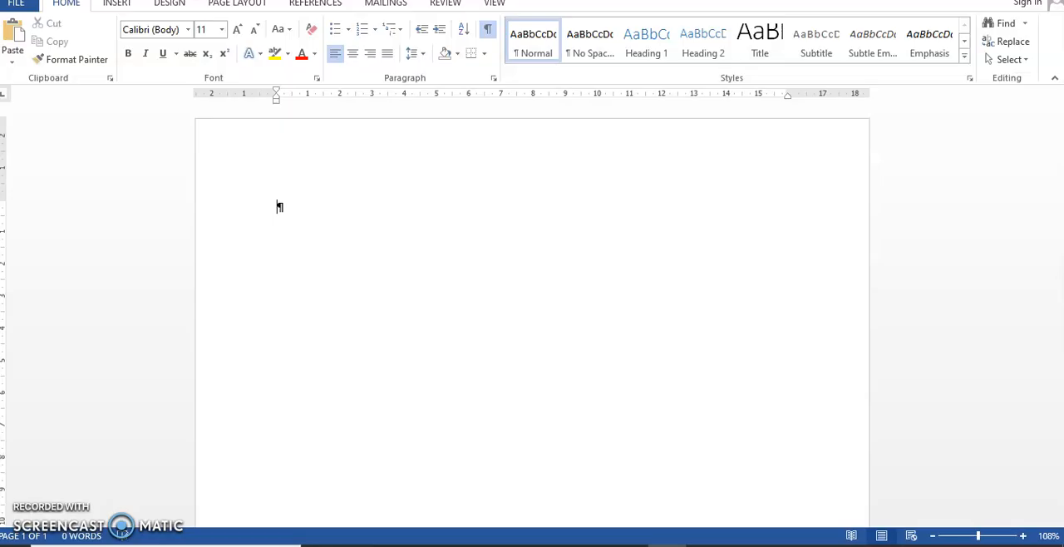
click(281, 207)
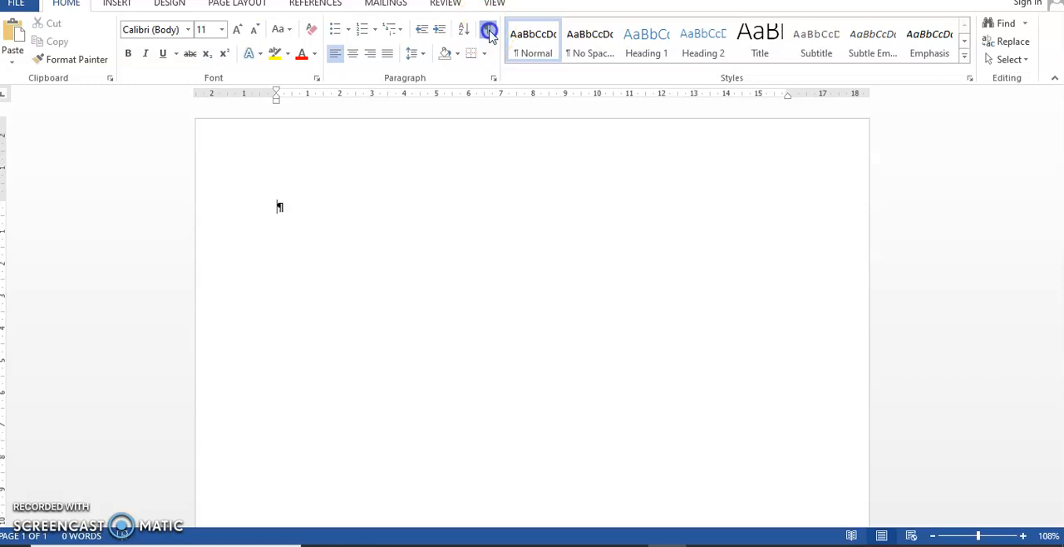
click(488, 30)
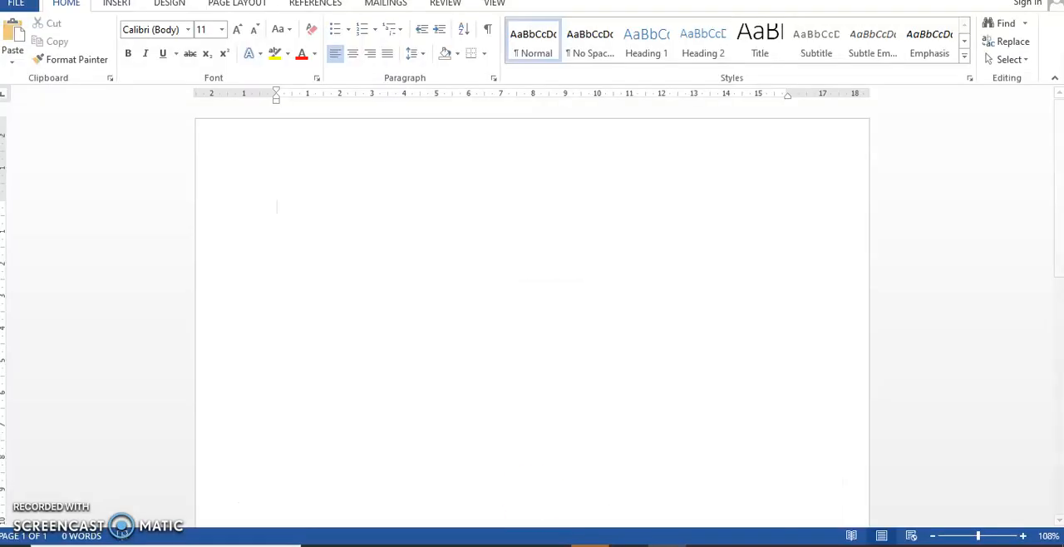
mouse_move(106, 8)
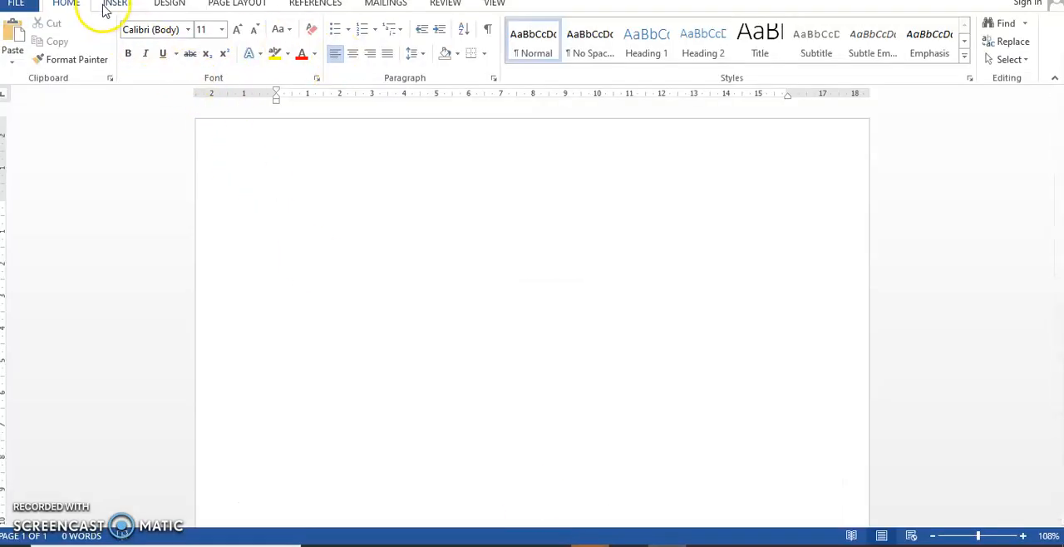
- Insert a 5 by 5 table using the Insert tab's Table grid
click(115, 4)
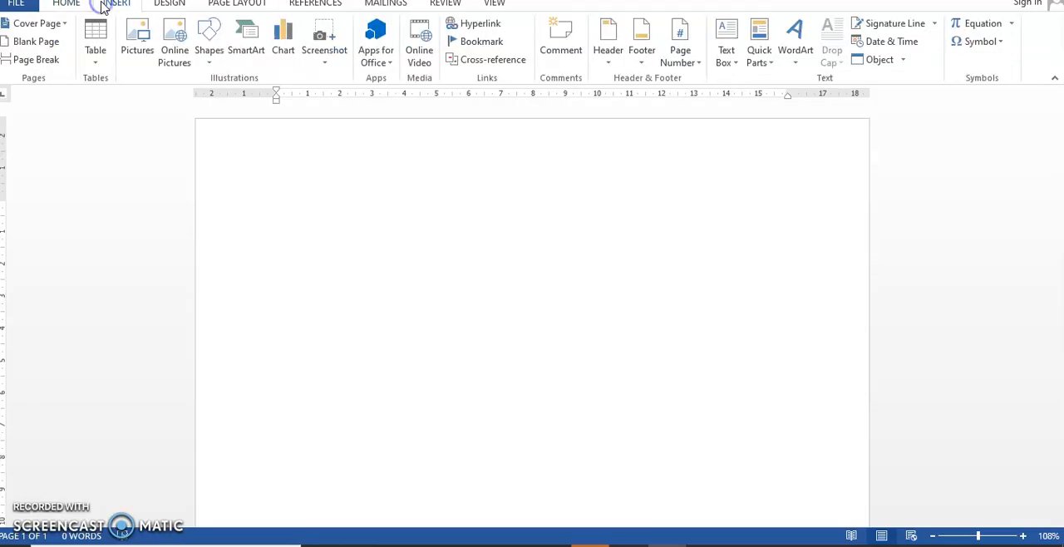
click(94, 37)
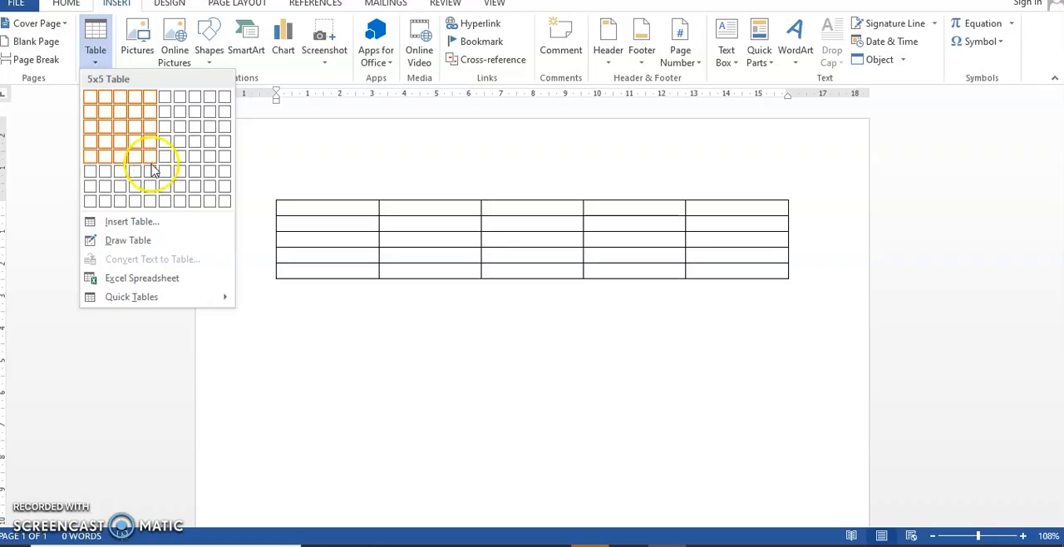
mouse_move(151, 160)
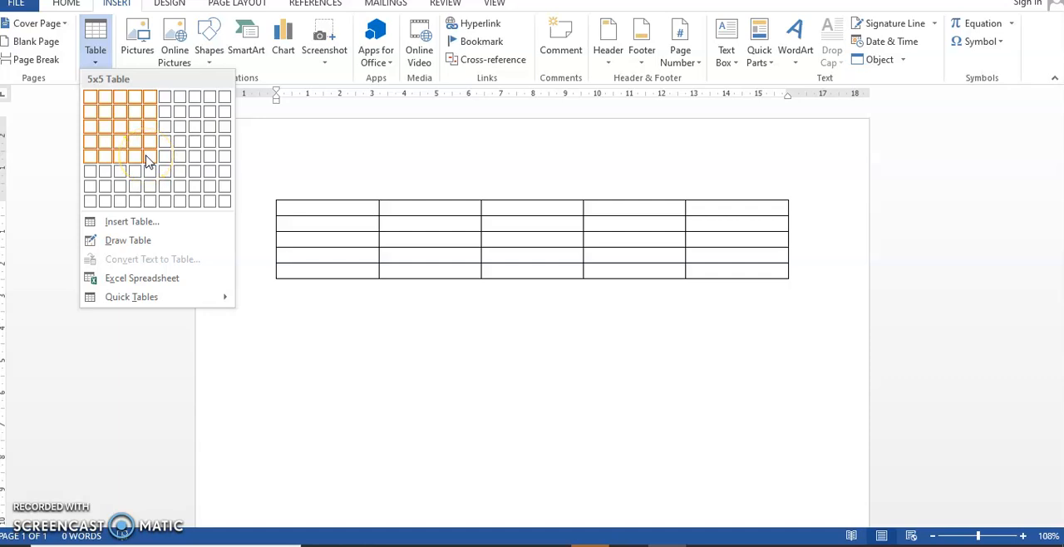
click(149, 156)
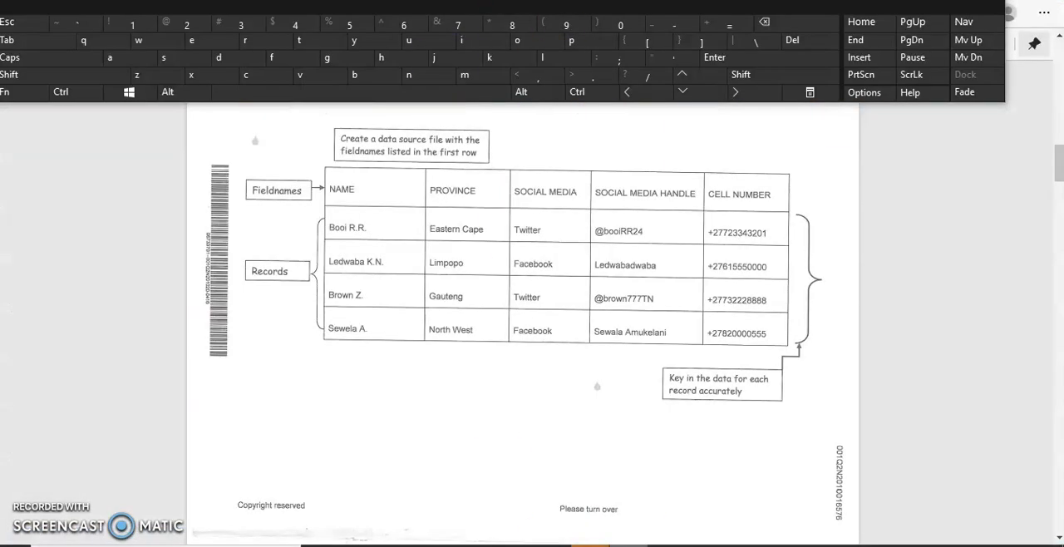
- Return to Word's empty five-by-five table, ready to type in its first cell
click(459, 58)
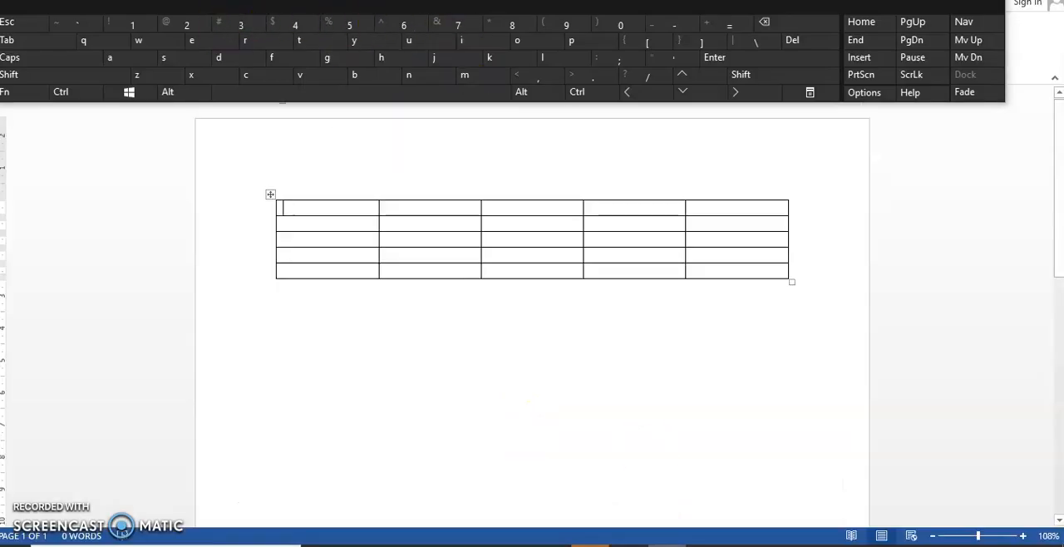
mouse_move(383, 406)
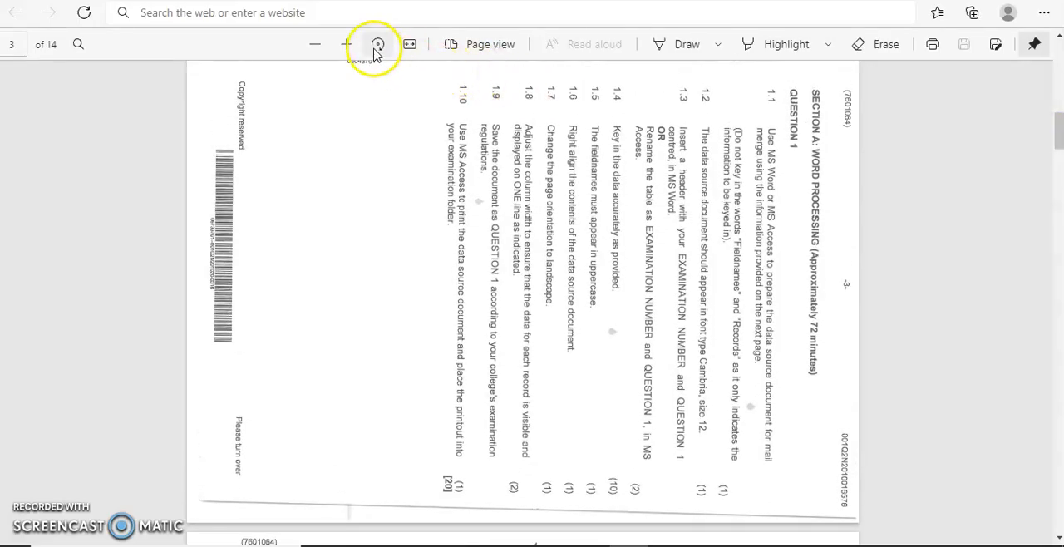
- Rotate the Question 1 page three quarter turns until upright and scroll to items 1.1–1.9
click(377, 44)
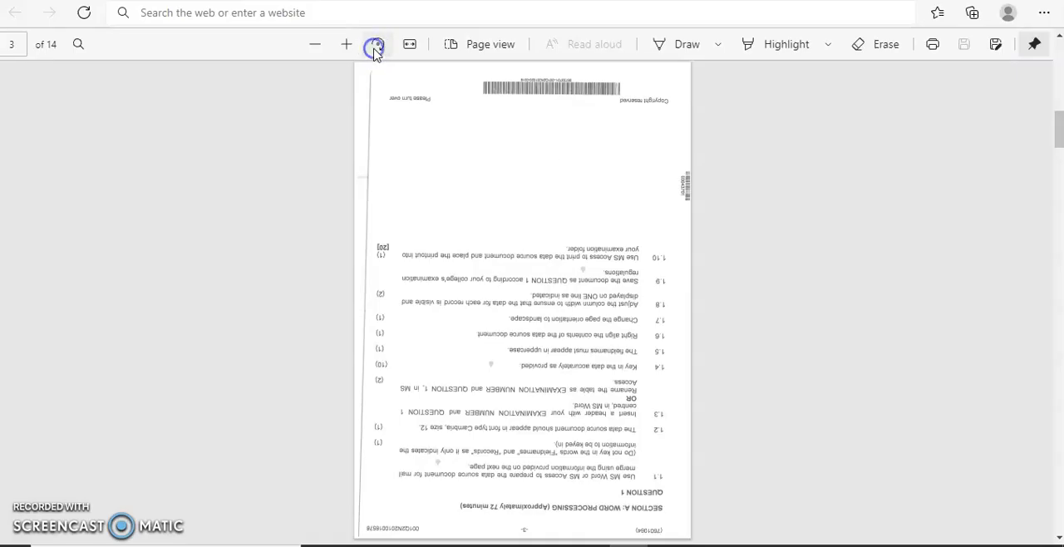
click(375, 44)
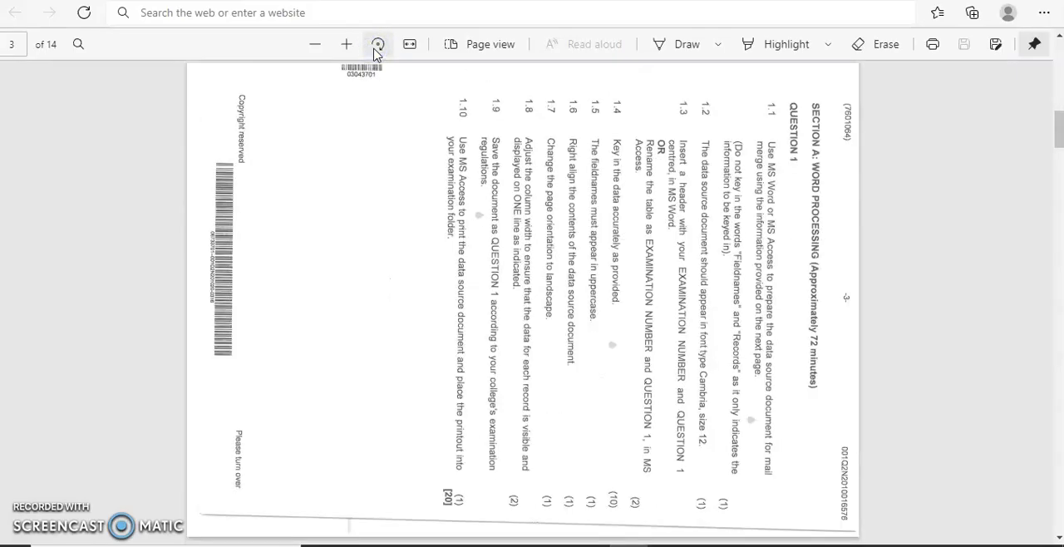
click(378, 44)
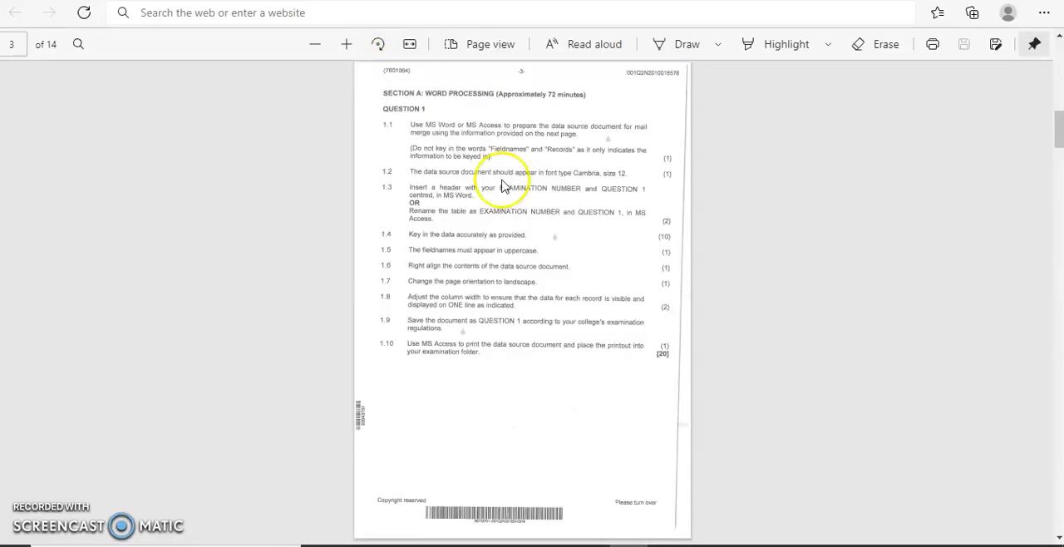
scroll(down, 3)
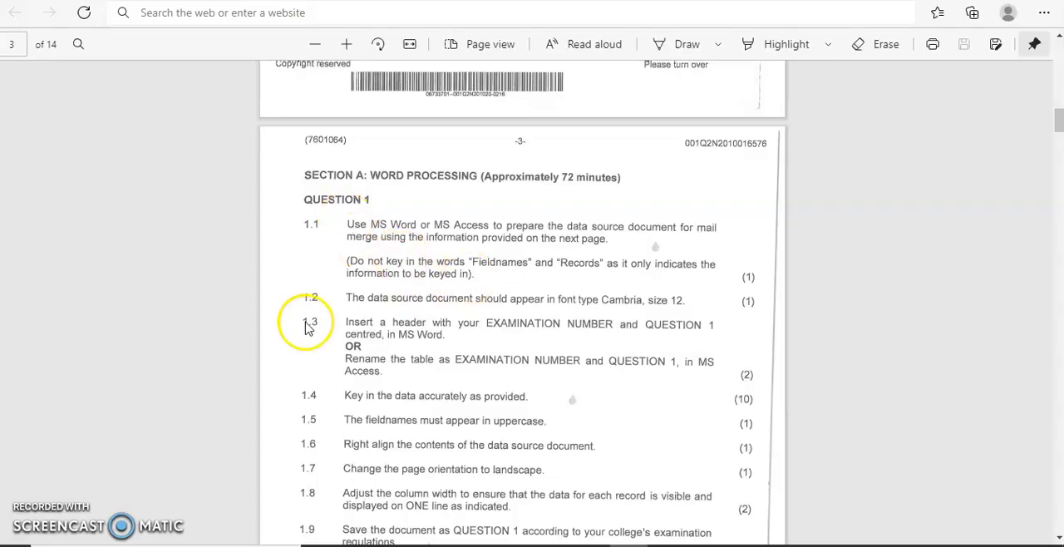
mouse_move(505, 307)
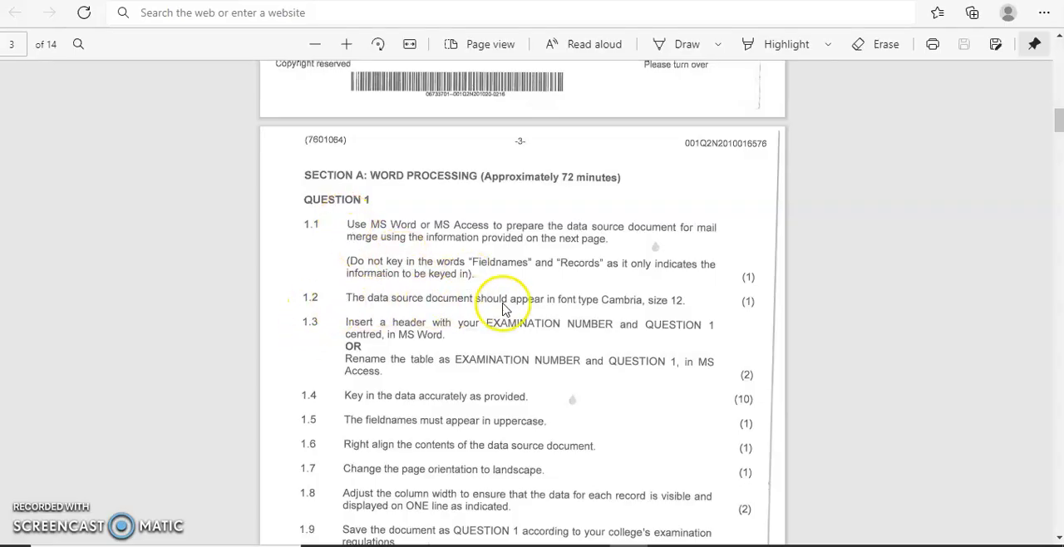
mouse_move(630, 312)
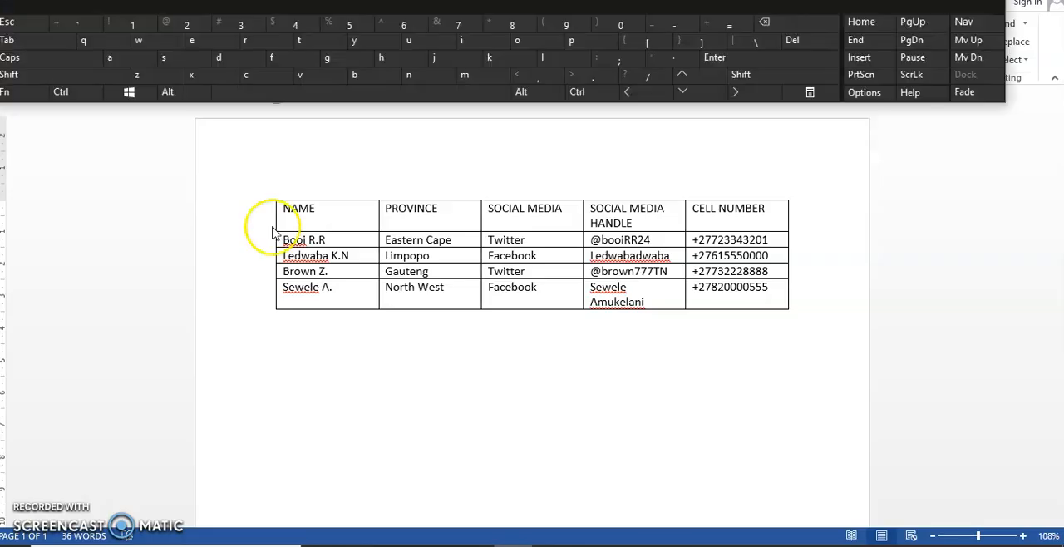
mouse_move(241, 167)
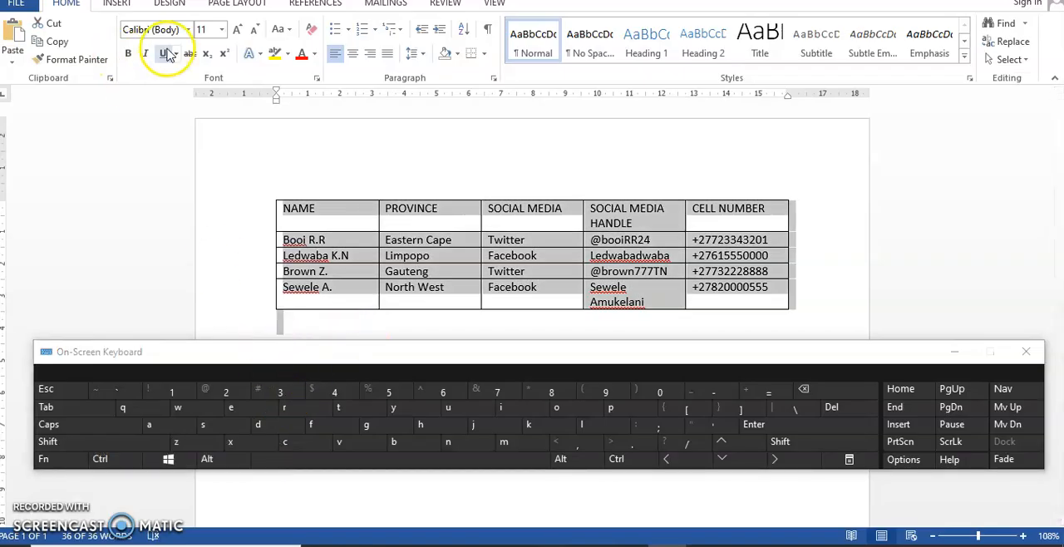
- Select the filled-in table and apply the Cambria font from the Home tab font list
click(187, 29)
text(a)
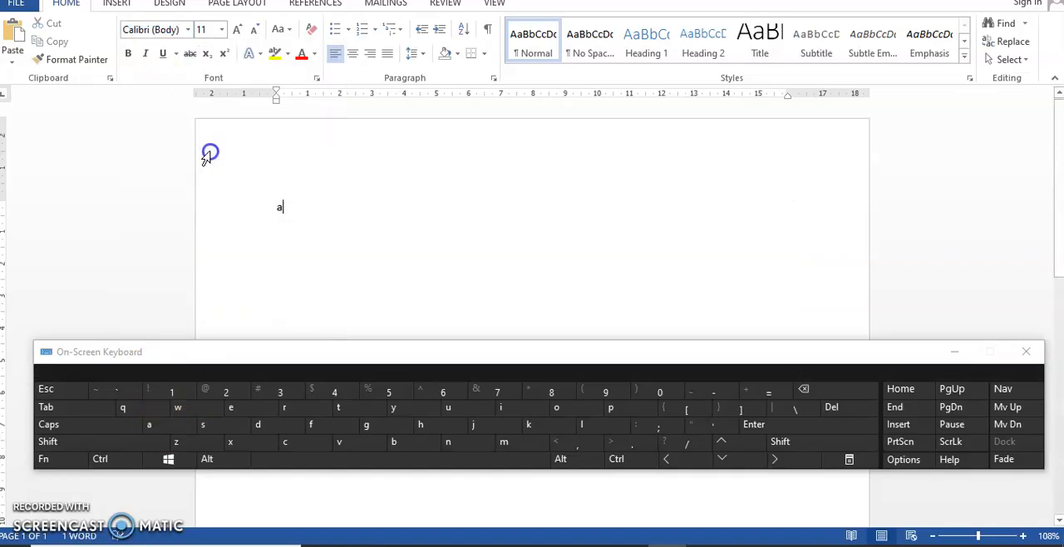
mouse_move(334, 201)
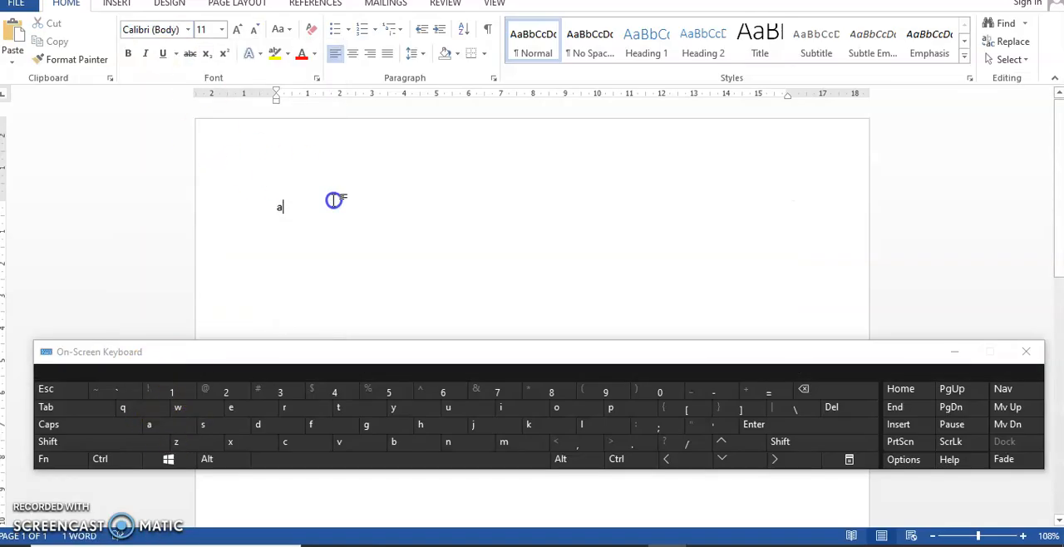
click(100, 459)
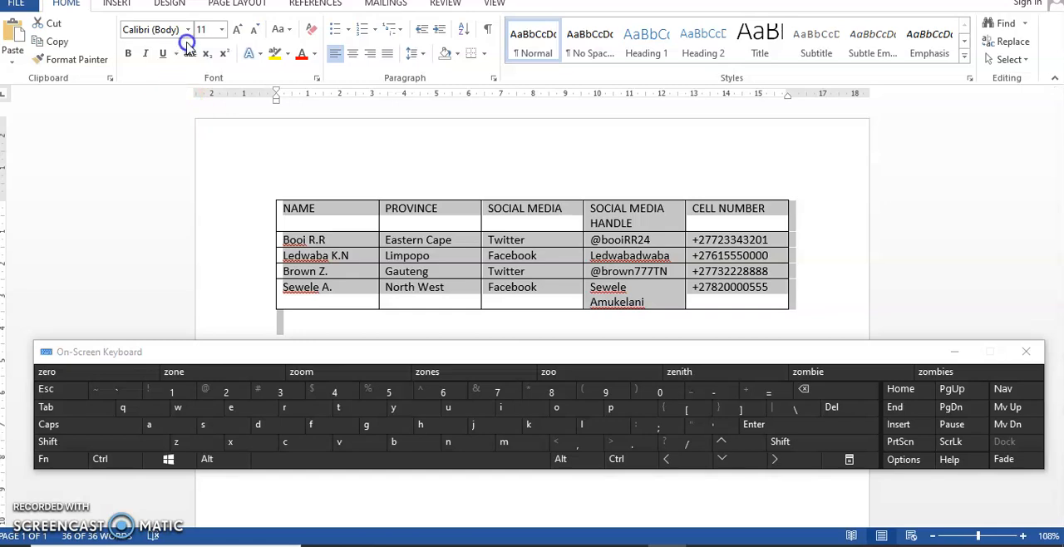
click(188, 29)
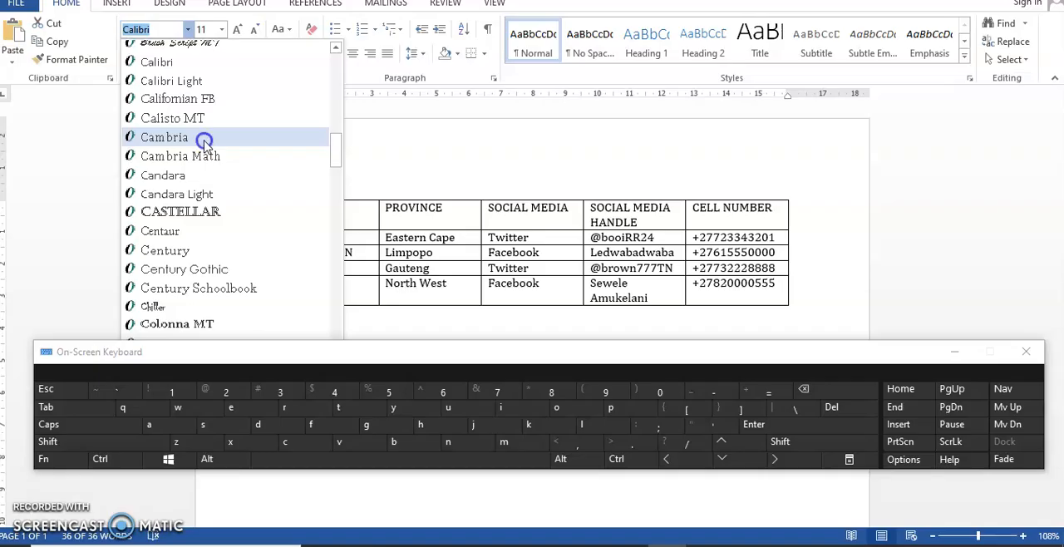
click(164, 137)
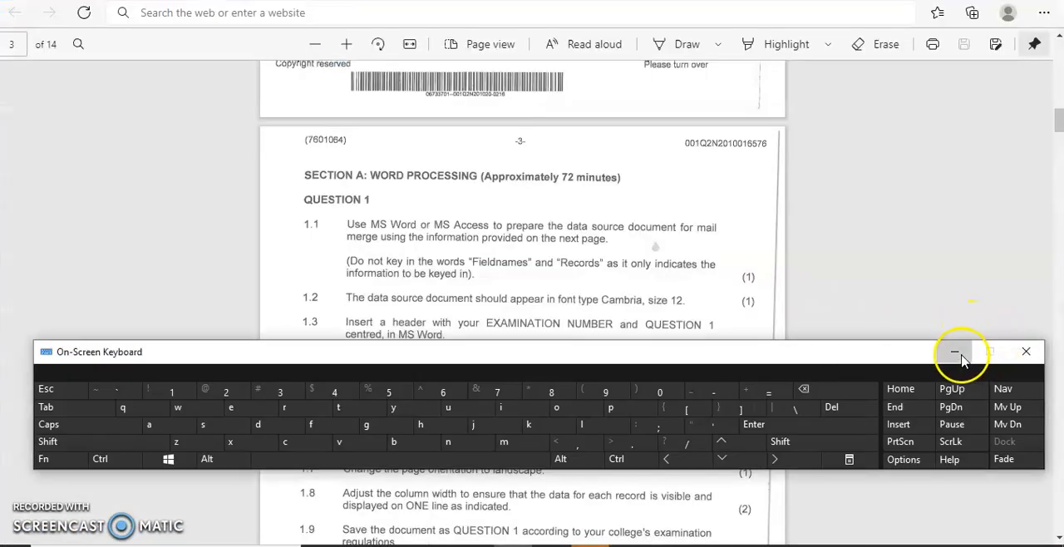
- Minimize the On-Screen Keyboard so it no longer covers the Question 1 instructions
click(954, 352)
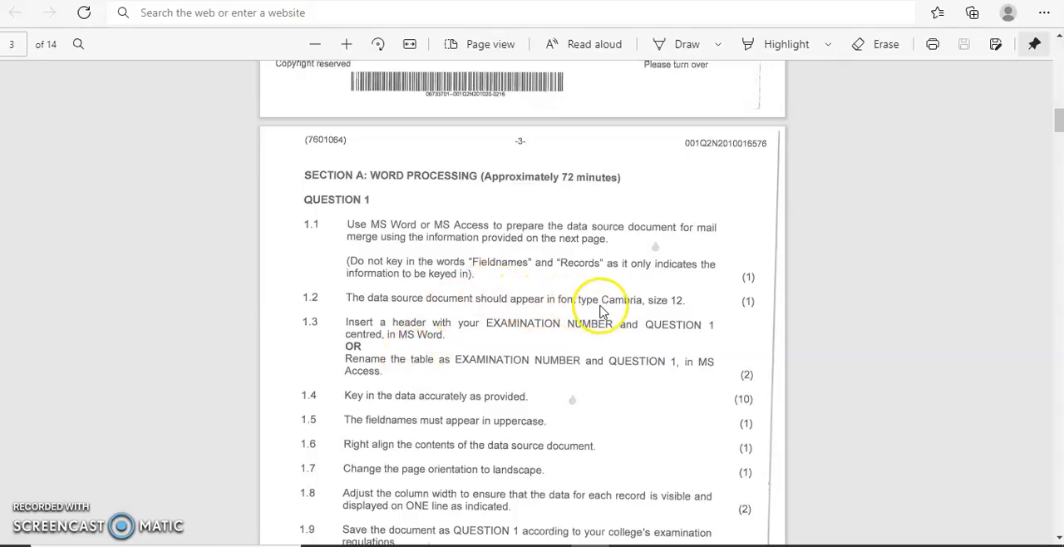
mouse_move(297, 373)
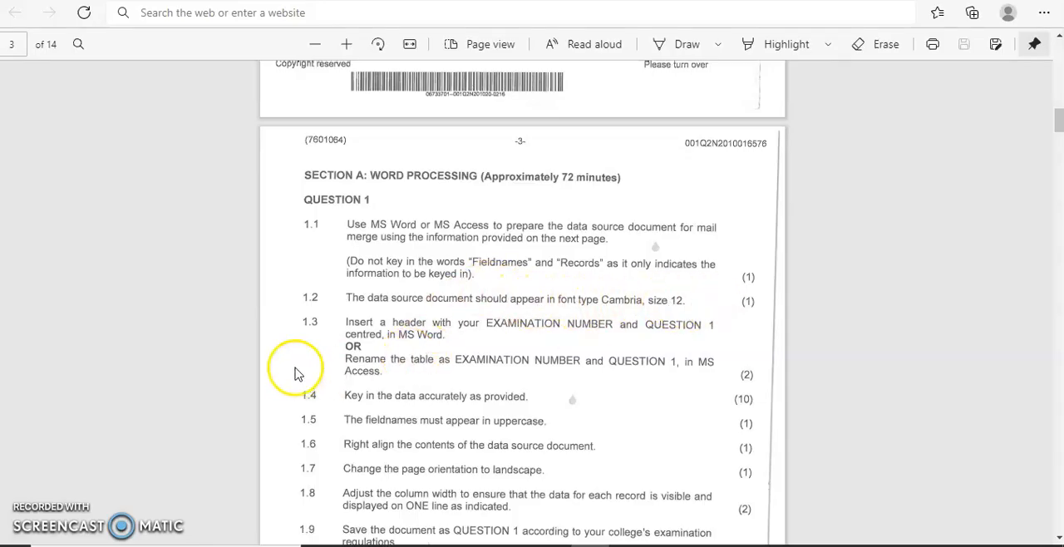
mouse_move(616, 343)
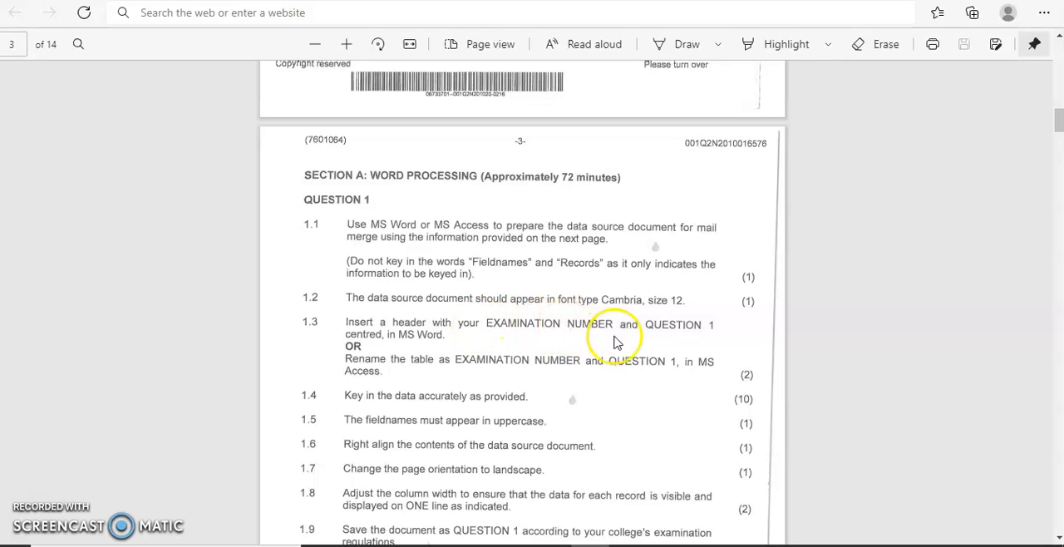
mouse_move(384, 344)
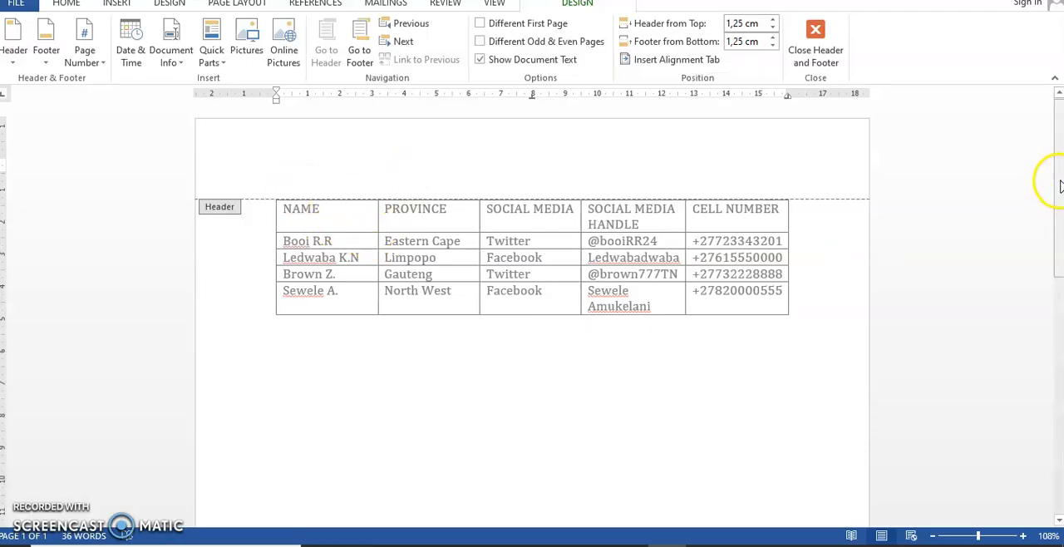
- Close header/footer editing, then double-click the lower page margin to reopen it
scroll(down, 3)
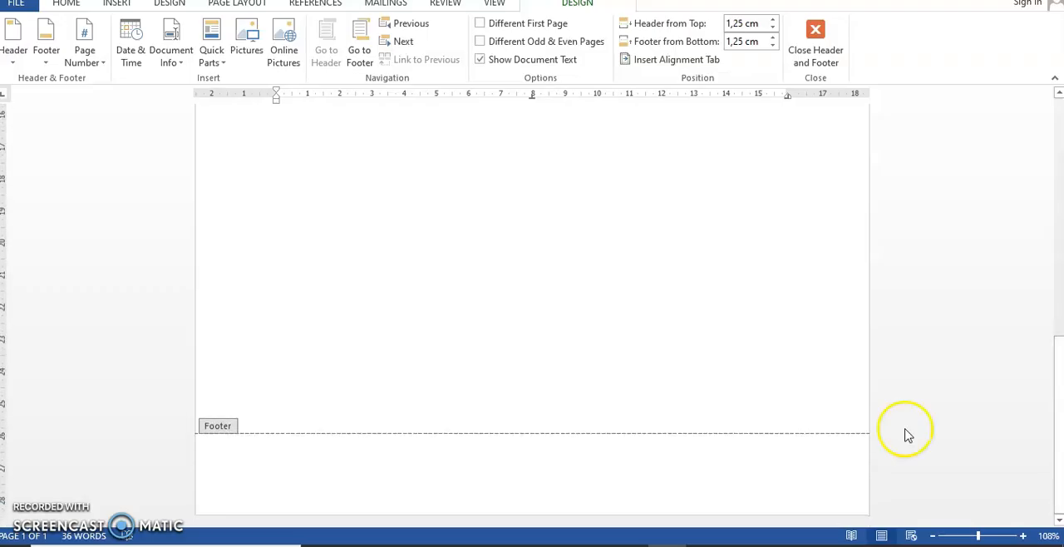
click(816, 46)
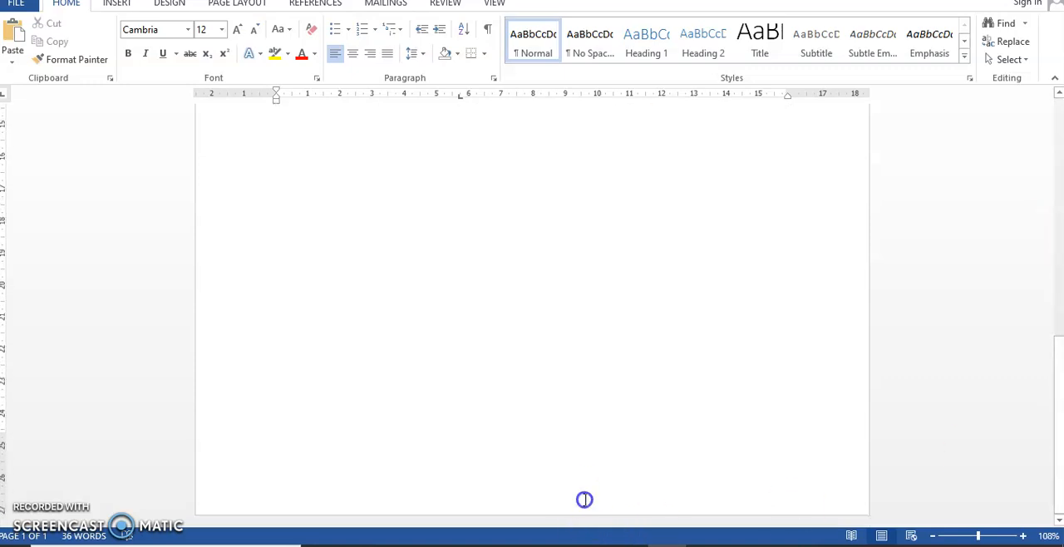
double_click(585, 499)
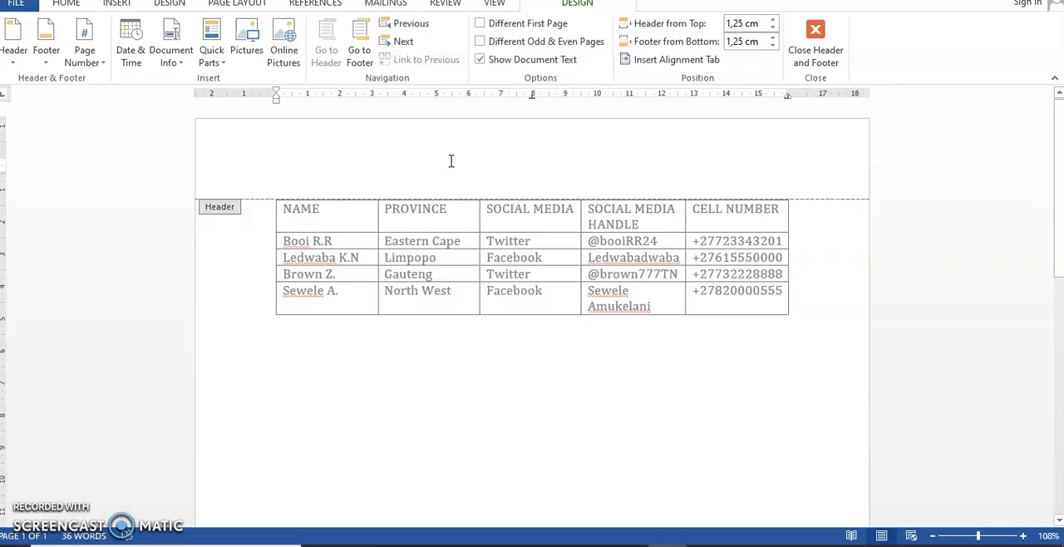
mouse_move(557, 503)
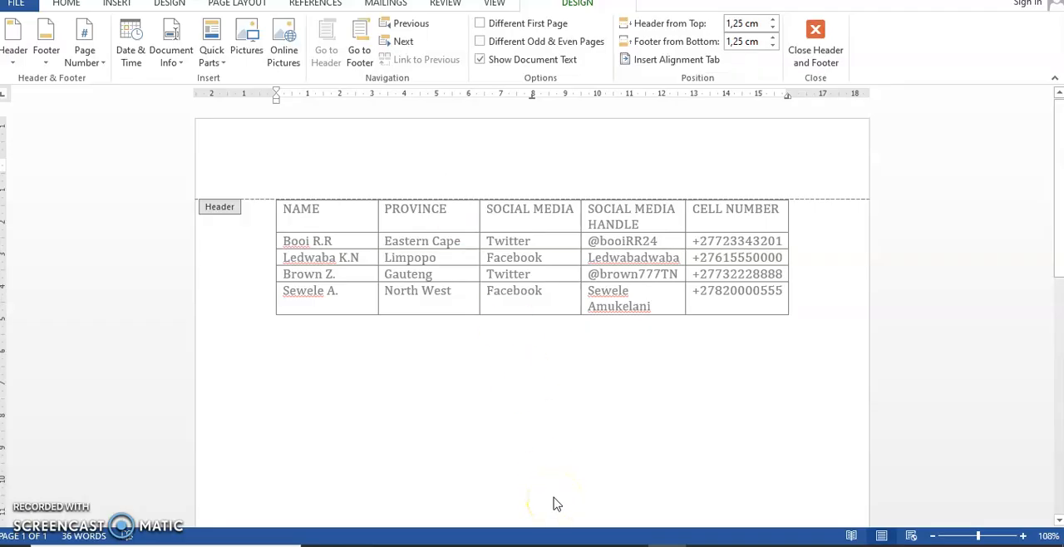
- Type the candidate's name followed by QUESTION 1 into the page header
text(Rah)
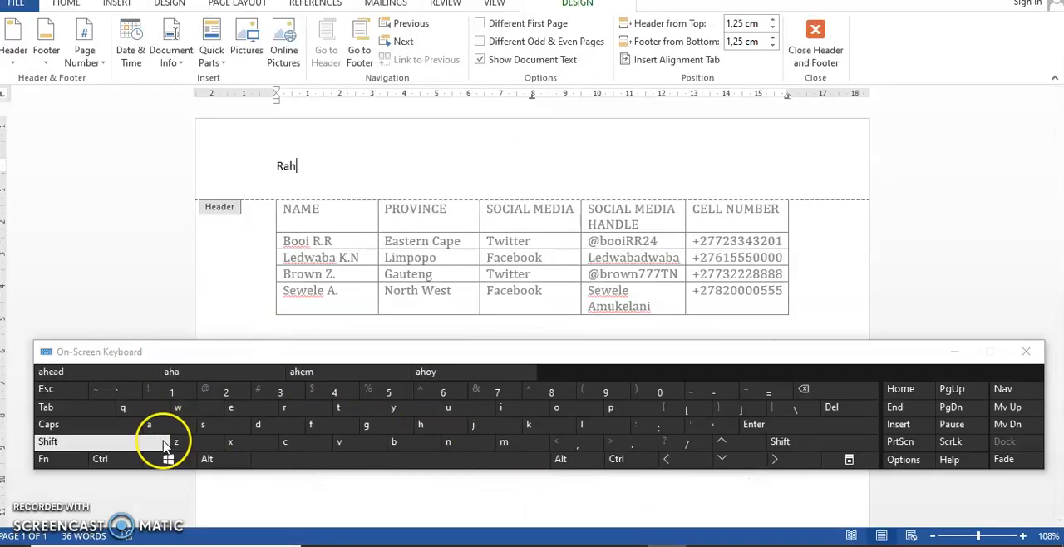
click(148, 424)
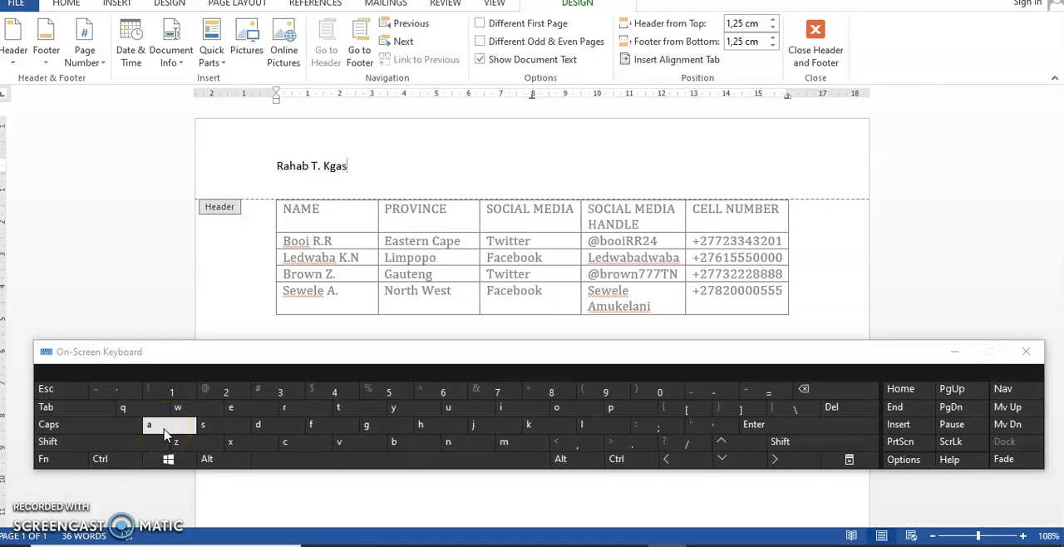
text(ibe)
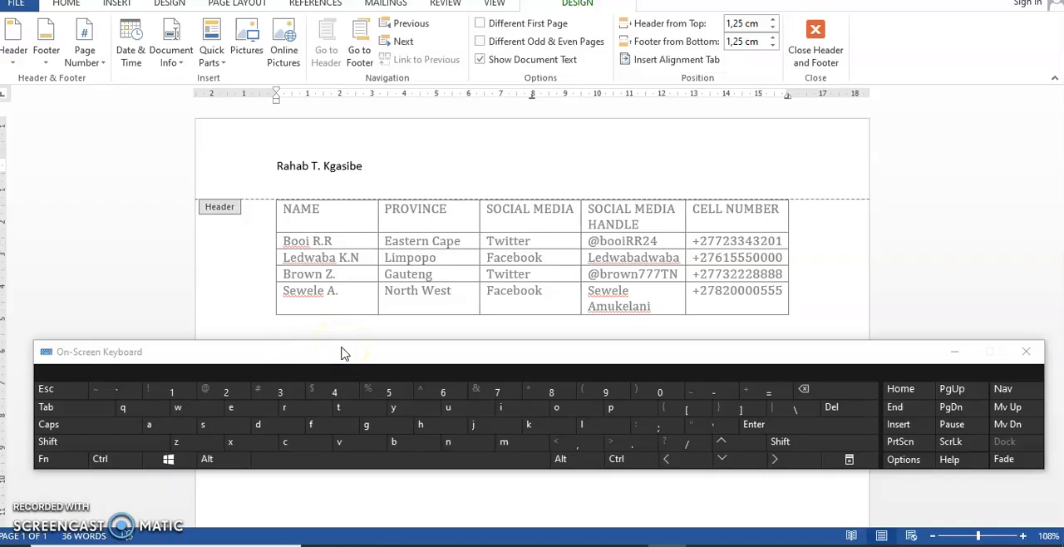
click(49, 424)
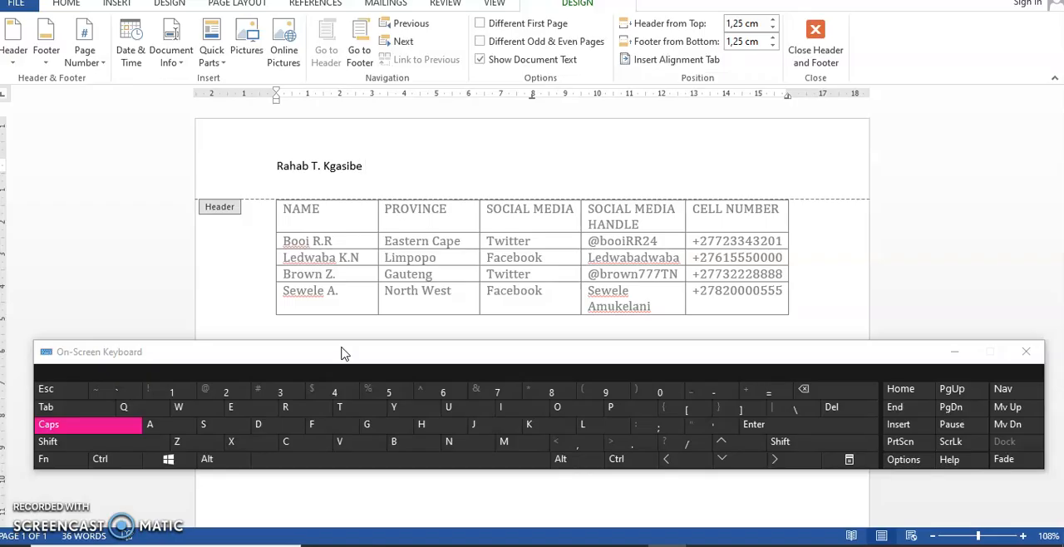
text(QUEST)
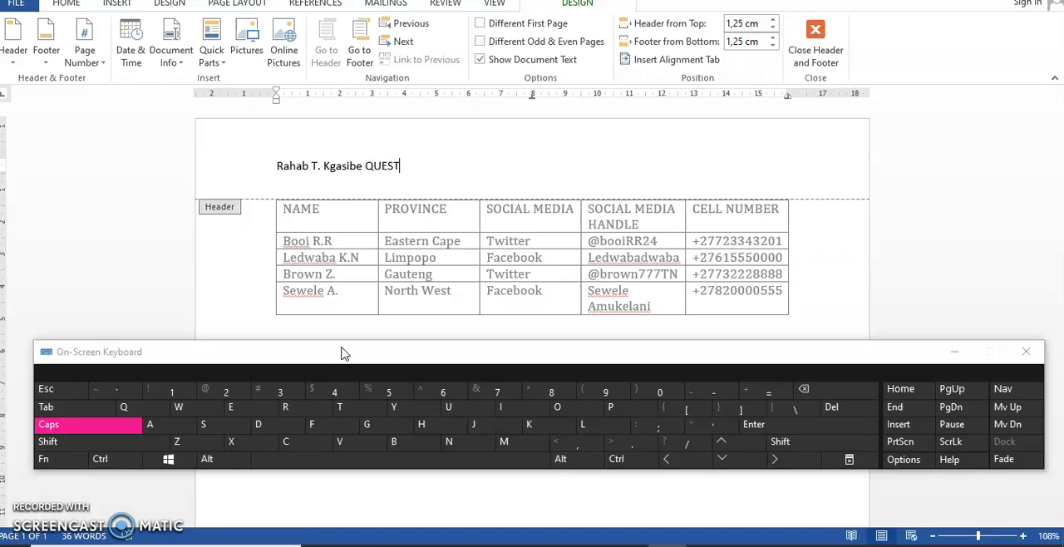
text(ION)
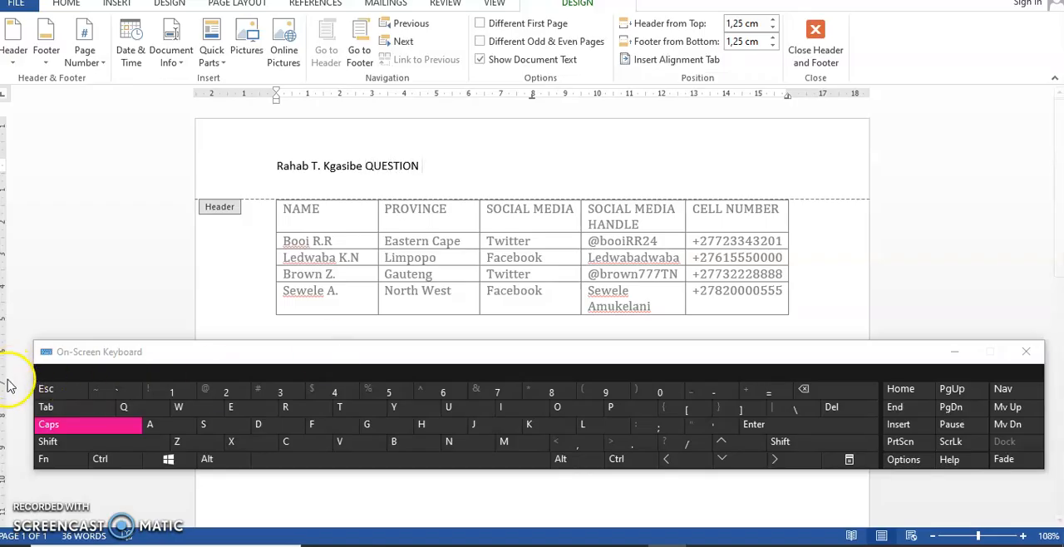
text(1)
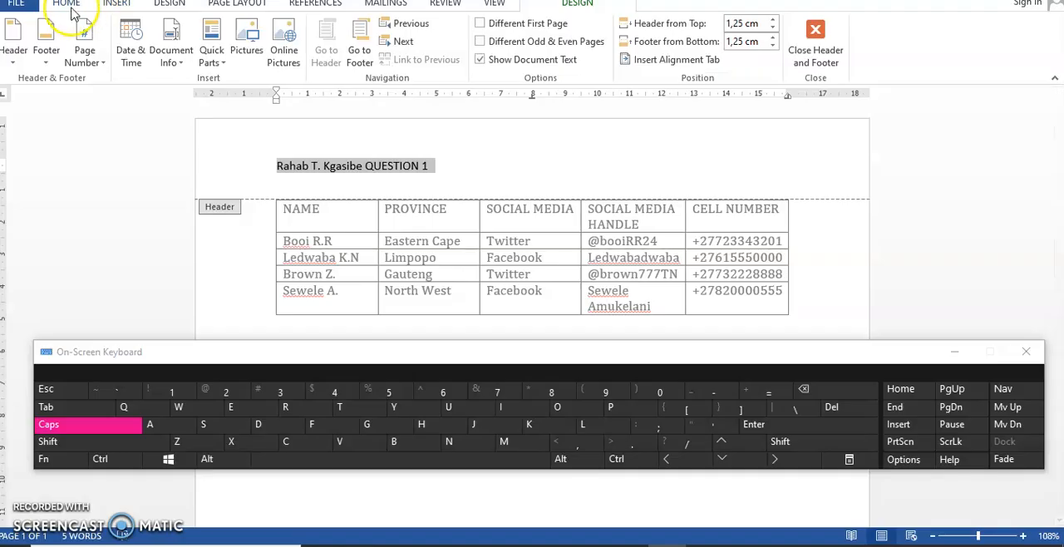
- Centre the header text and reopen the header for editing
click(65, 5)
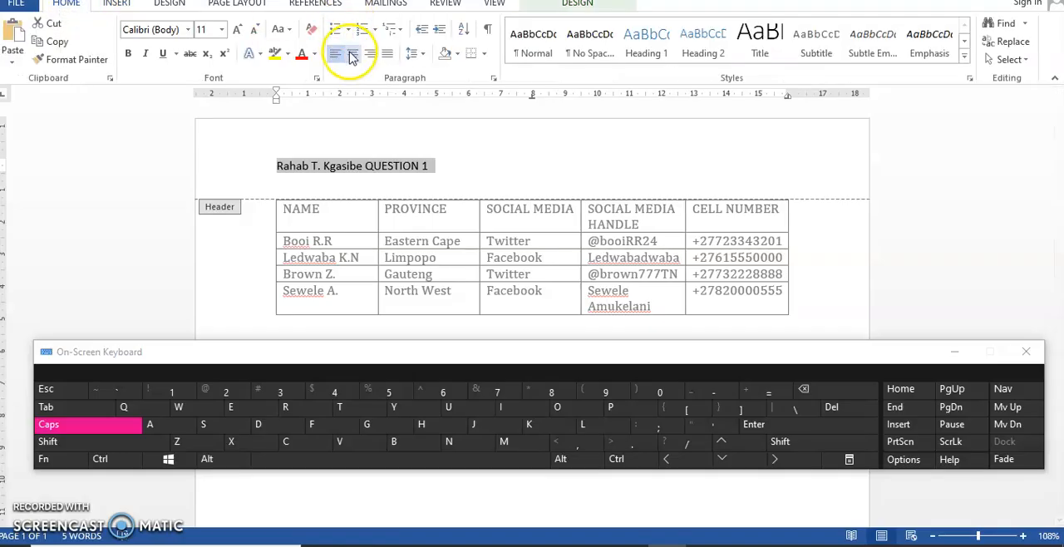
click(353, 53)
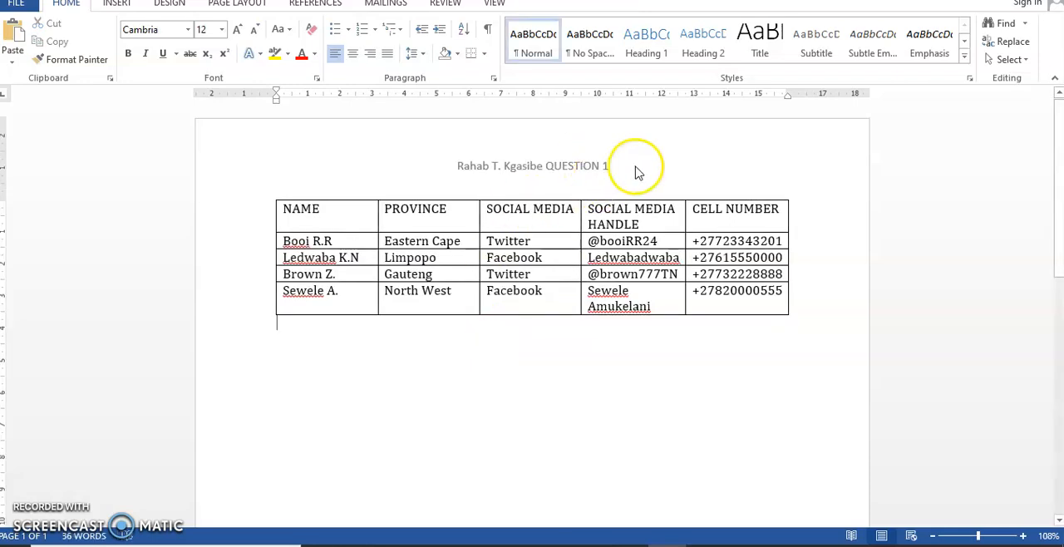
double_click(532, 165)
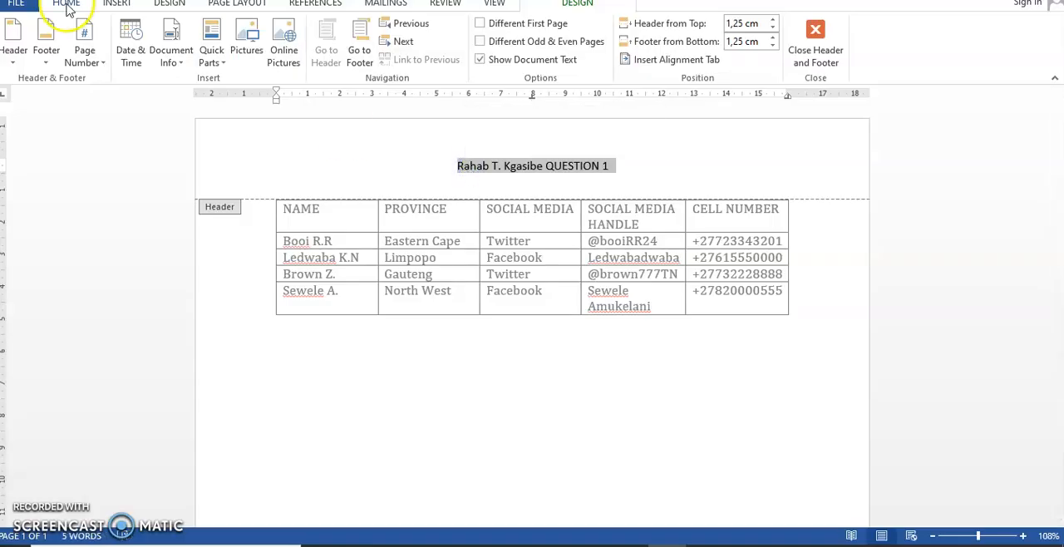
click(66, 4)
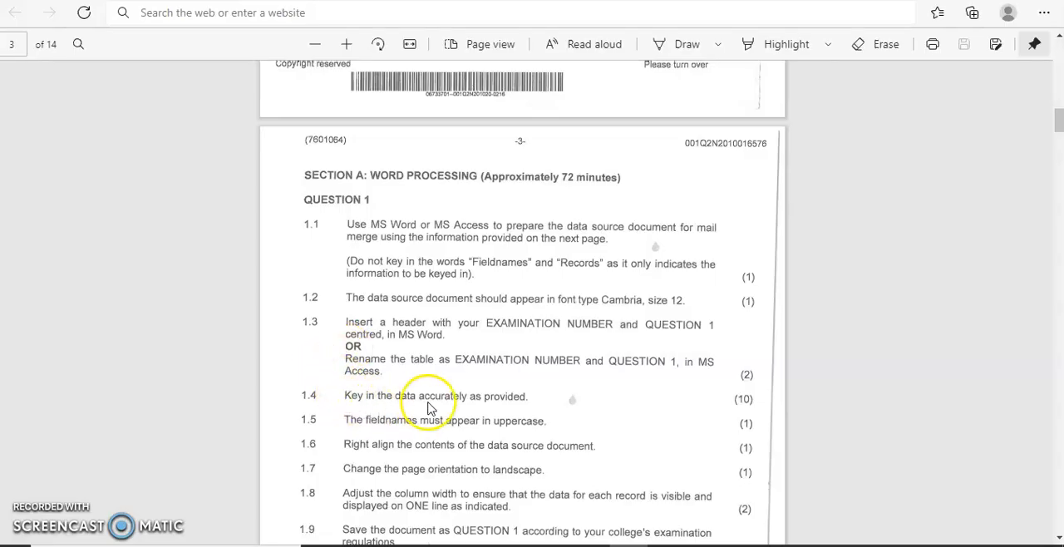
mouse_move(573, 407)
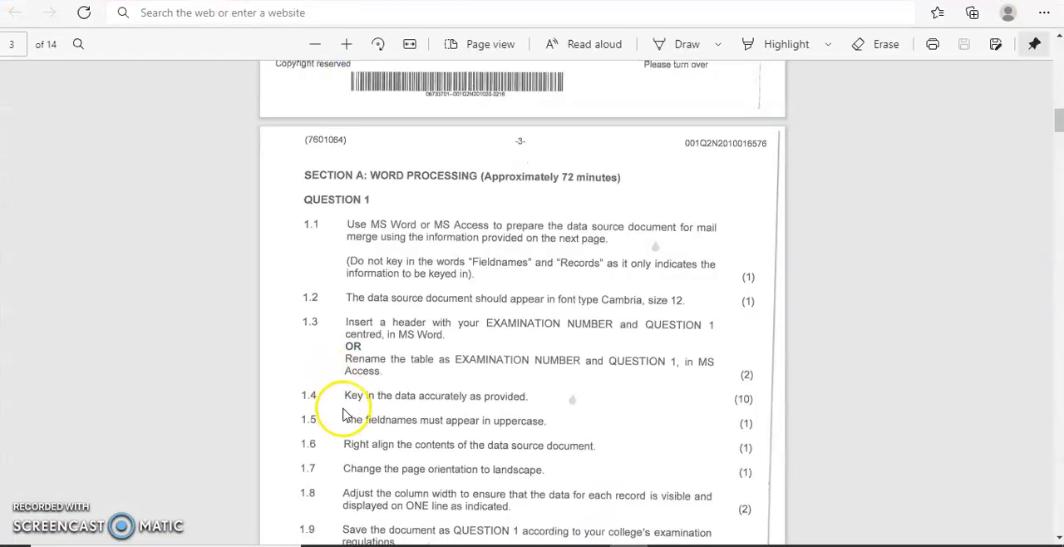
mouse_move(524, 426)
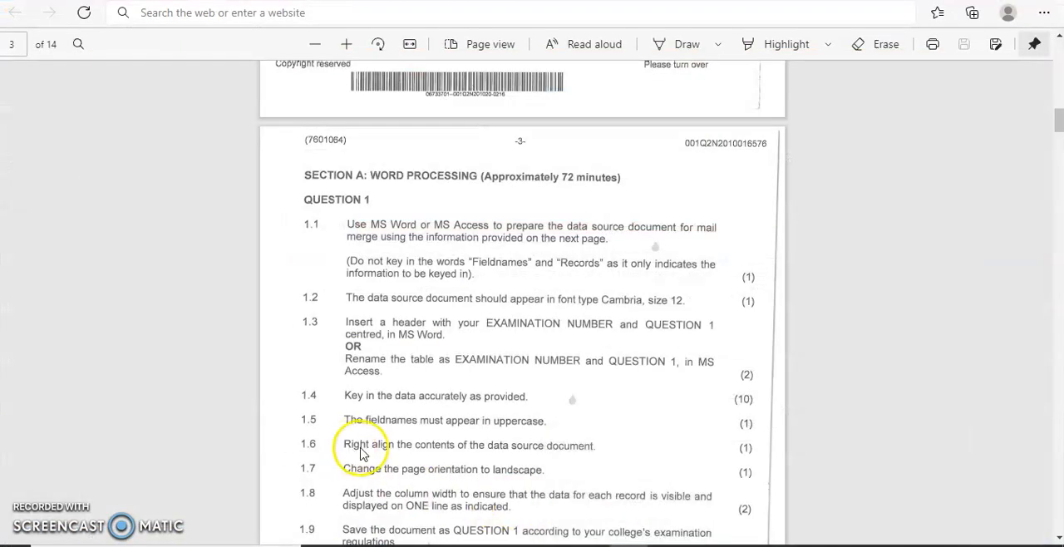
mouse_move(553, 453)
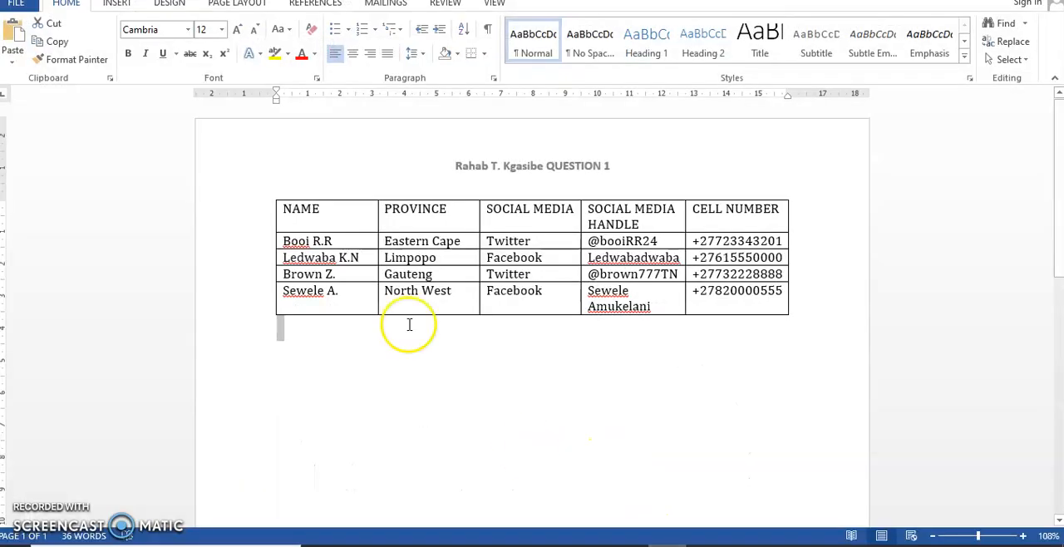
- Select the whole table and apply Align Right to all its cells
click(271, 197)
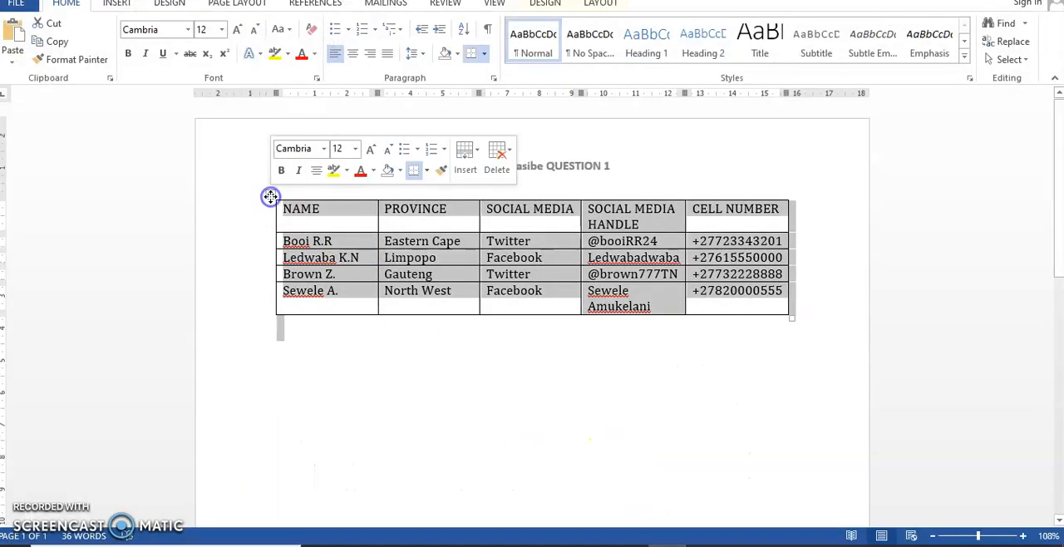
click(333, 257)
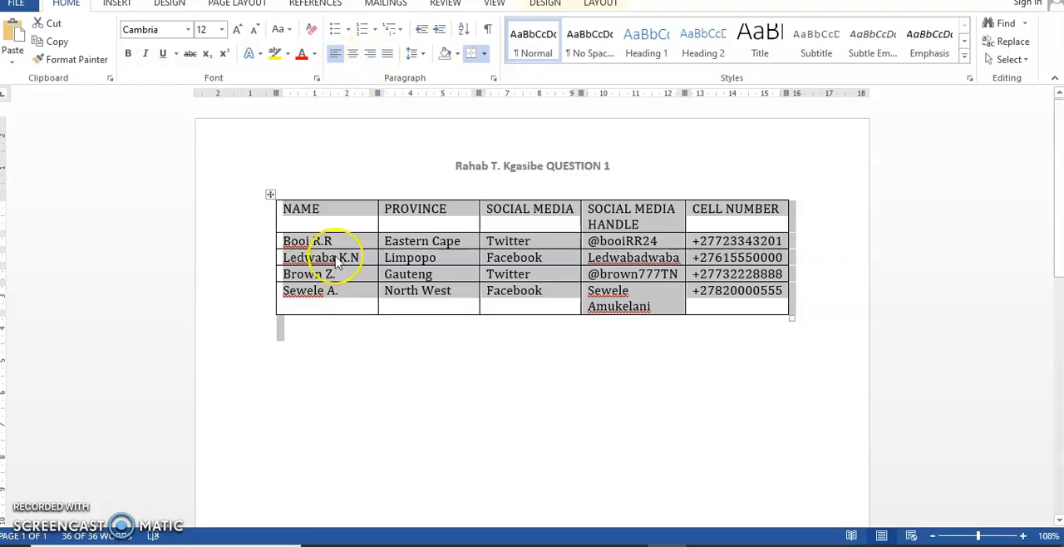
mouse_move(369, 53)
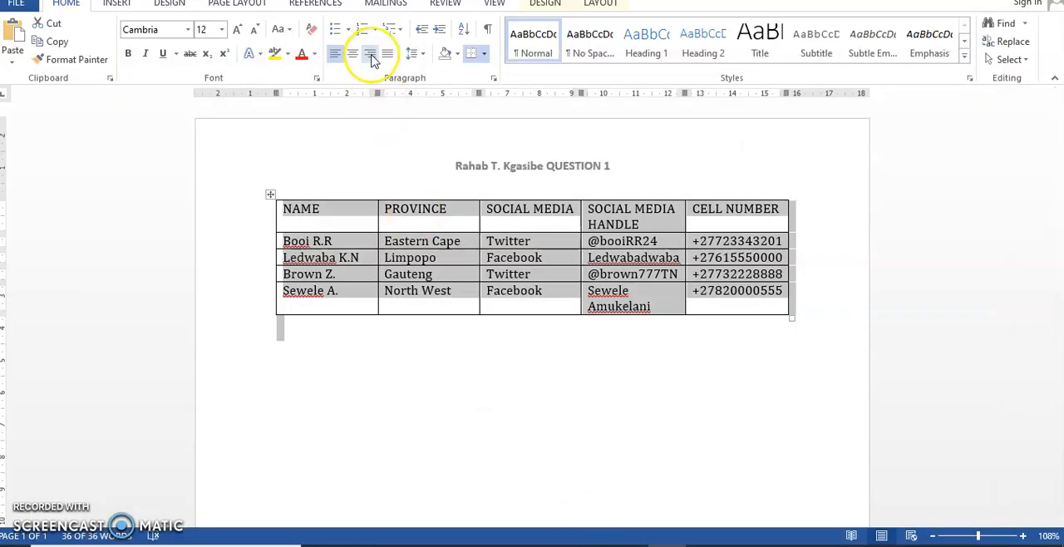
click(370, 53)
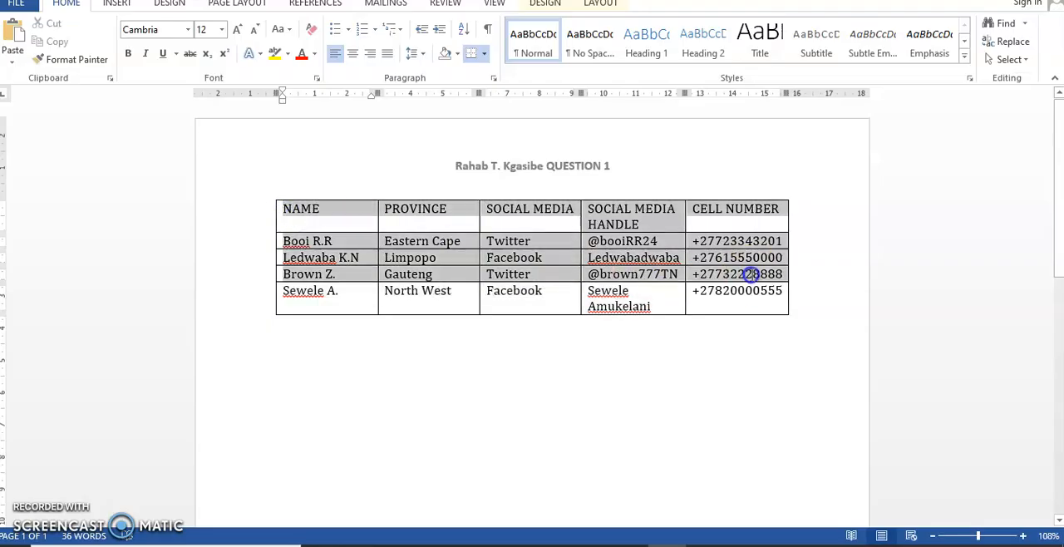
click(369, 53)
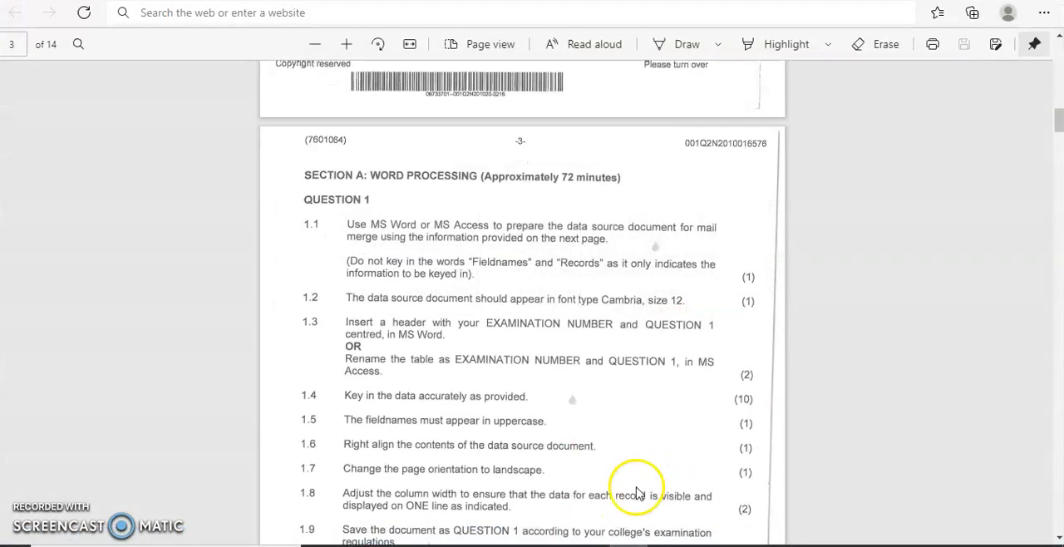
mouse_move(523, 484)
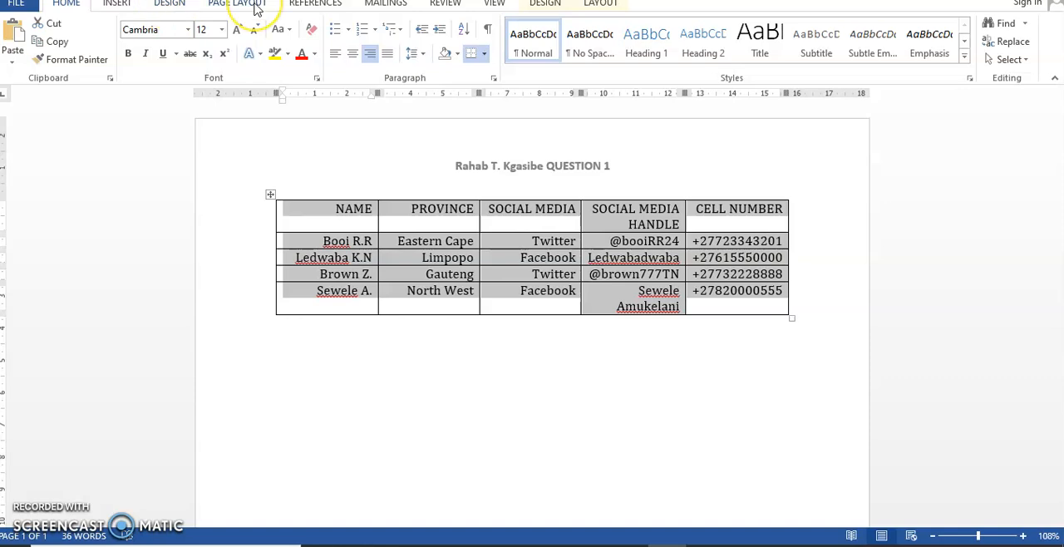
- Open Page Layout's Orientation choices to switch the page to Landscape
click(238, 5)
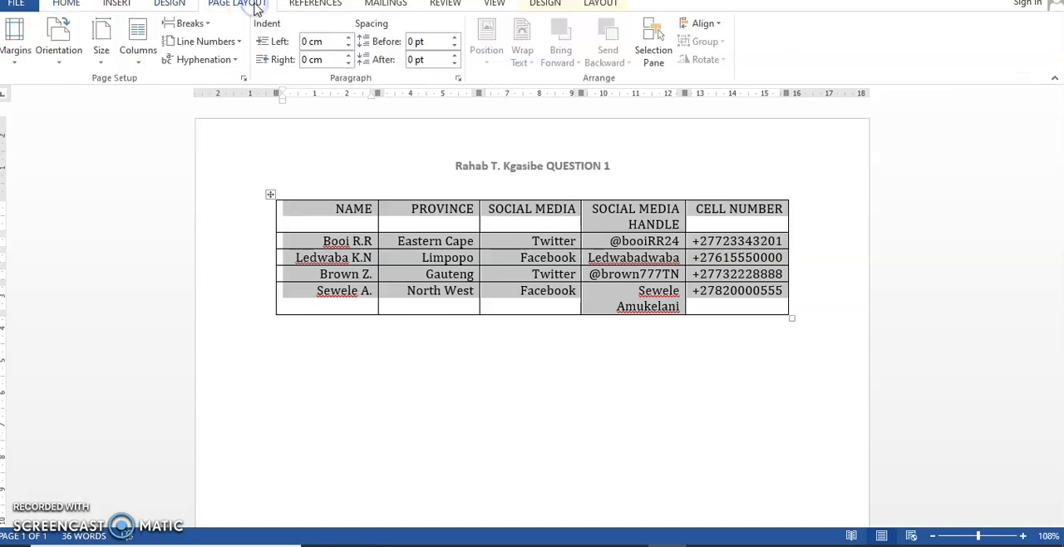
click(58, 37)
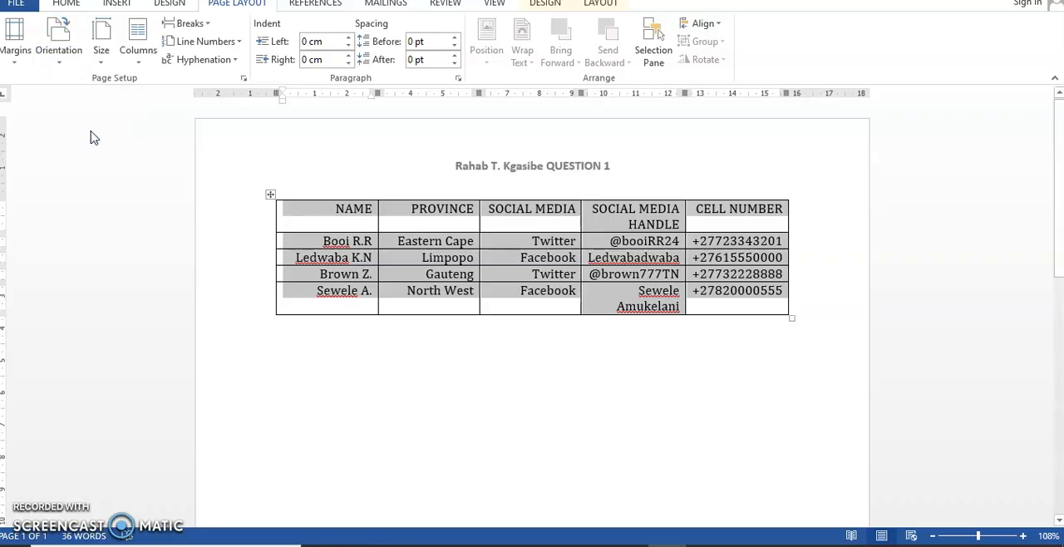
mouse_move(591, 468)
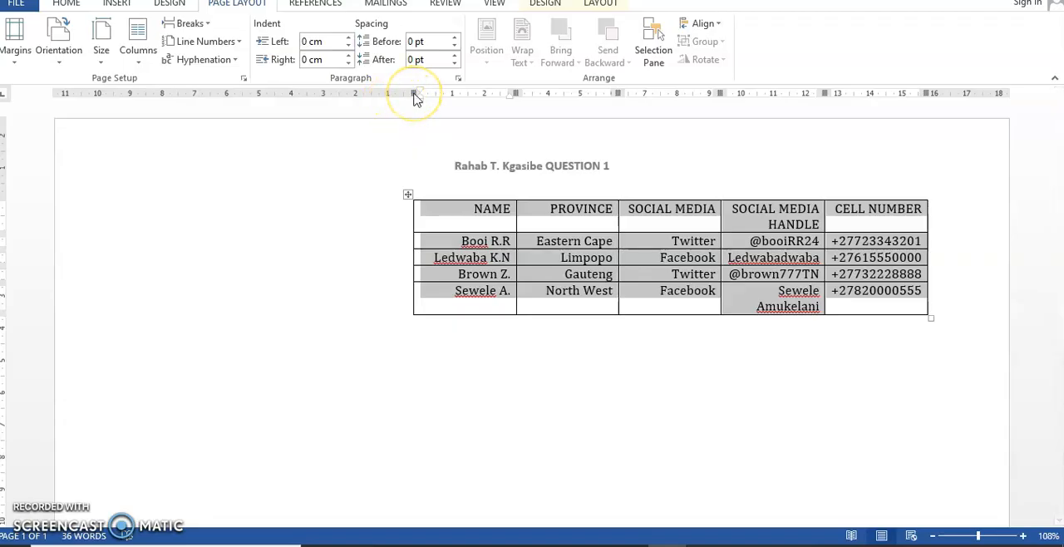
mouse_move(419, 93)
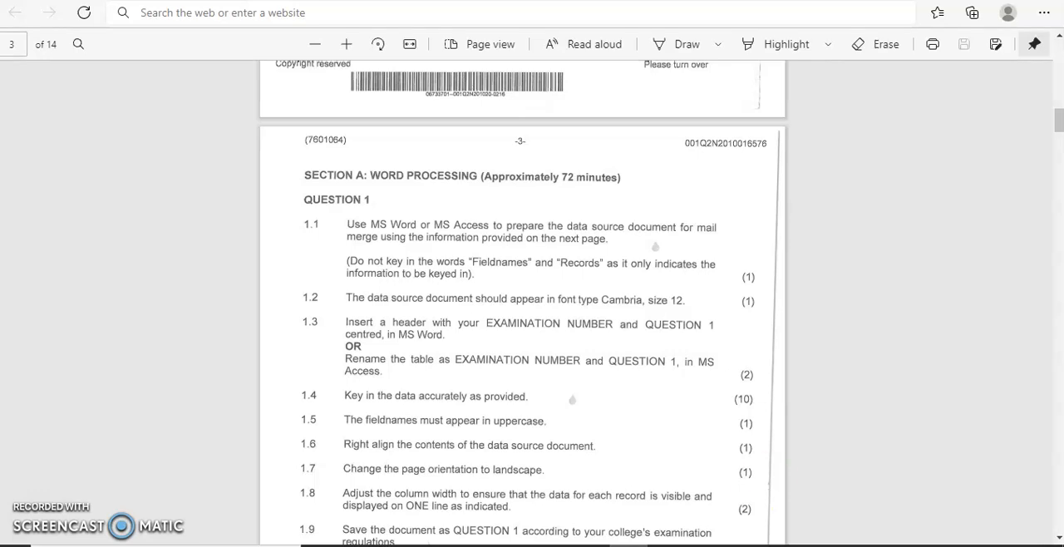
scroll(down, 3)
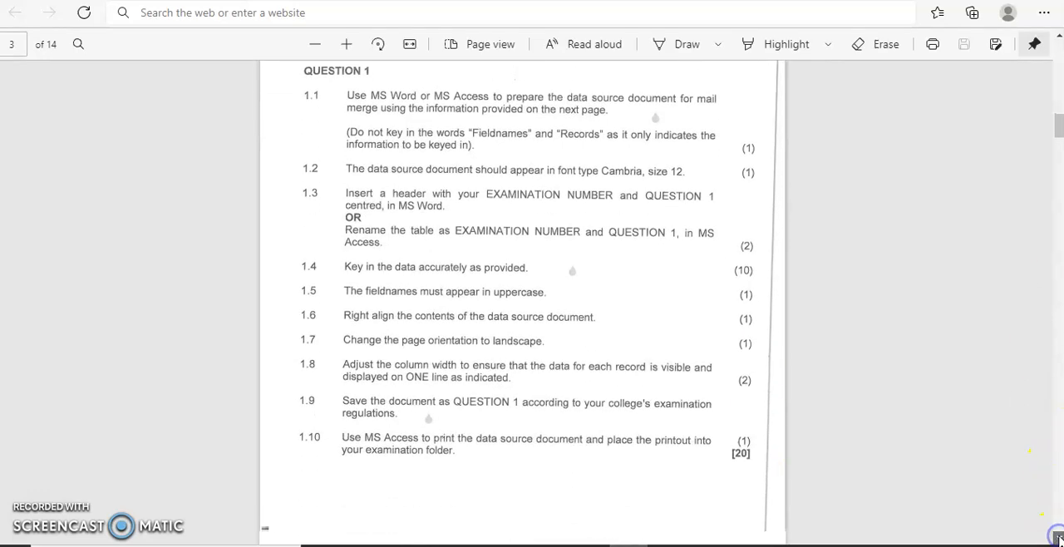
scroll(down, 3)
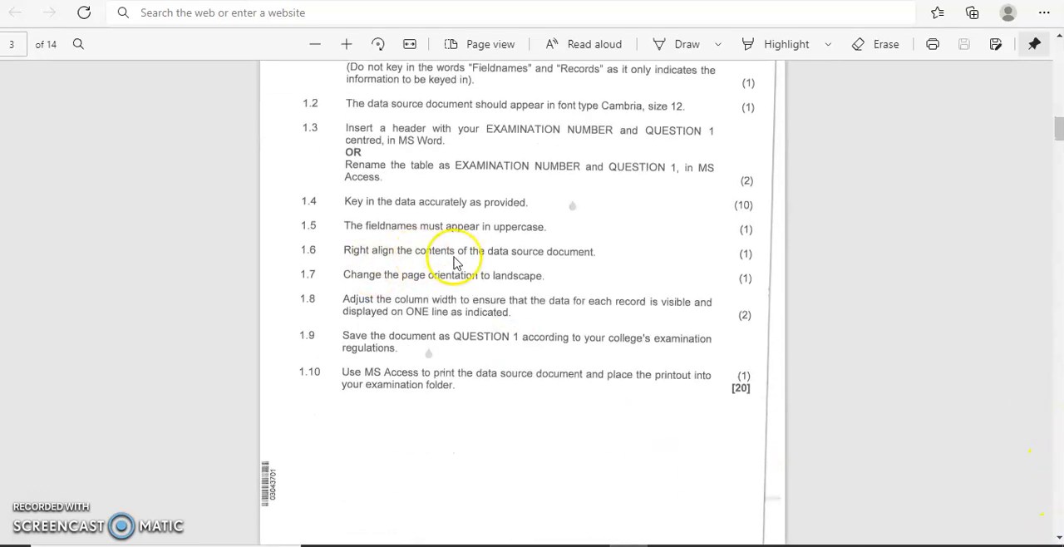
mouse_move(437, 280)
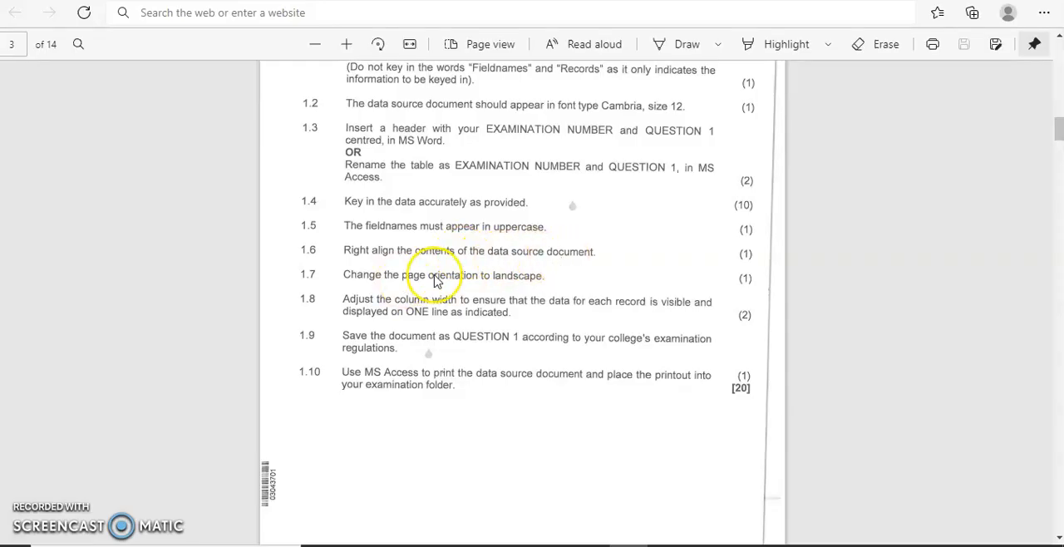
mouse_move(378, 320)
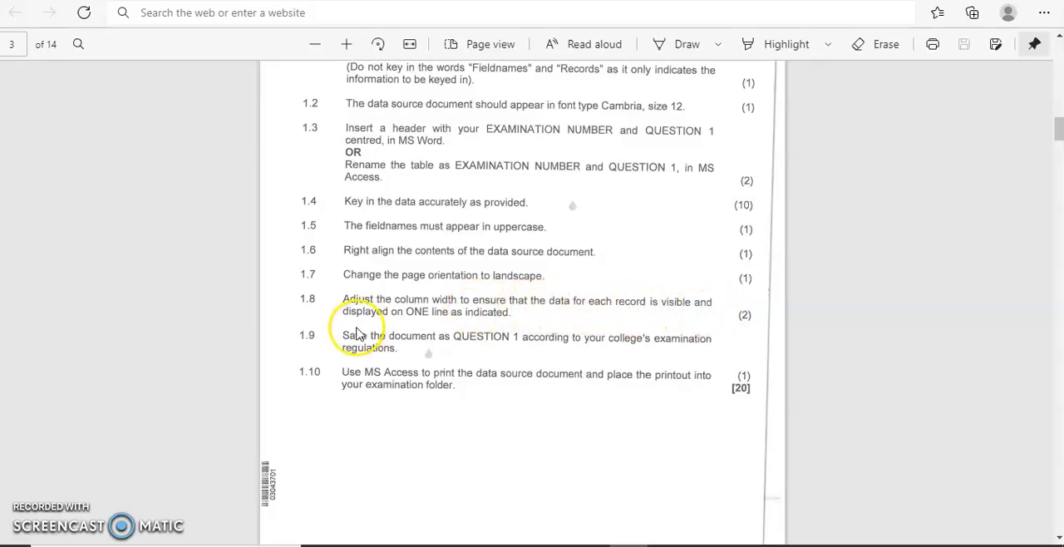
mouse_move(515, 316)
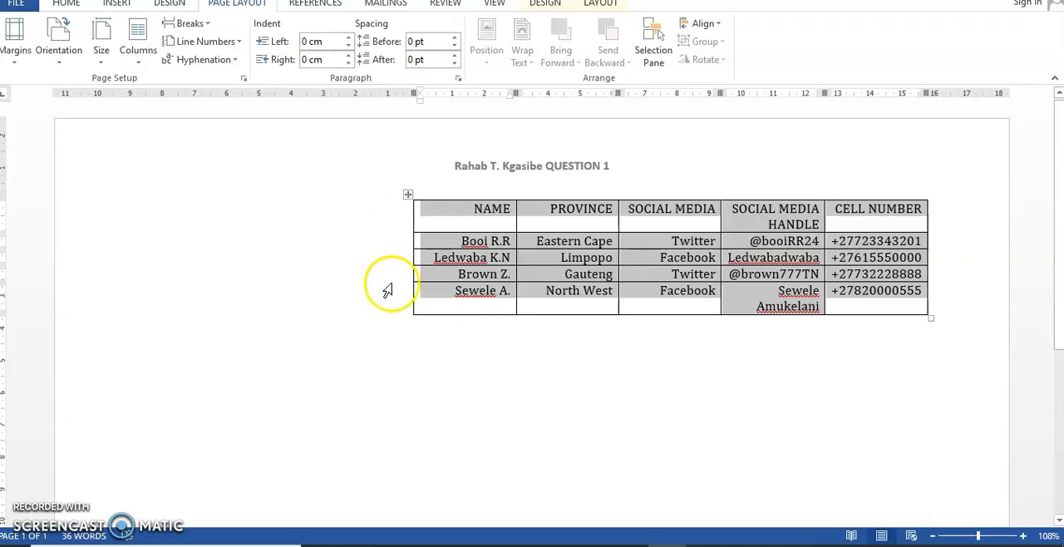
mouse_move(408, 197)
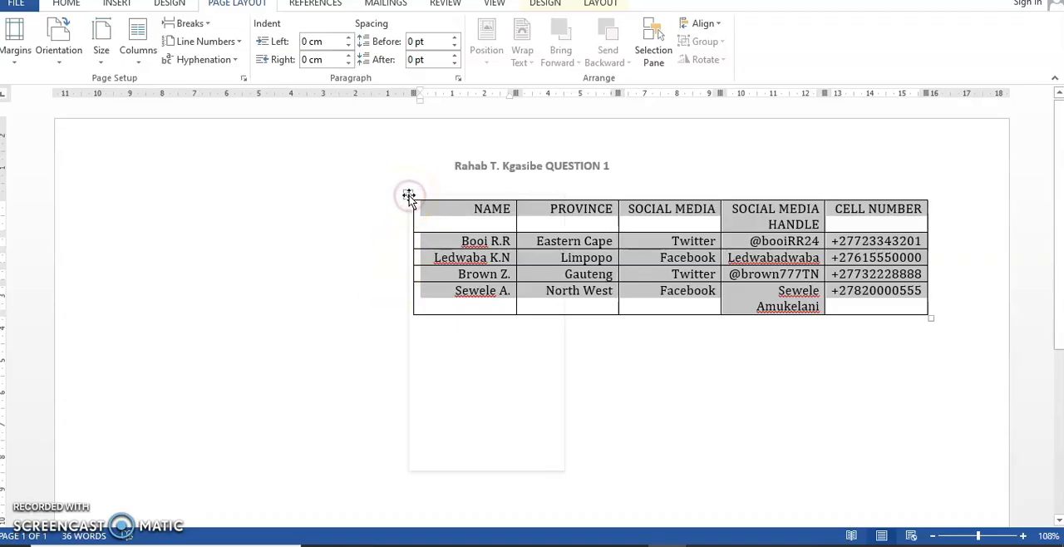
- Apply AutoFit to Contents to the whole table from its context menu
right_click(408, 195)
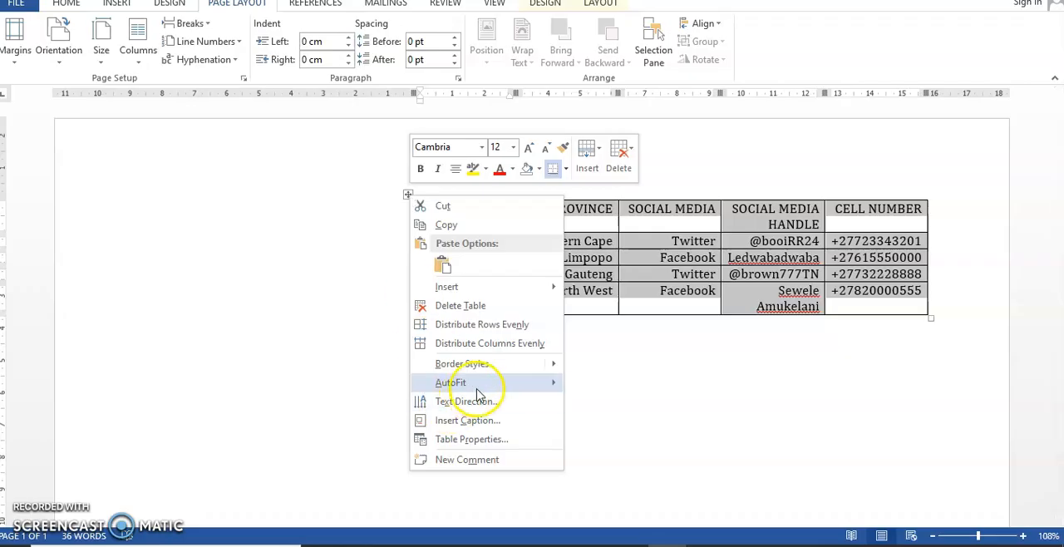
click(605, 389)
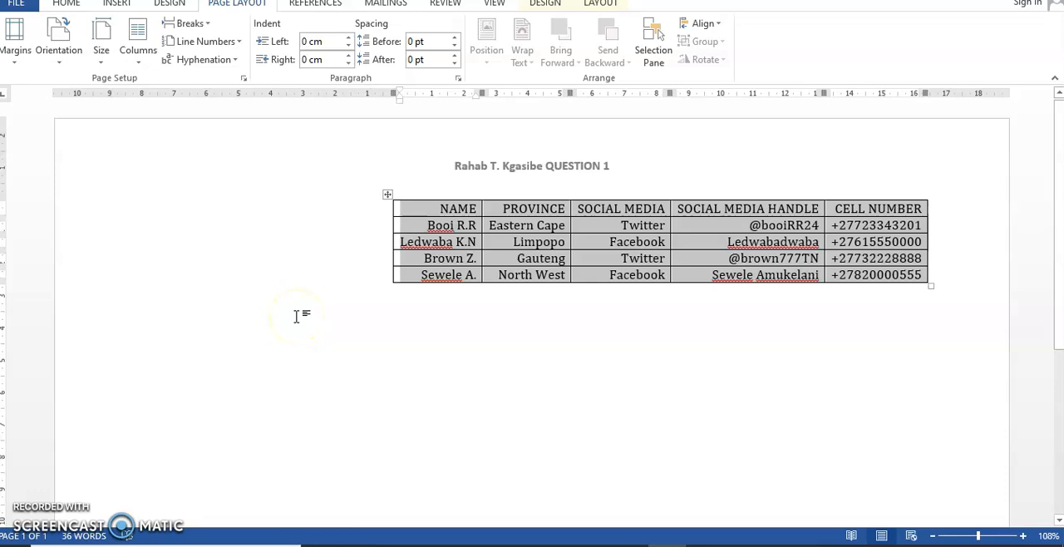
mouse_move(582, 432)
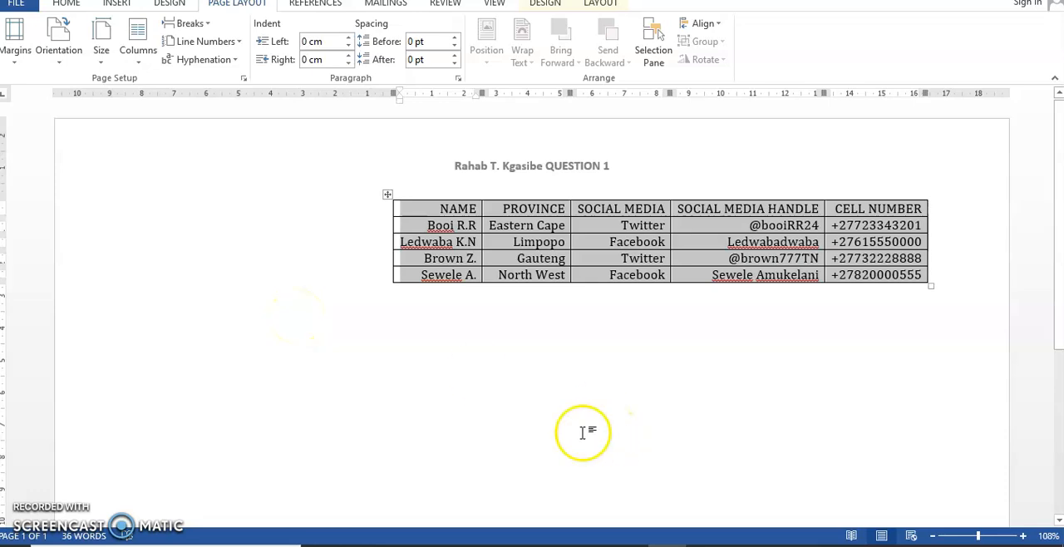
mouse_move(619, 403)
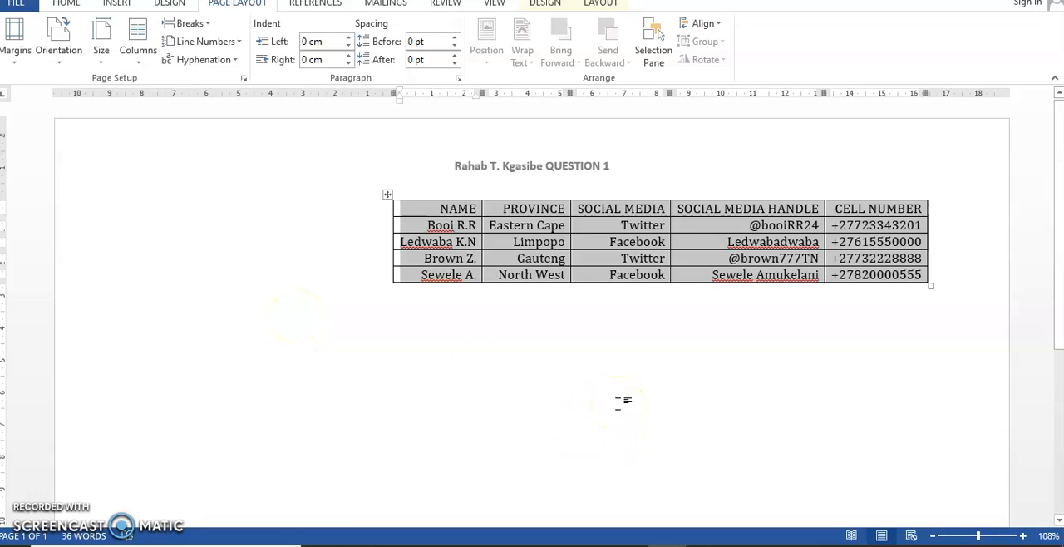
mouse_move(381, 268)
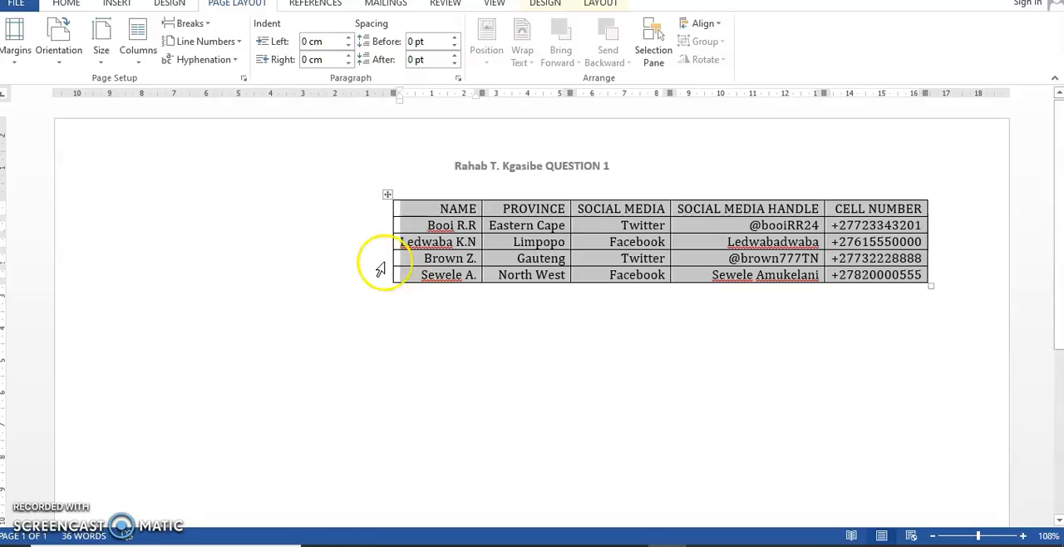
- Widen the table's columns and heighten its rows across the landscape page
click(449, 258)
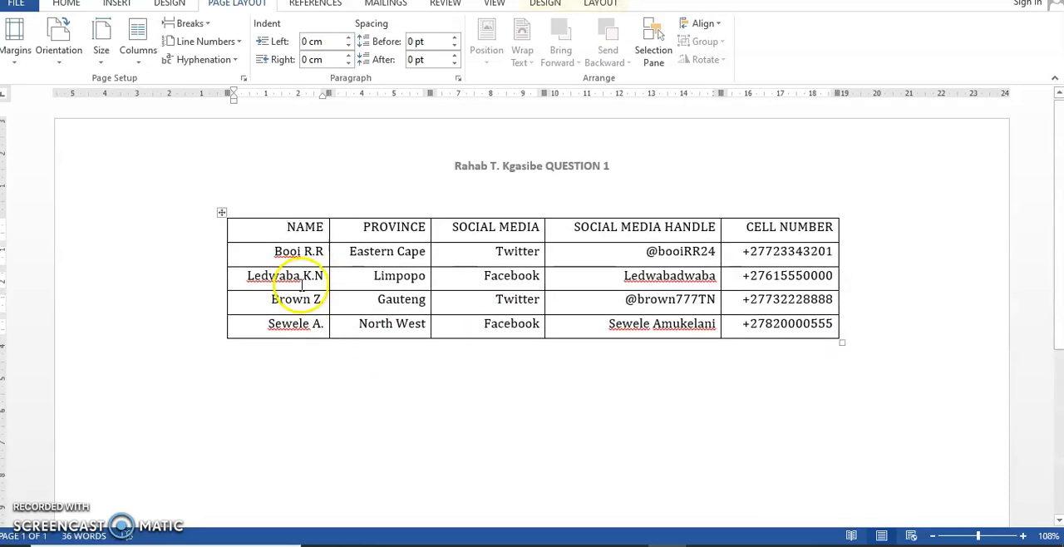
click(66, 4)
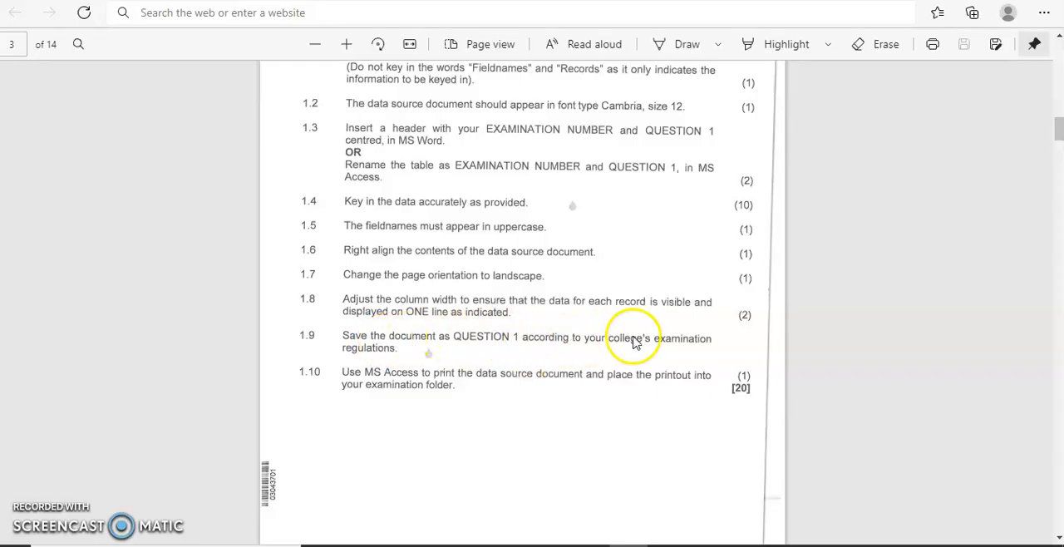
mouse_move(472, 384)
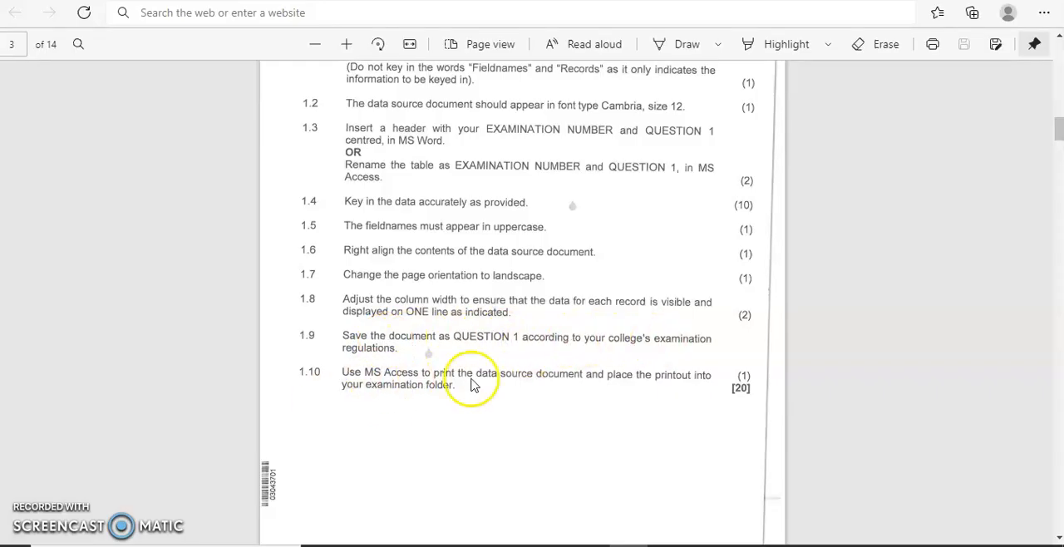
mouse_move(571, 385)
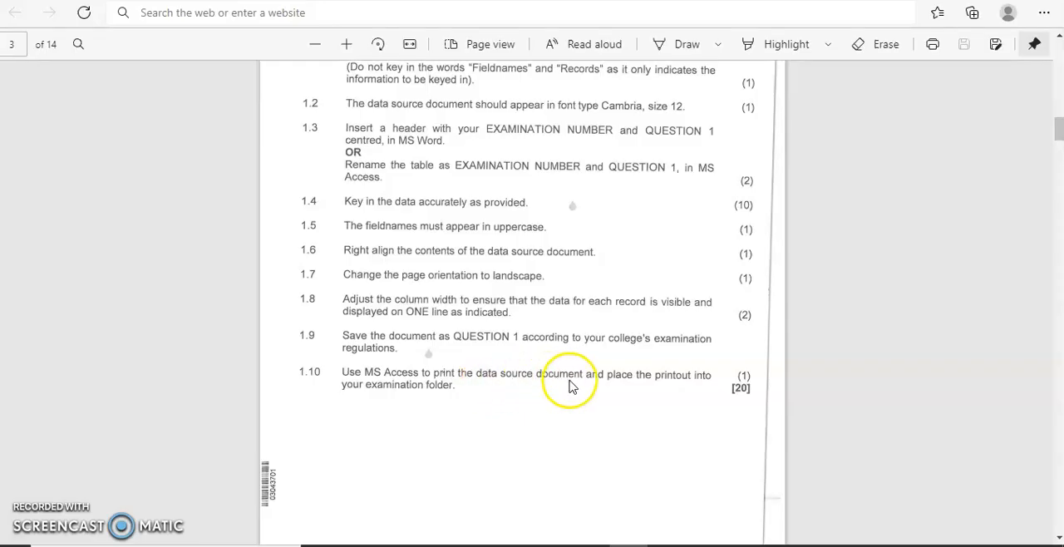
mouse_move(408, 344)
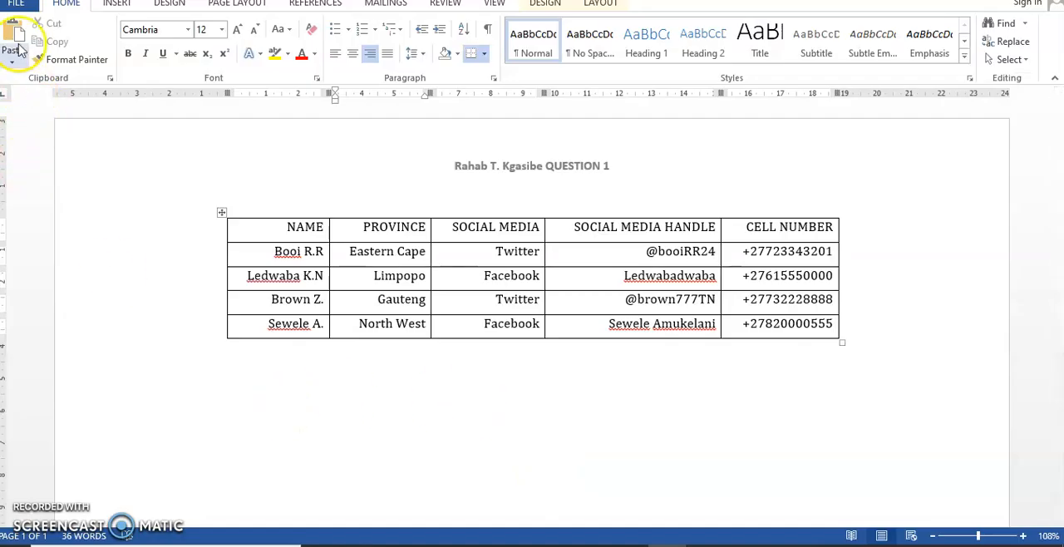
- Open the Save As dialog from the File menu
click(15, 4)
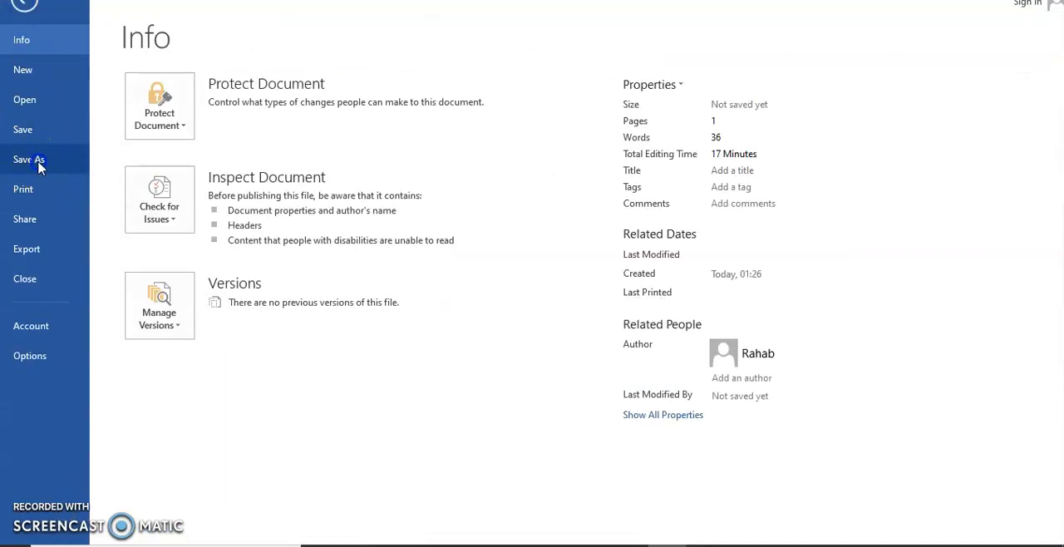
click(29, 159)
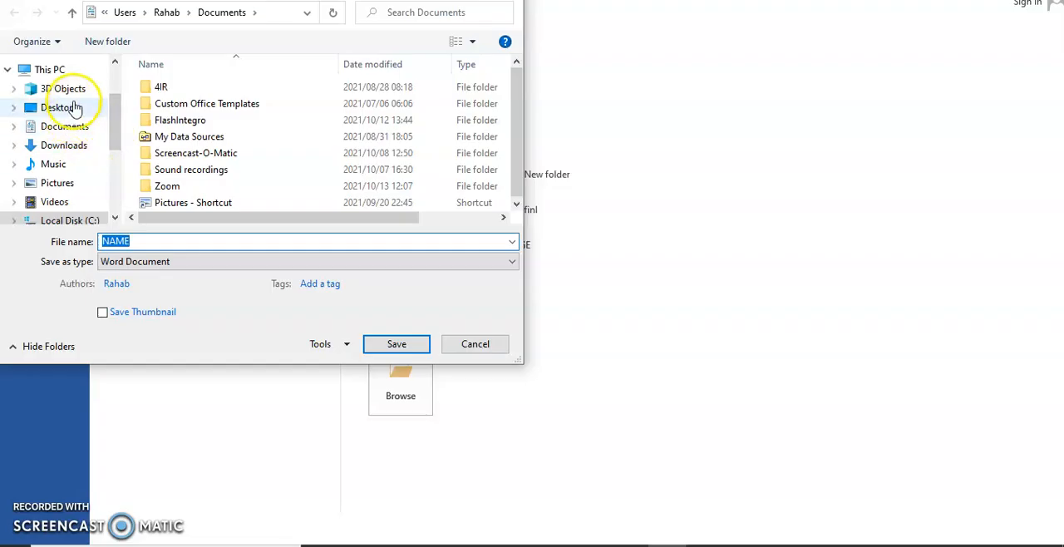
- Navigate the Save As dialog to the Desktop and choose the FINAL 2020 folder
click(57, 107)
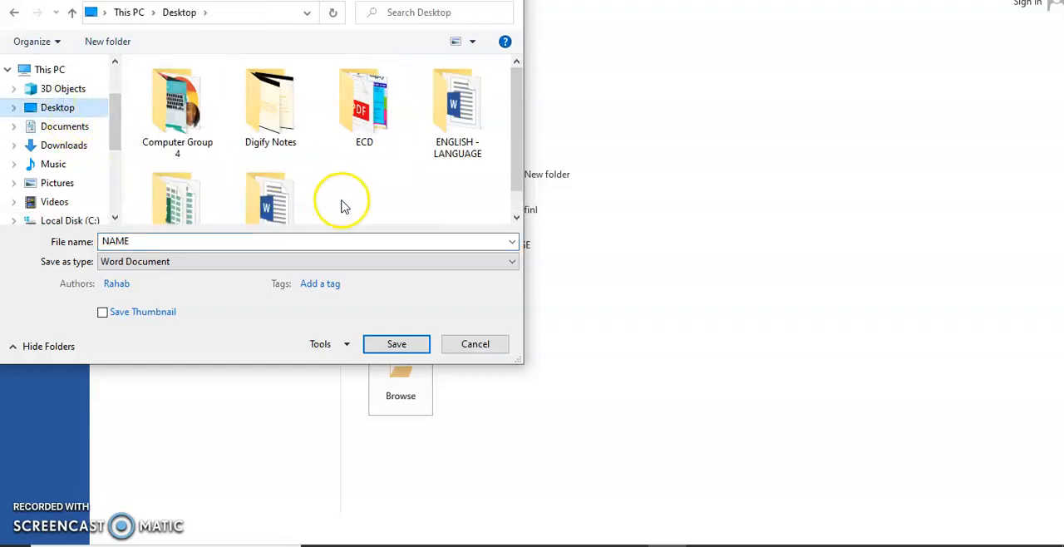
scroll(down, 3)
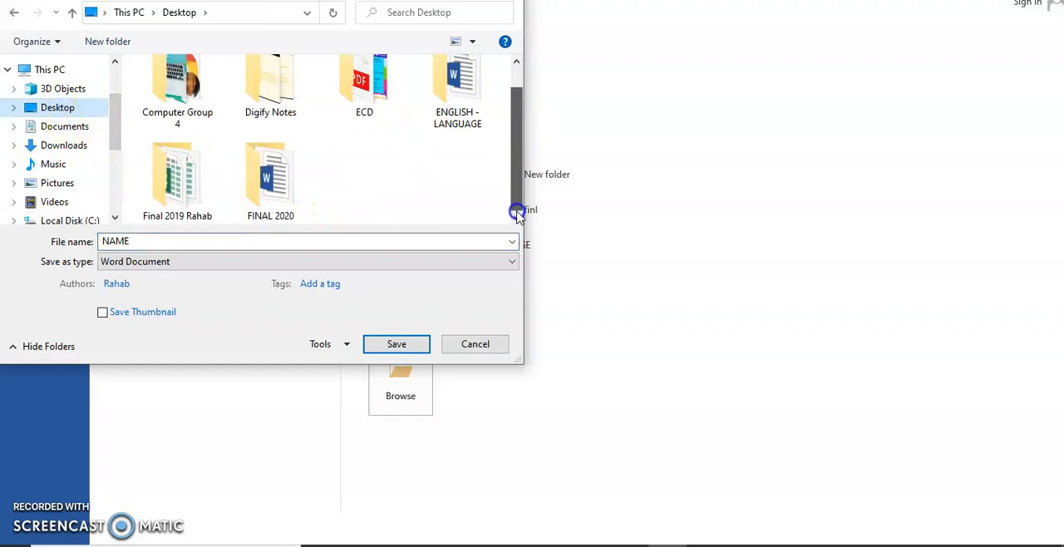
mouse_move(177, 174)
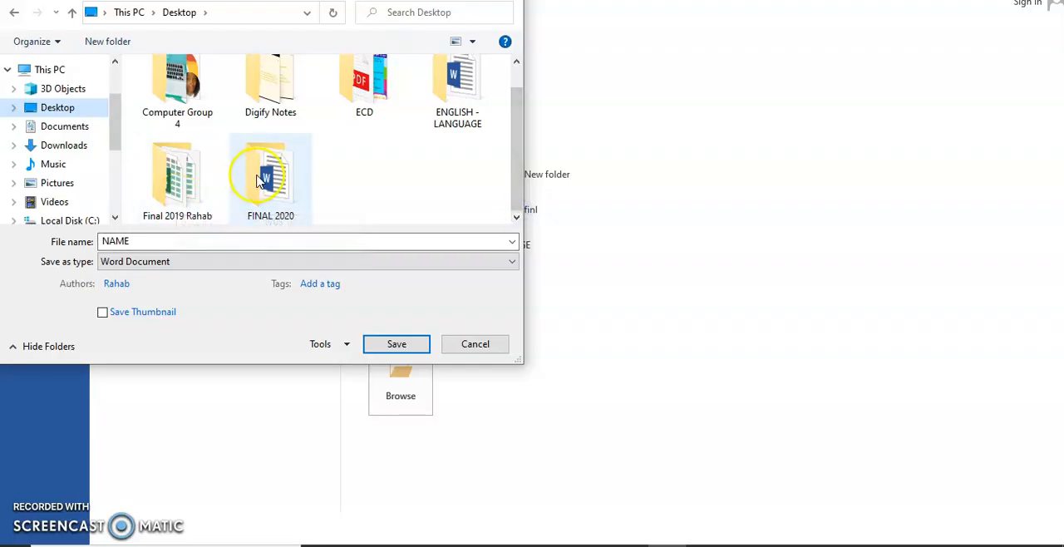
mouse_move(290, 187)
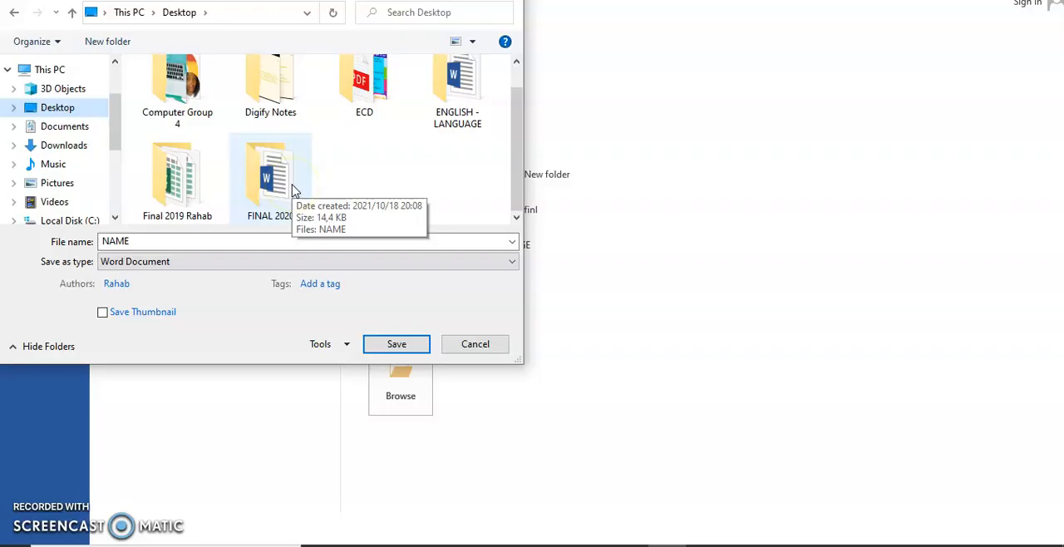
mouse_move(380, 314)
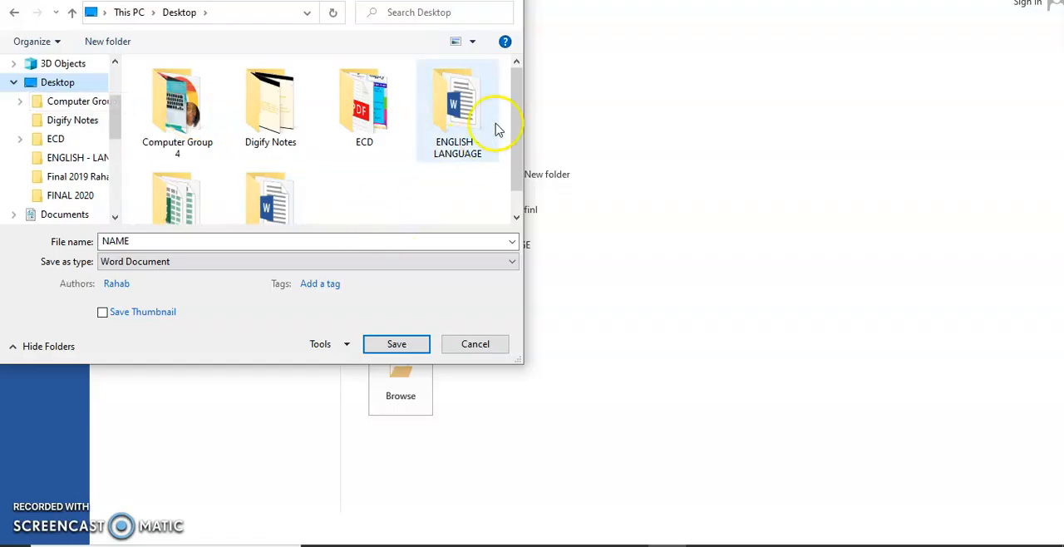
scroll(down, 3)
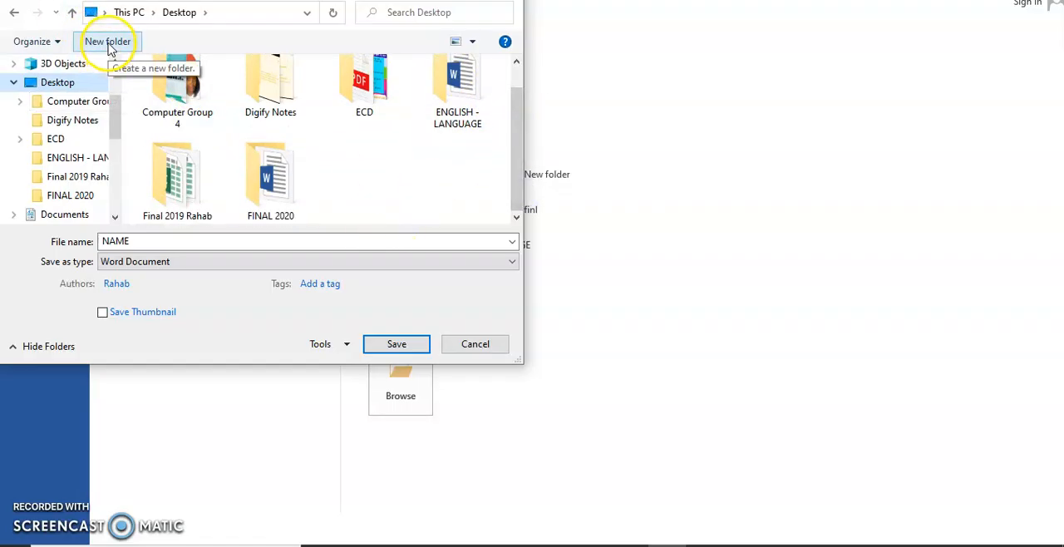
mouse_move(108, 42)
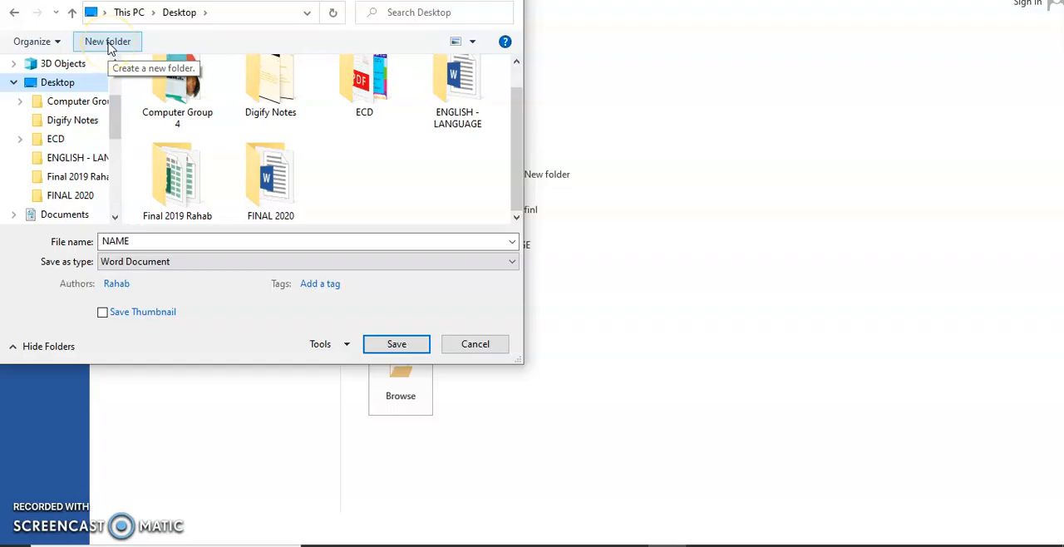
mouse_move(303, 183)
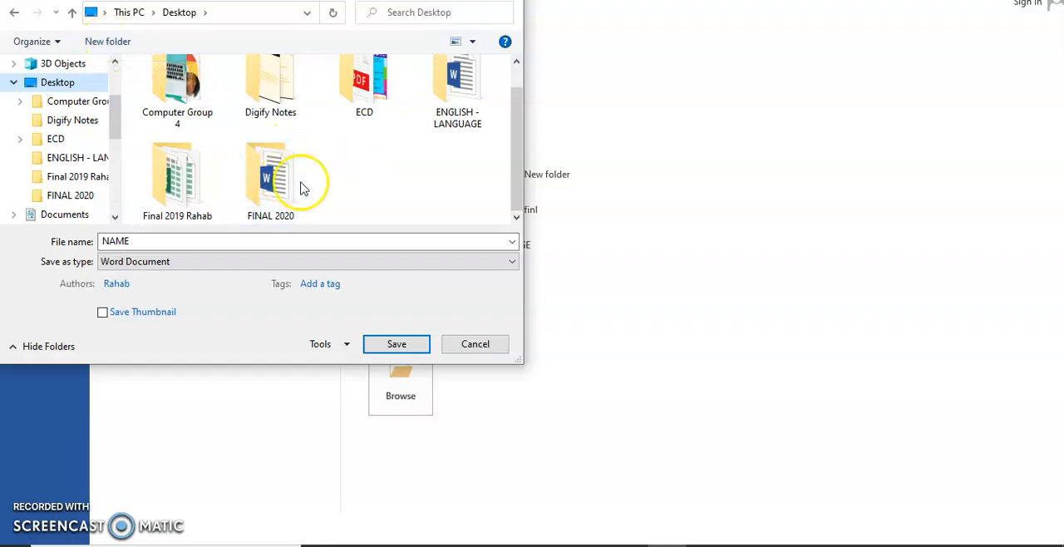
mouse_move(395, 175)
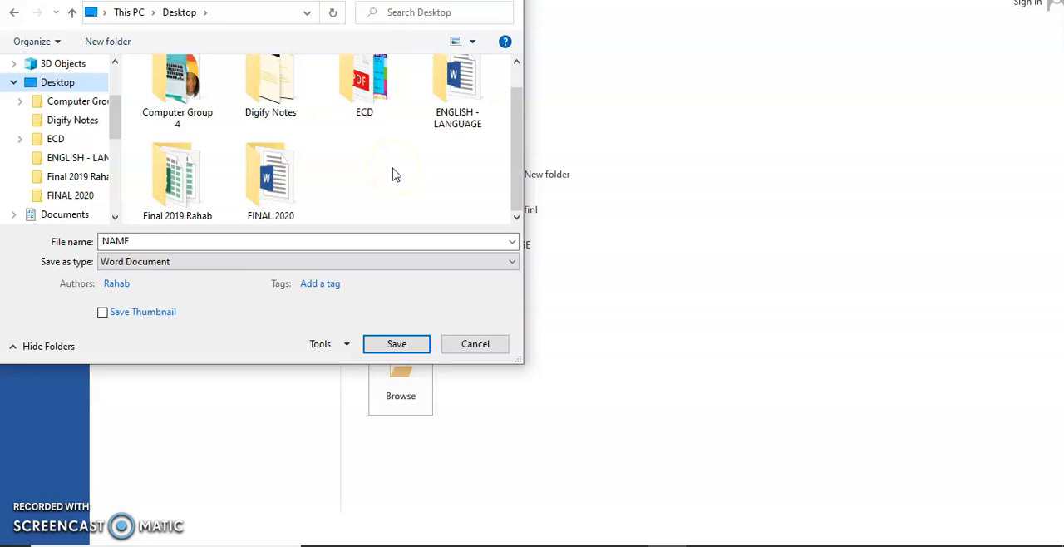
click(270, 177)
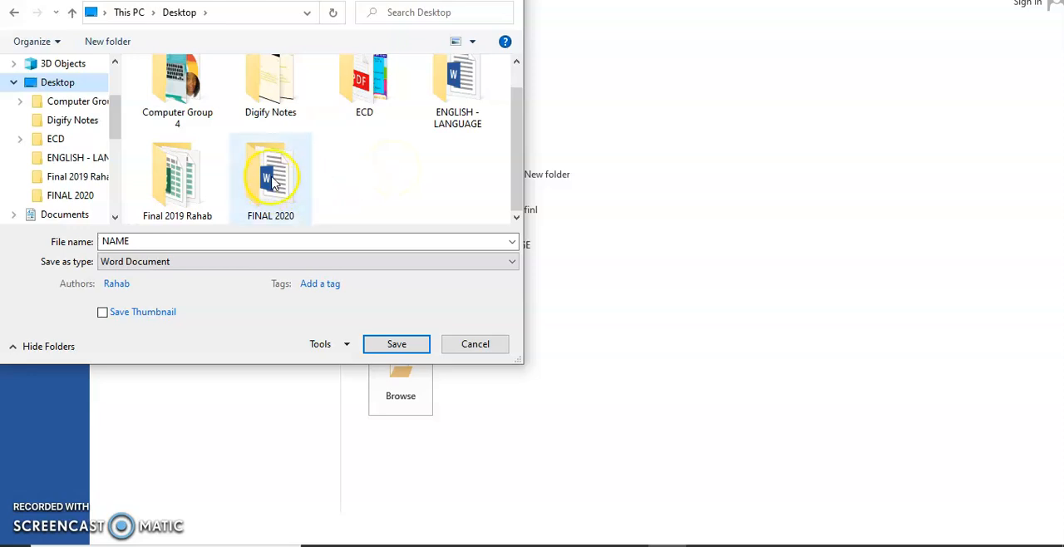
mouse_move(270, 174)
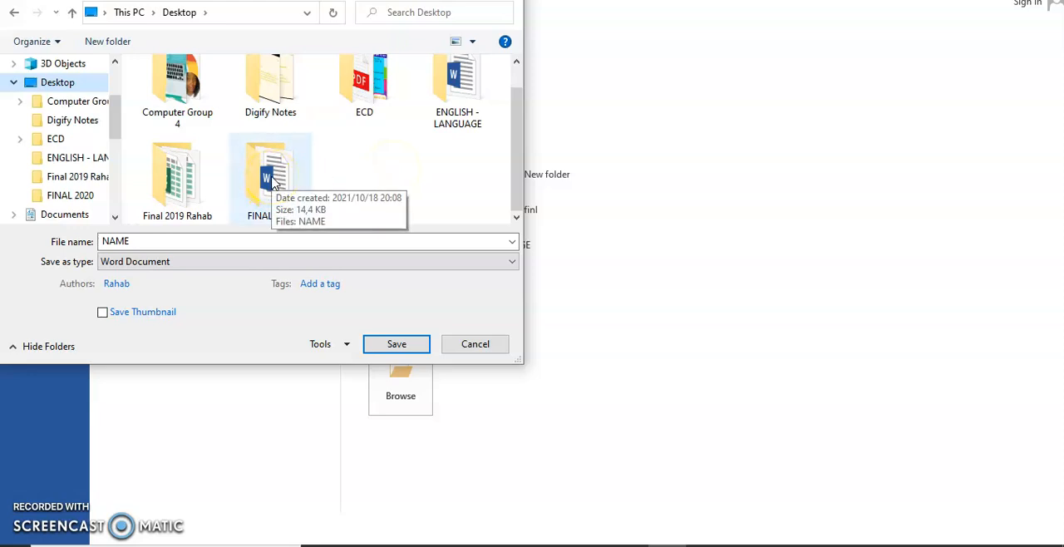
mouse_move(352, 171)
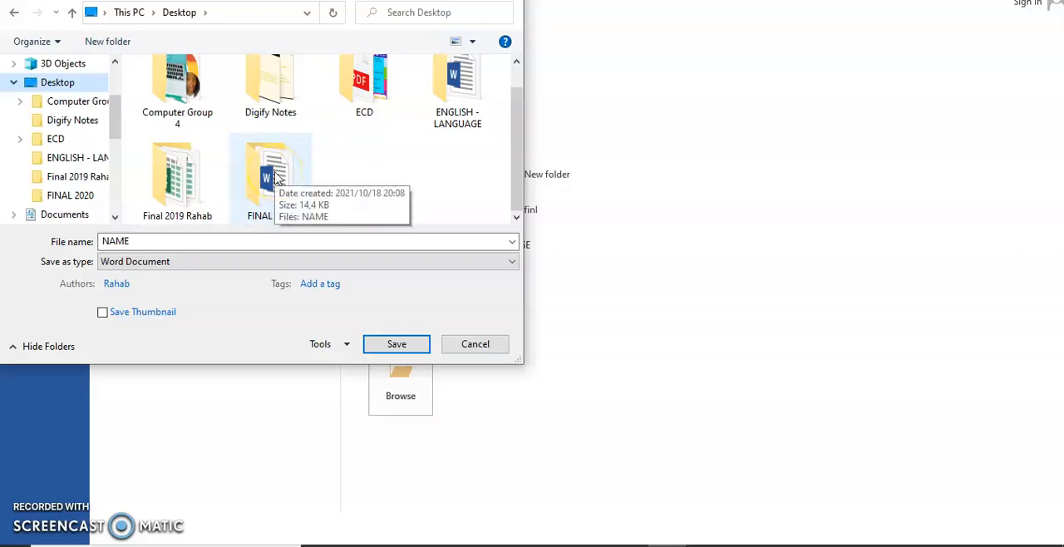
double_click(270, 170)
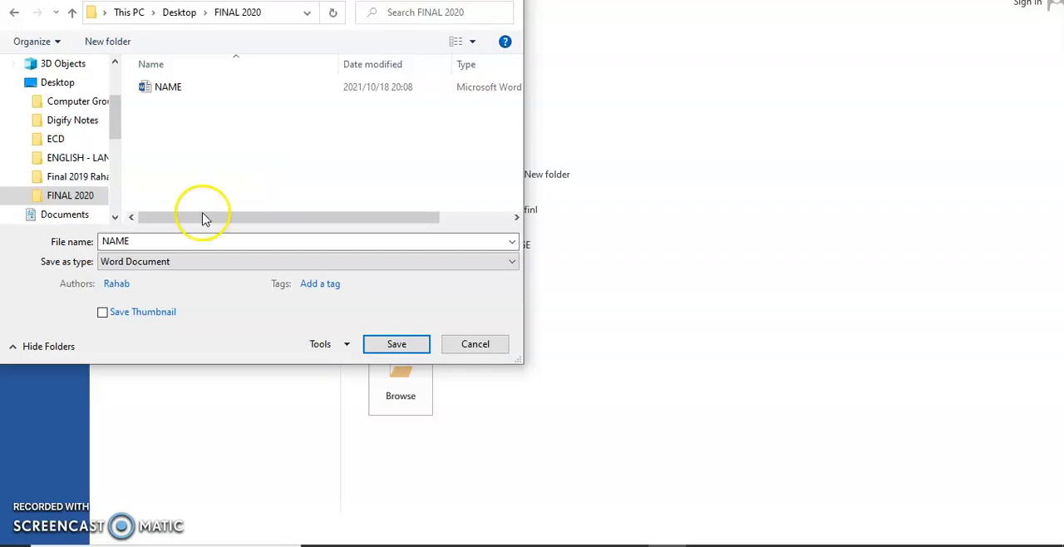
mouse_move(65, 254)
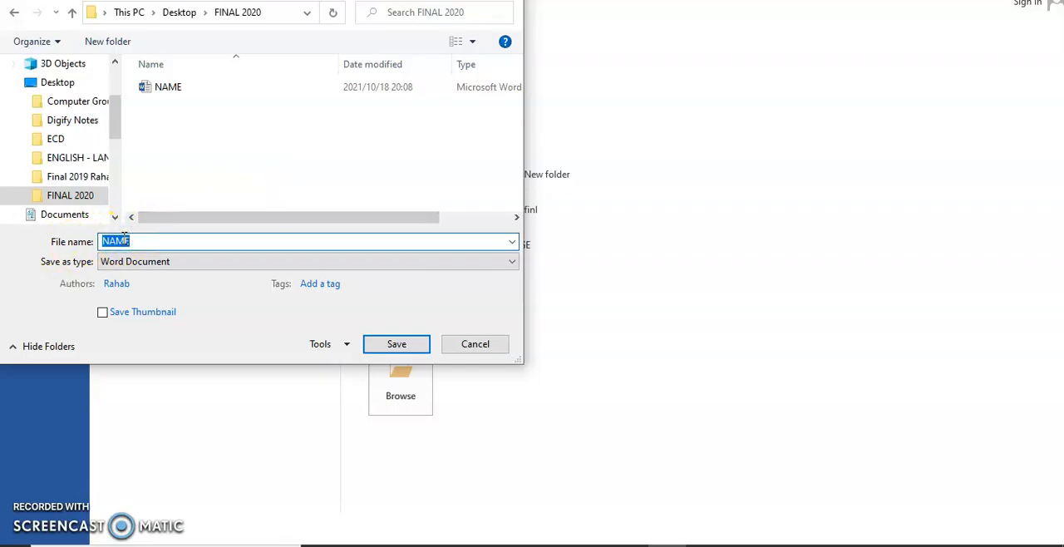
text(q)
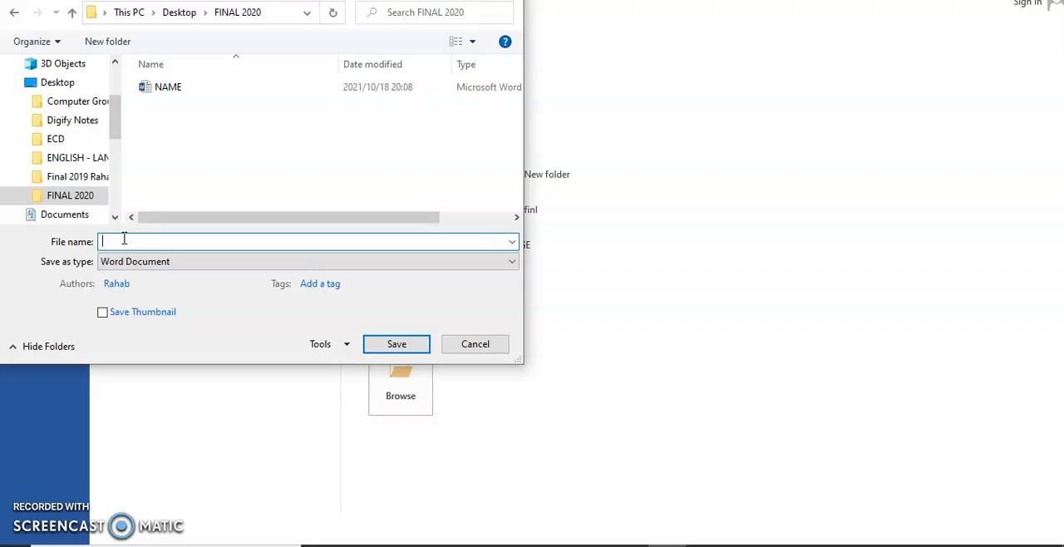
text(QUETION)
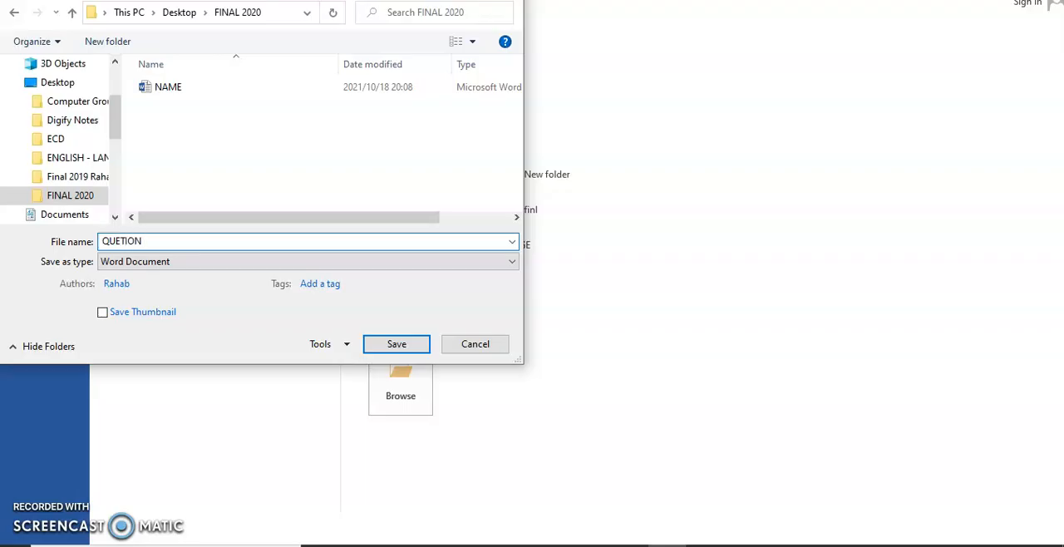
key(BackSpace)
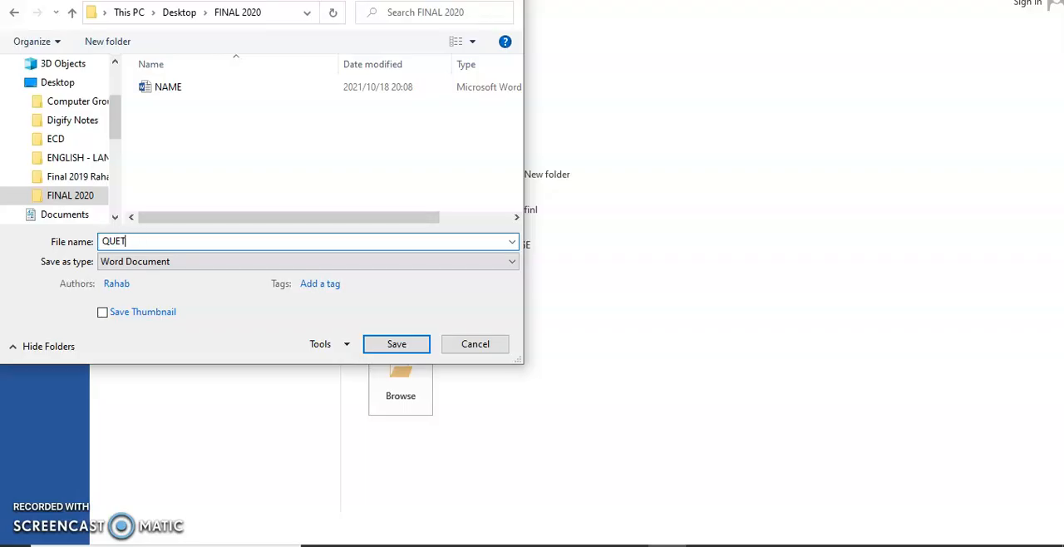
key(Backspace)
text(STION)
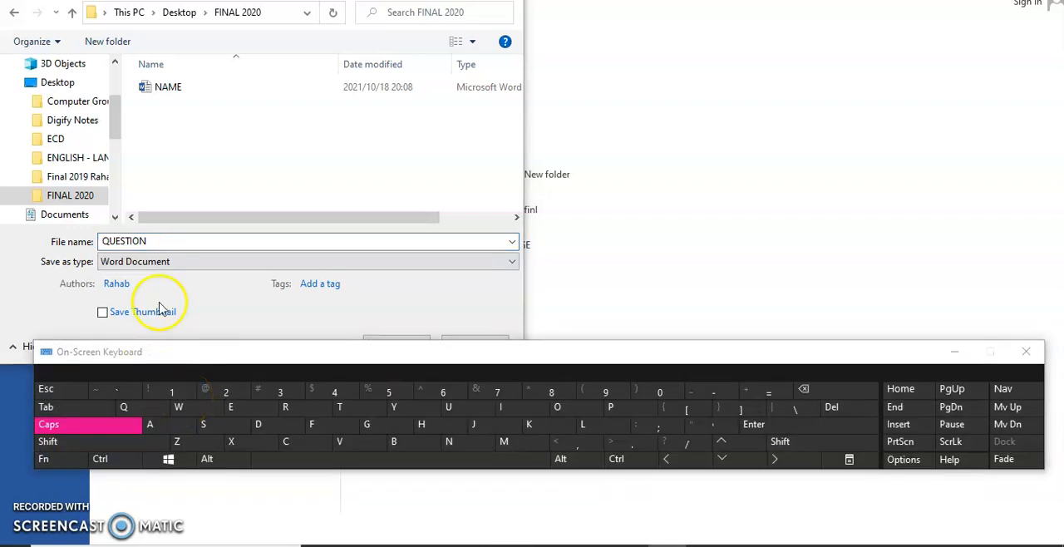
click(171, 391)
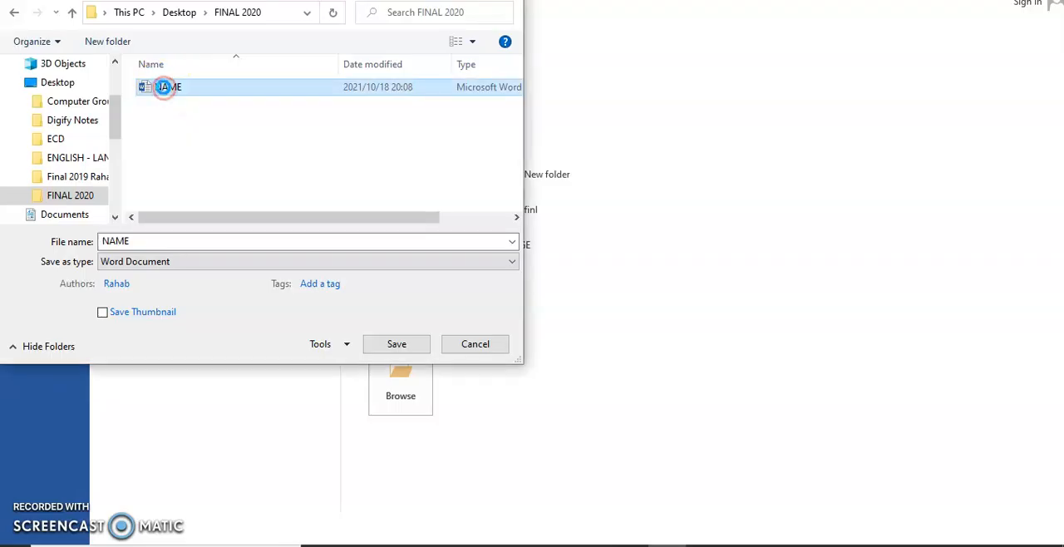
- Delete the old NAME file and enter QUESTION 1 as the file name
right_click(168, 86)
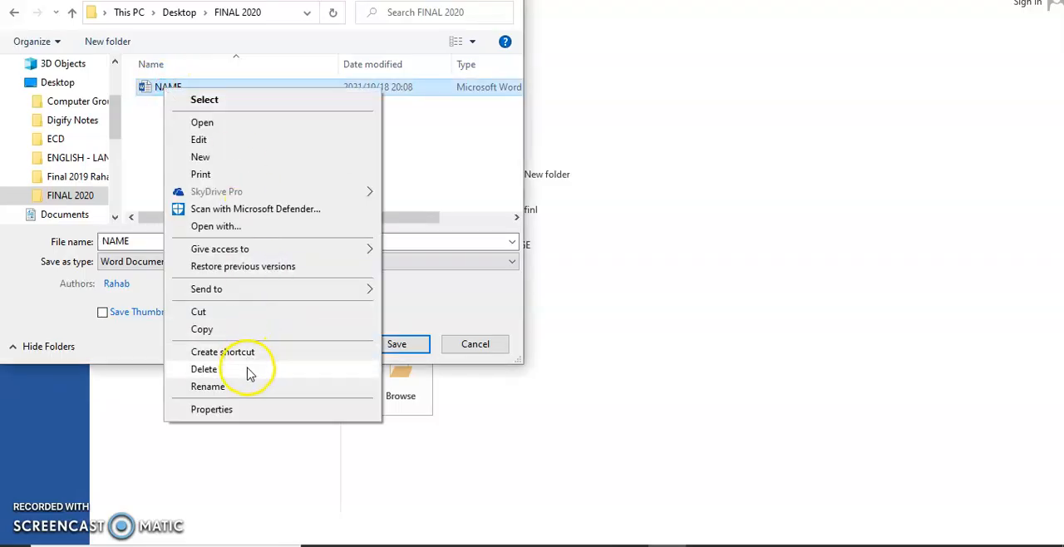
click(204, 369)
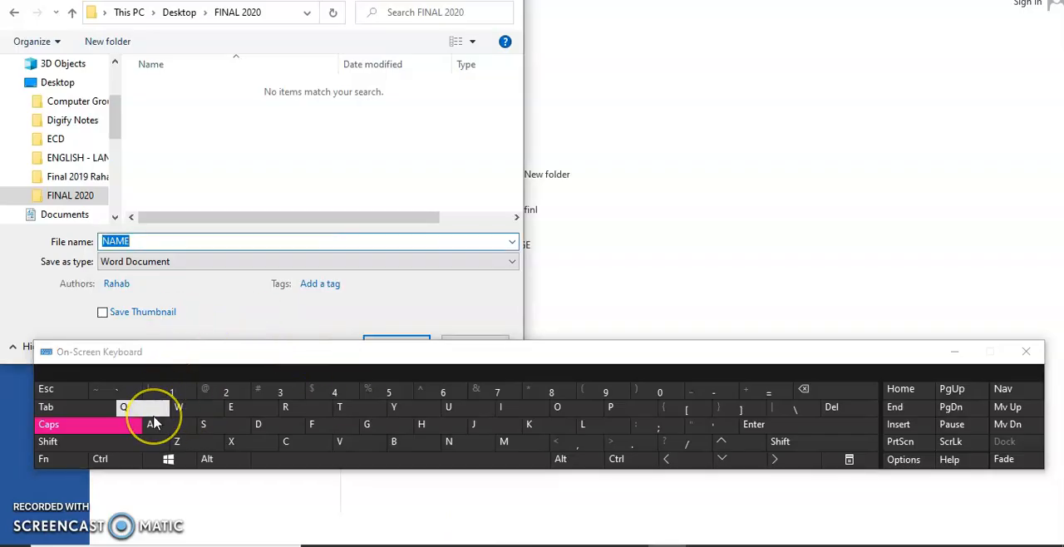
mouse_move(164, 356)
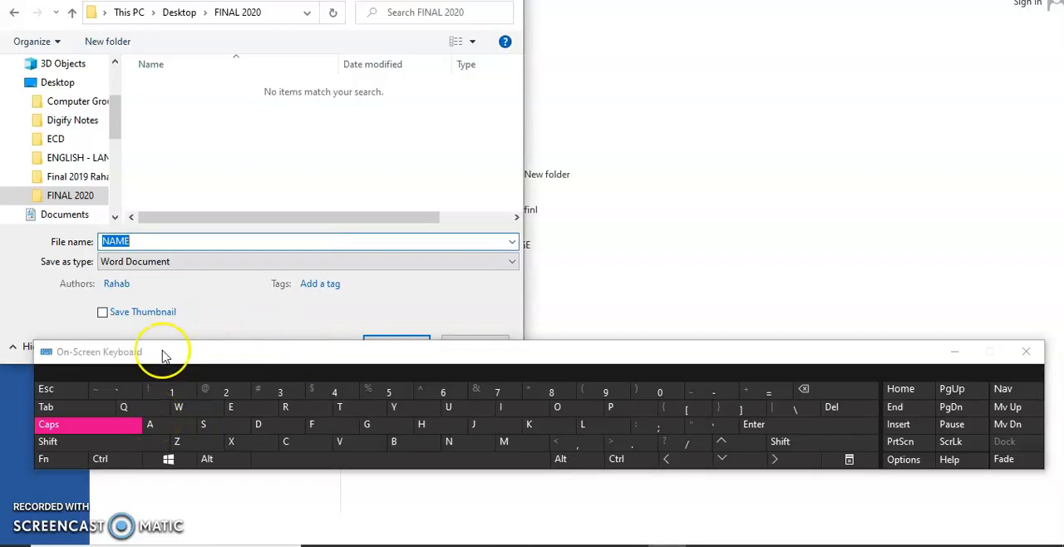
click(170, 242)
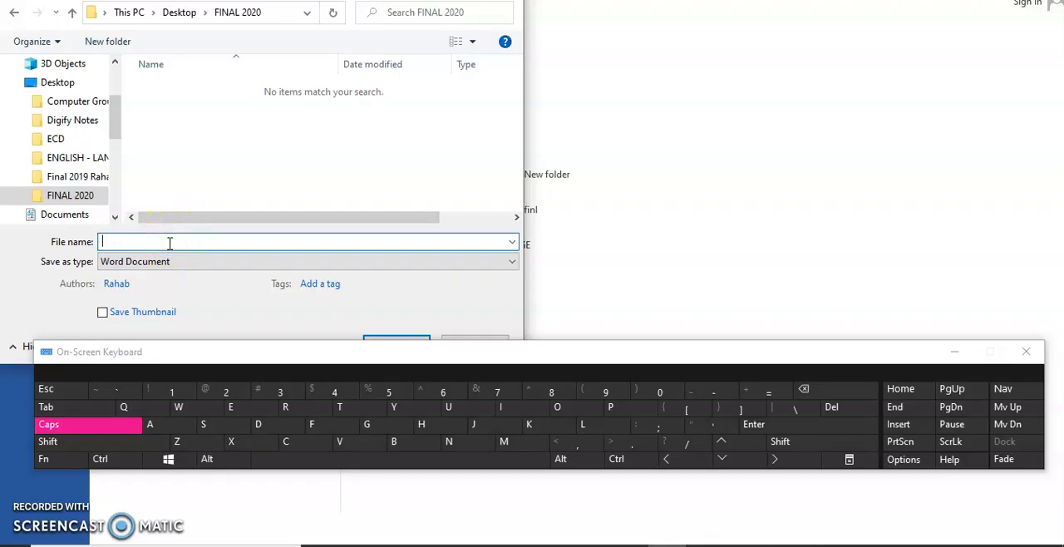
text(QUESTI)
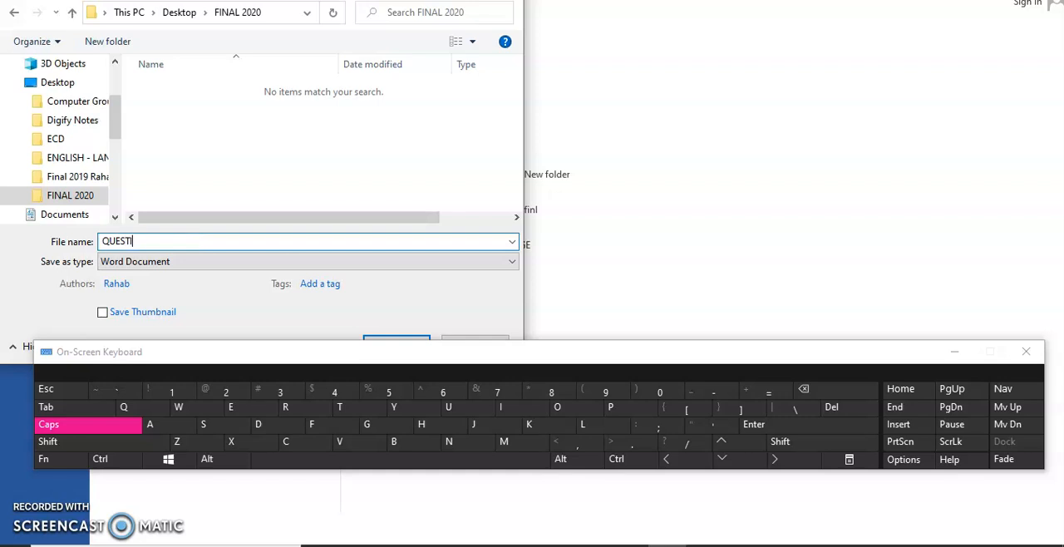
text(ON)
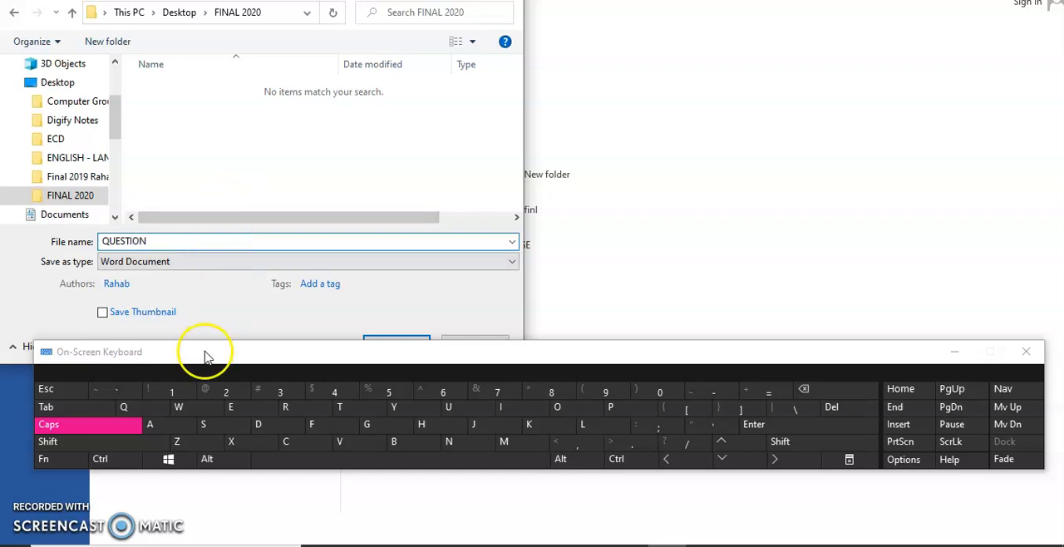
text(1)
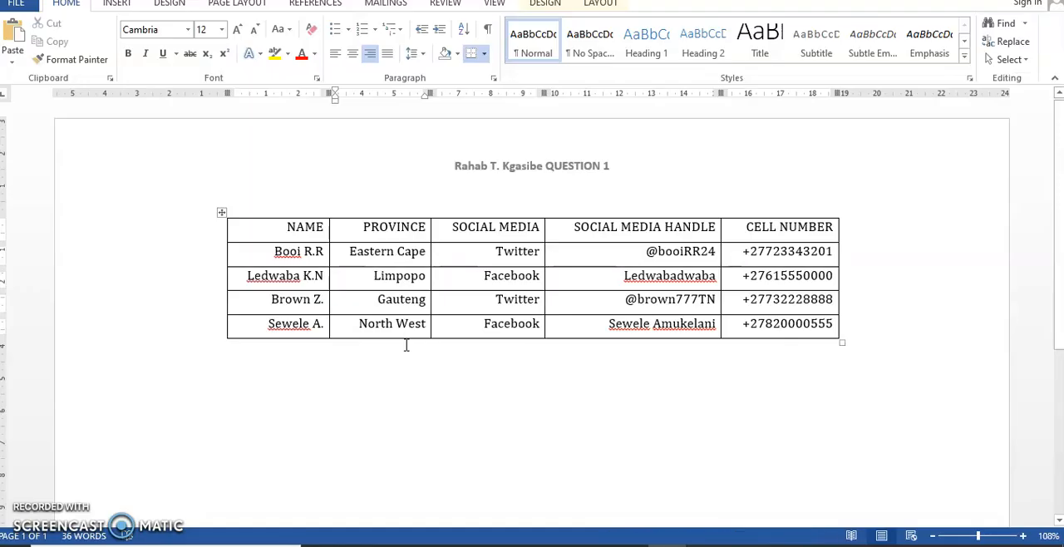
mouse_move(447, 401)
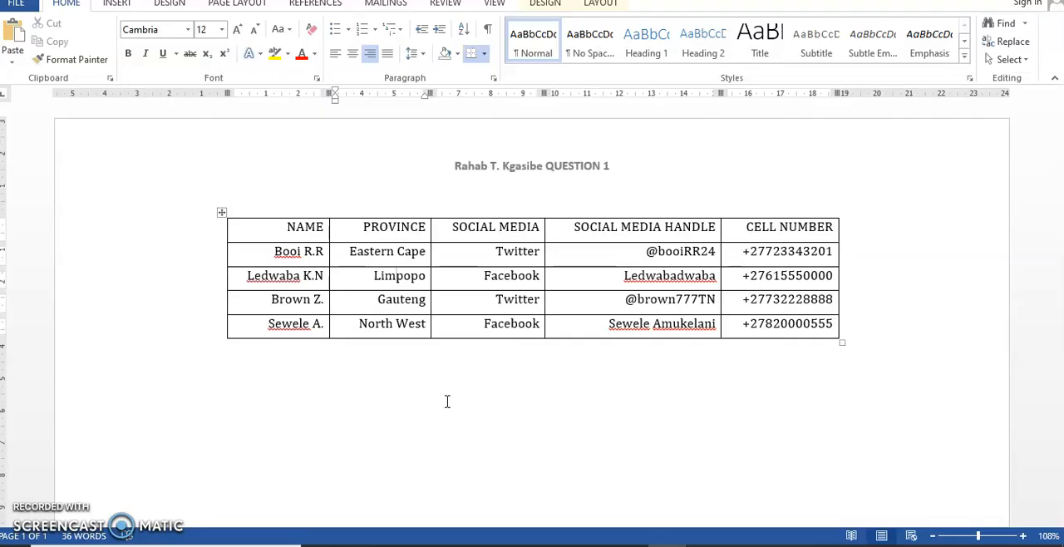
- Launch Spelling & Grammar so the checker flags the name Sewele
click(396, 275)
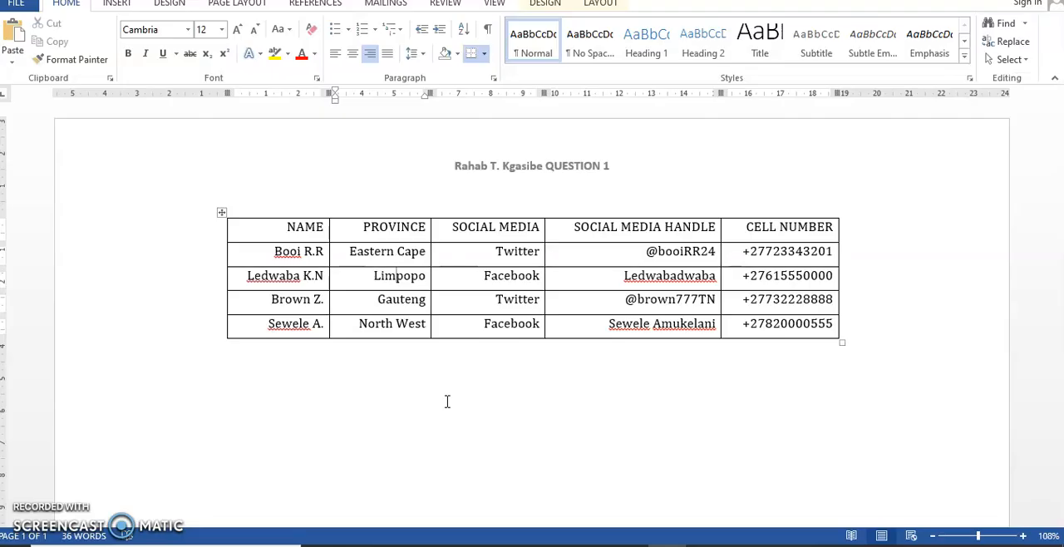
click(398, 275)
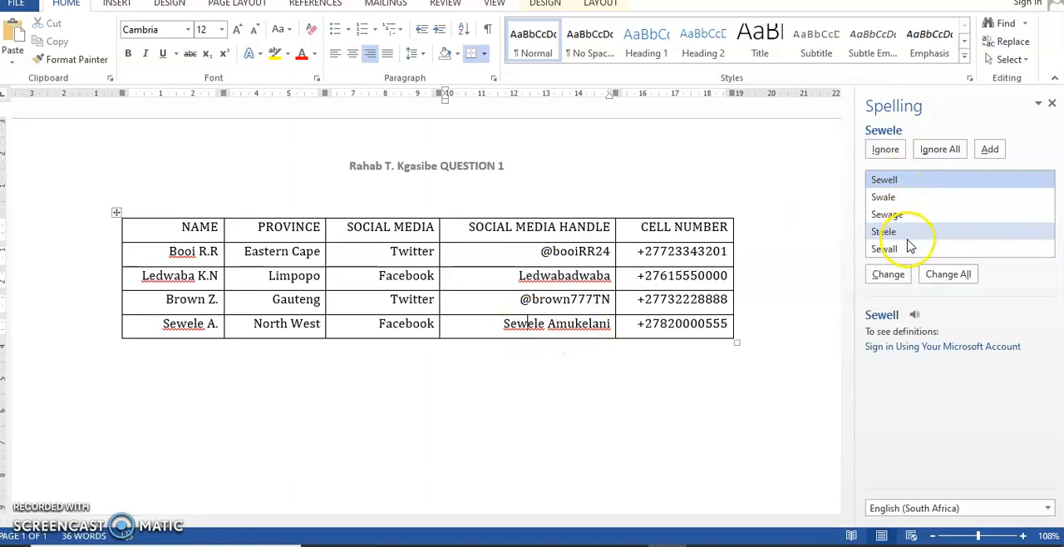
- Ignore flagged words Sewele, Amukelani, Booi and Ledwabadwaba, then dismiss the completion message
click(884, 149)
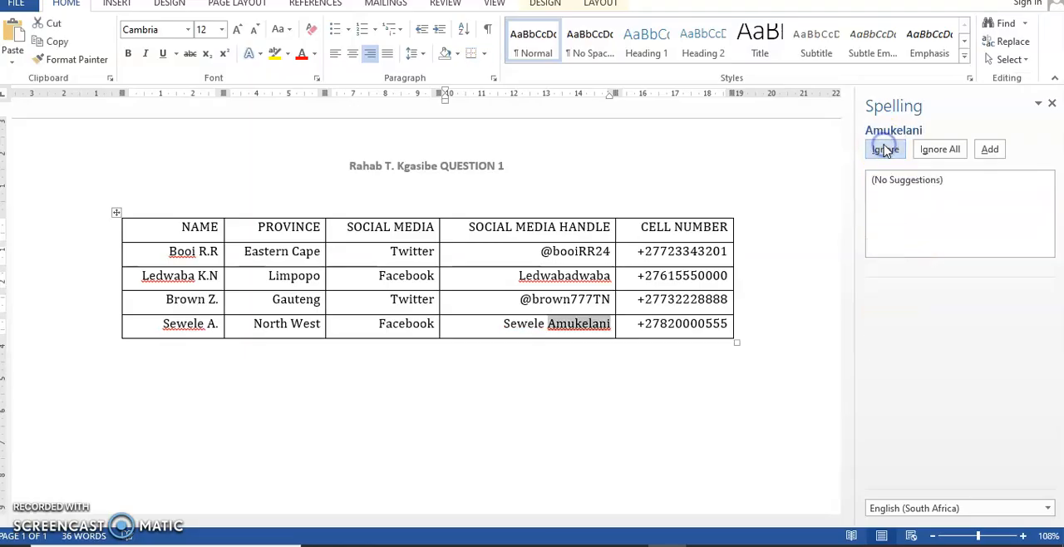
click(885, 149)
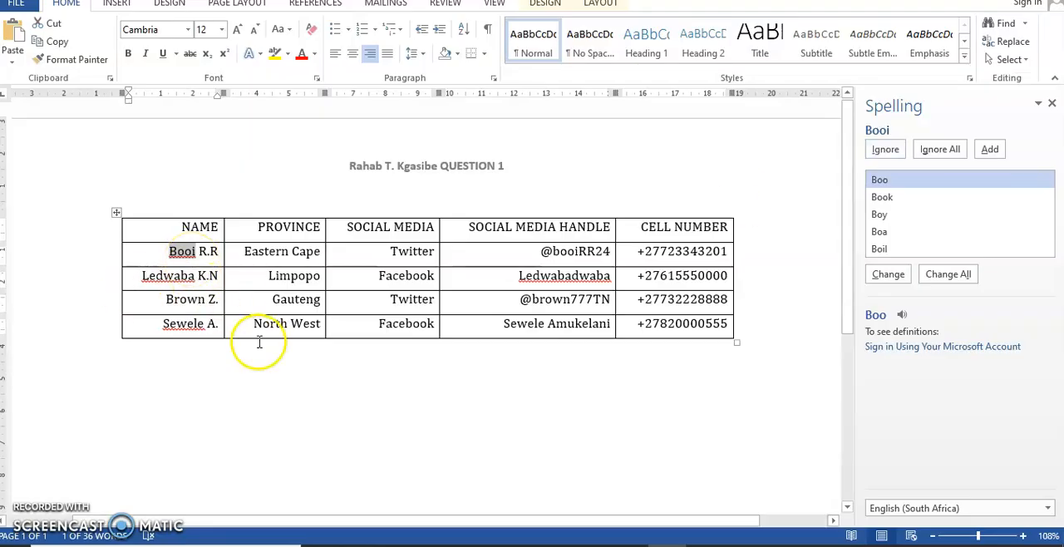
click(885, 149)
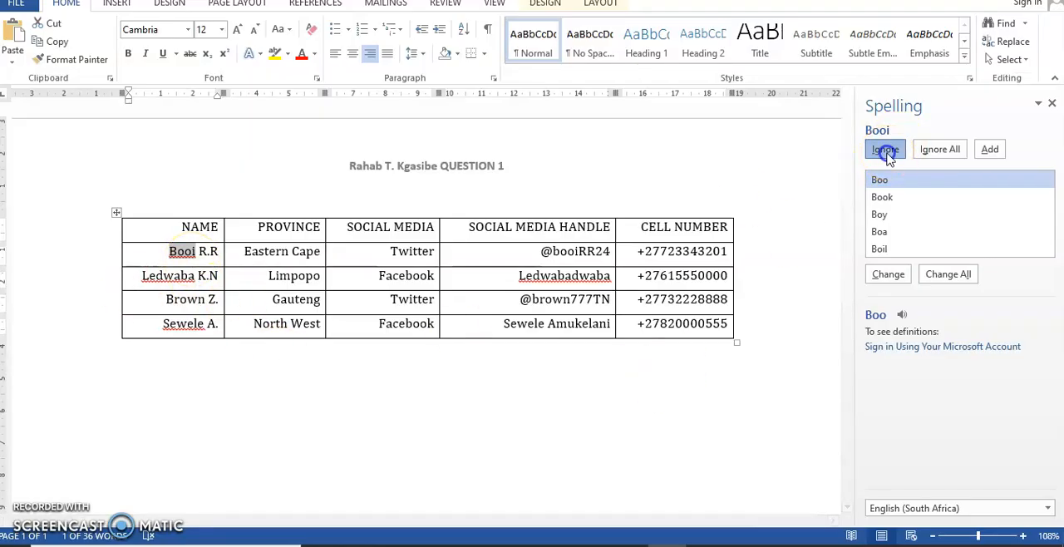
click(884, 149)
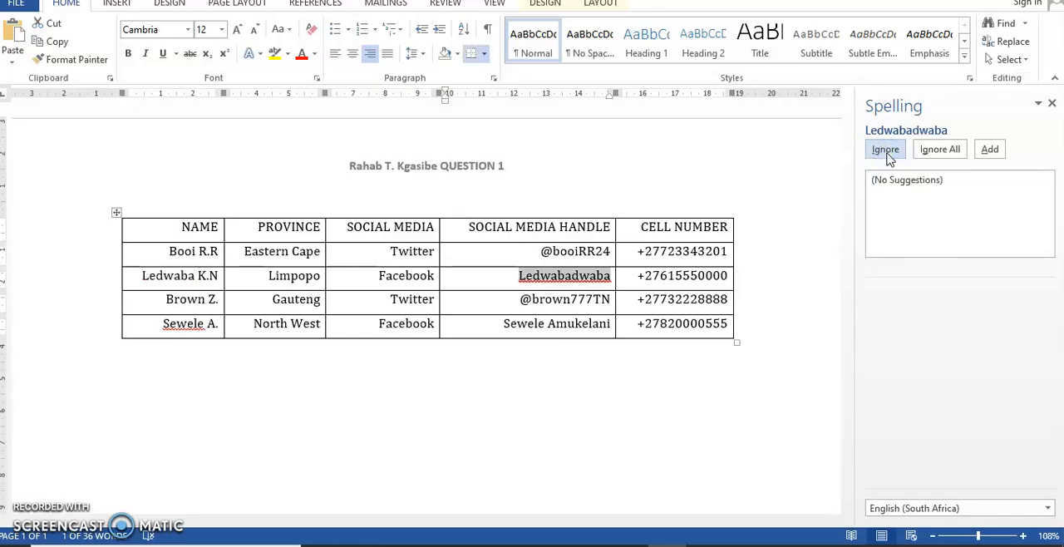
click(886, 149)
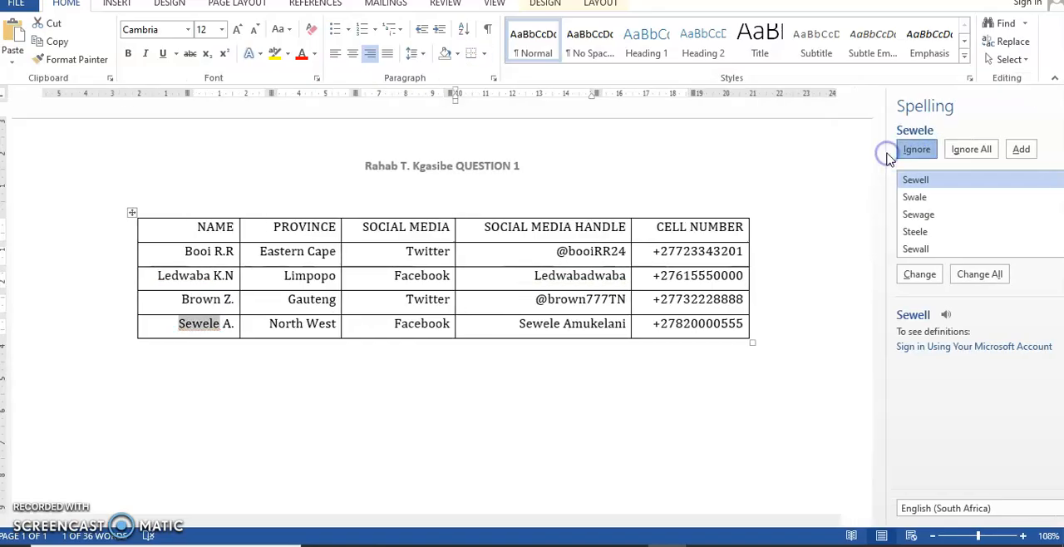
click(916, 148)
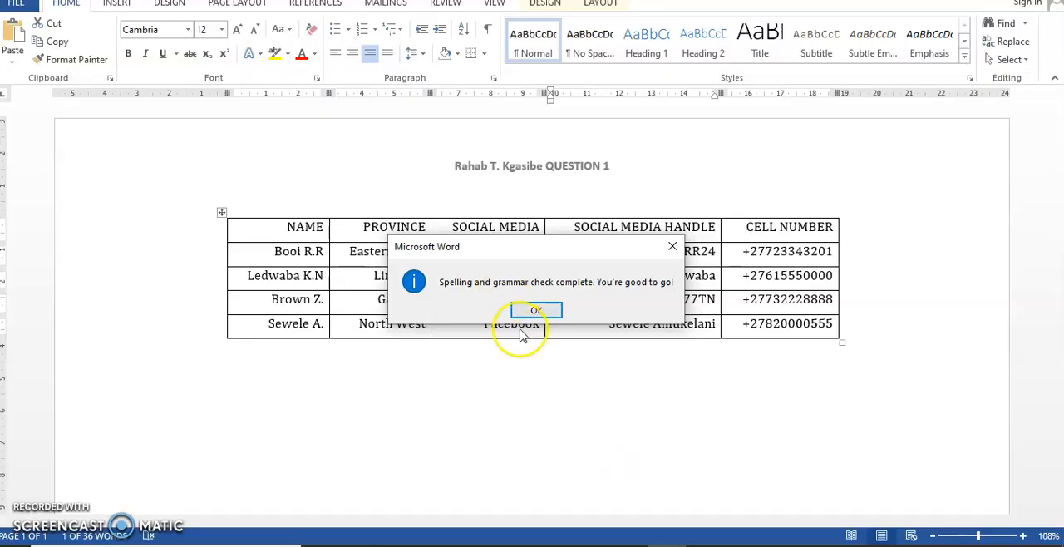
click(534, 310)
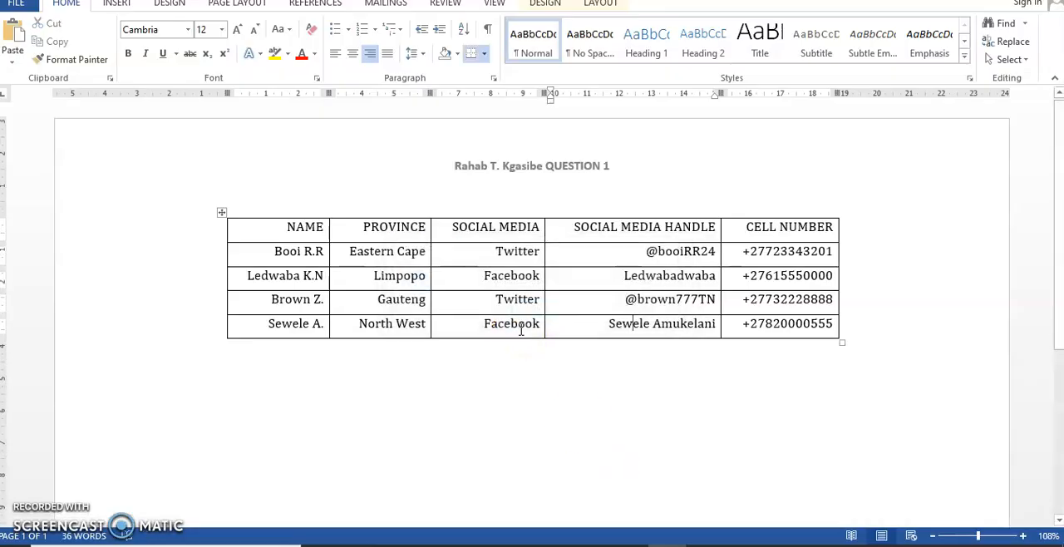
mouse_move(223, 448)
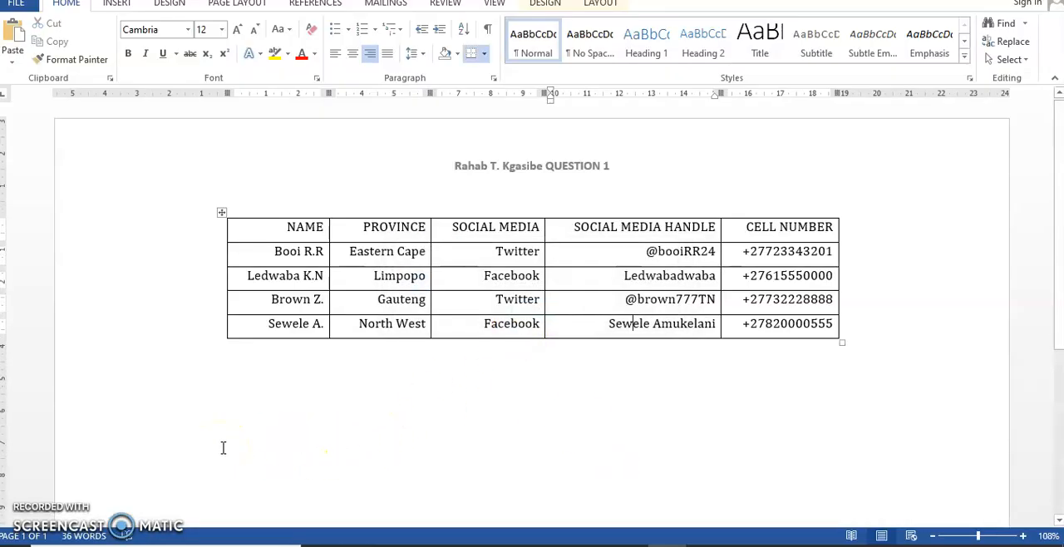